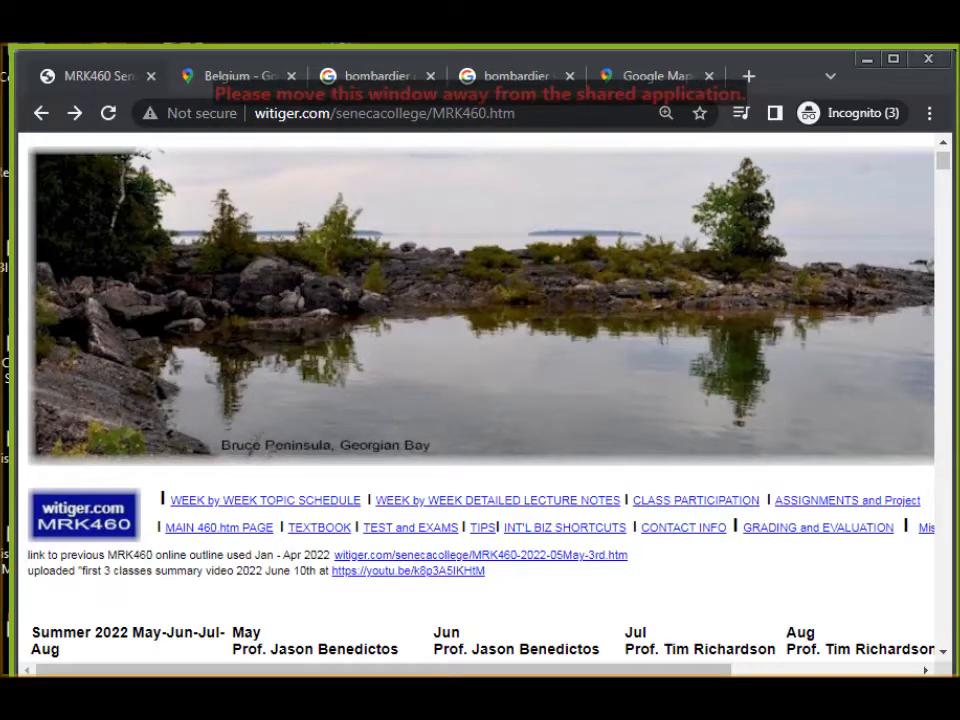
{"action": "mouse_move", "coordinate": [408, 270]}
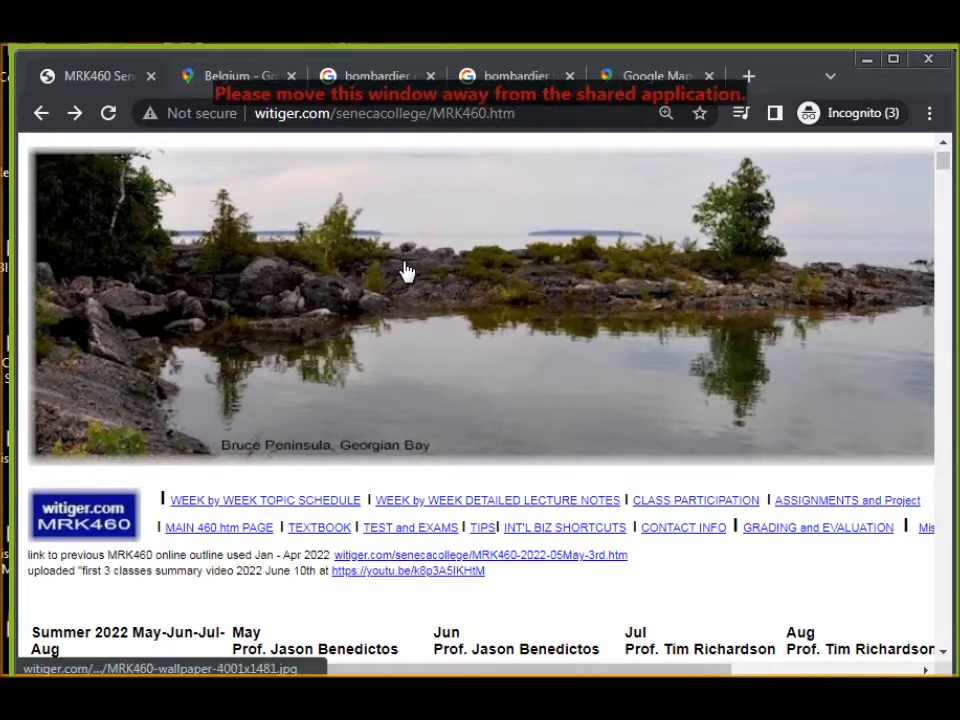
{"action": "mouse_move", "coordinate": [512, 380]}
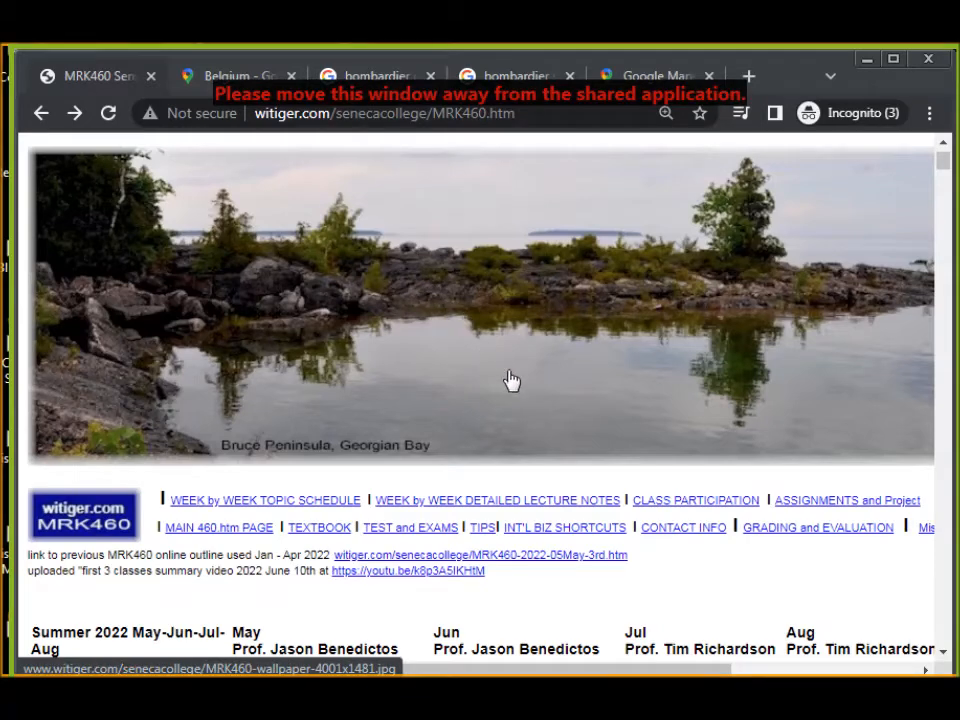
{"action": "mouse_move", "coordinate": [778, 520]}
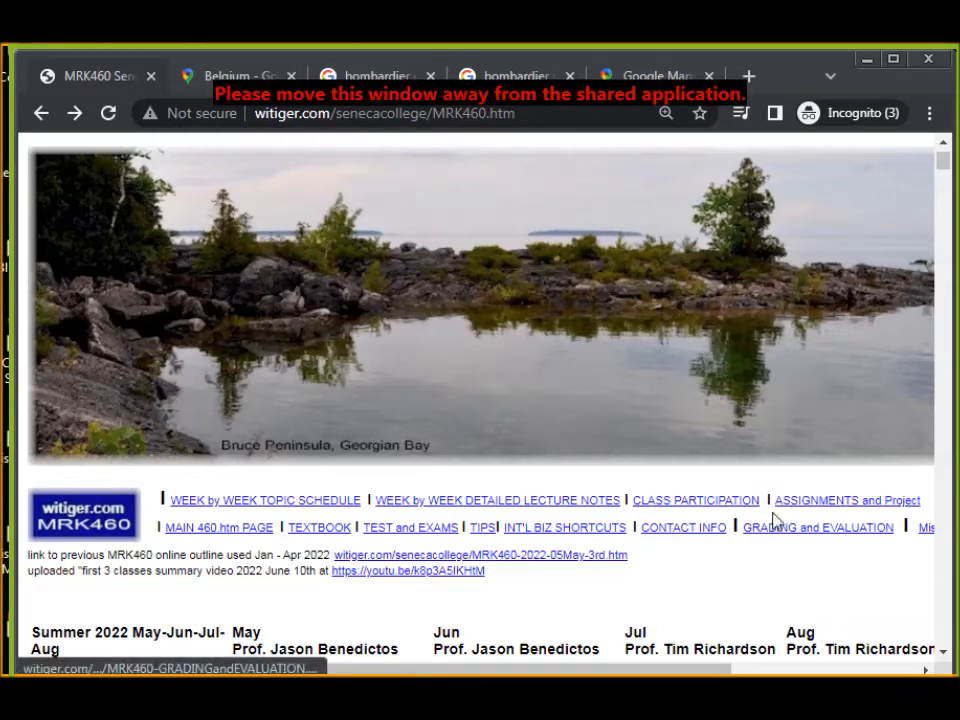
- Open the GRADING and EVALUATION page and review the mark breakdown table for each course component
{"action": "left_click", "coordinate": [818, 528]}
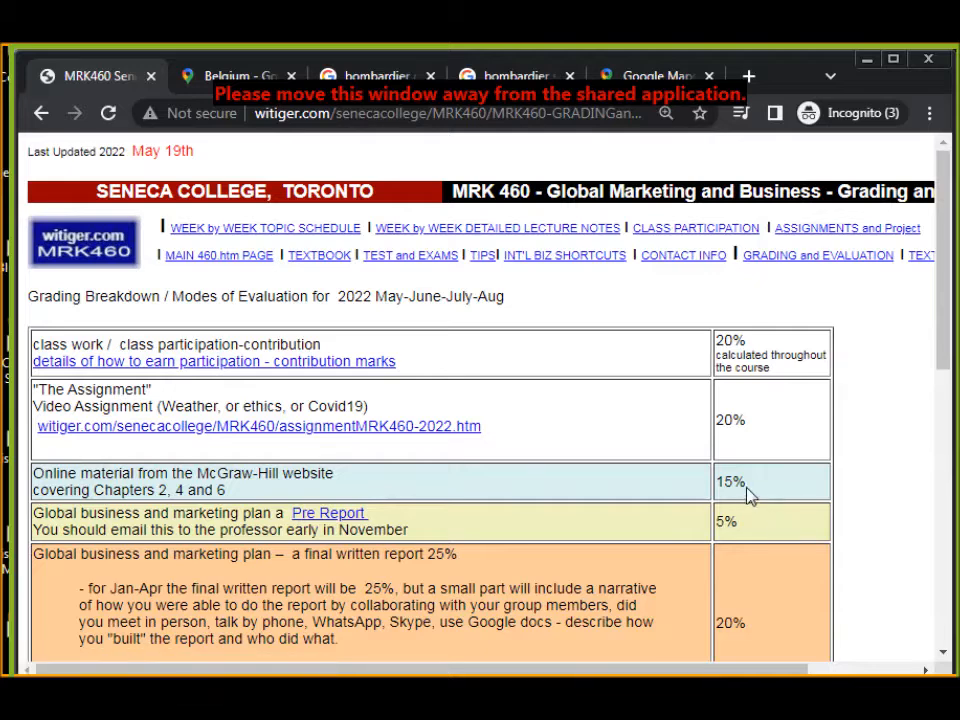
{"action": "scroll", "scroll_direction": "down", "scroll_amount": 3}
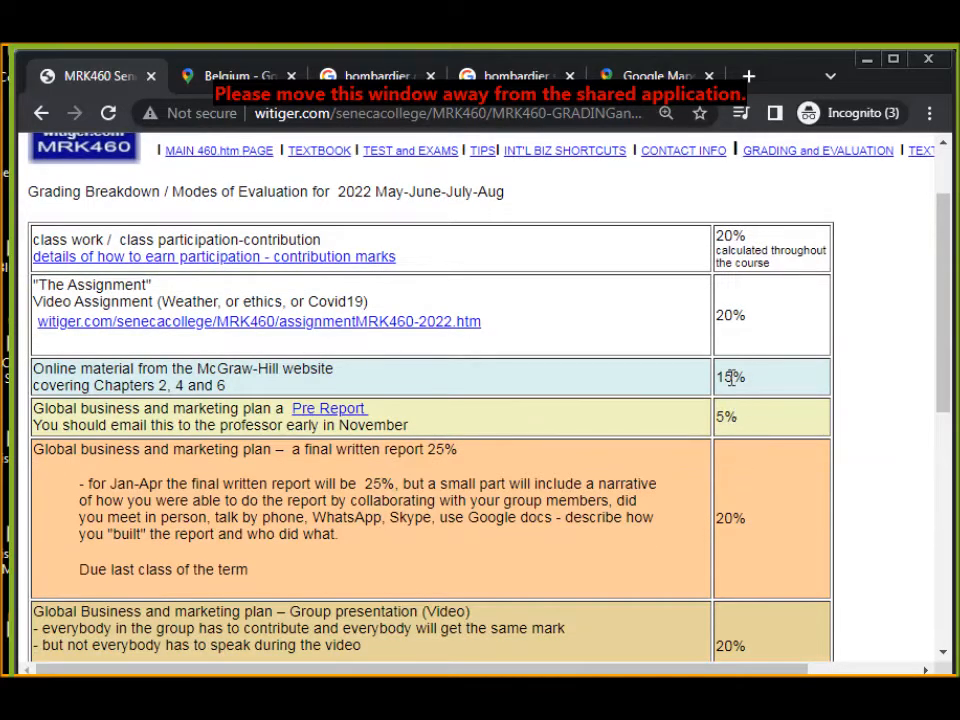
{"action": "mouse_move", "coordinate": [730, 376]}
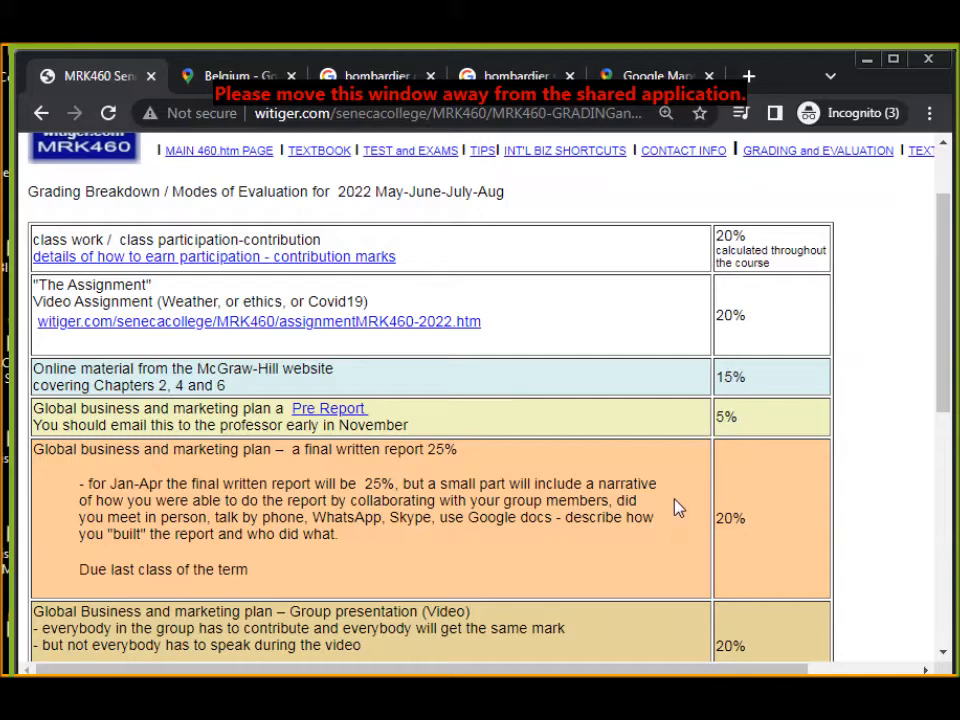
{"action": "scroll", "scroll_direction": "down", "scroll_amount": 3}
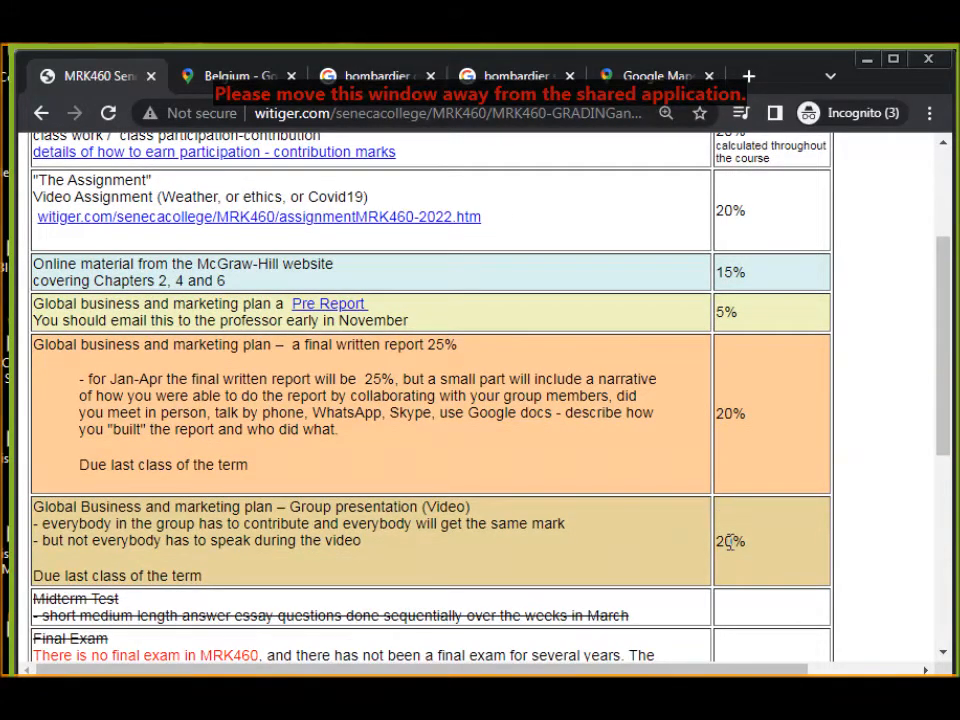
{"action": "mouse_move", "coordinate": [732, 528]}
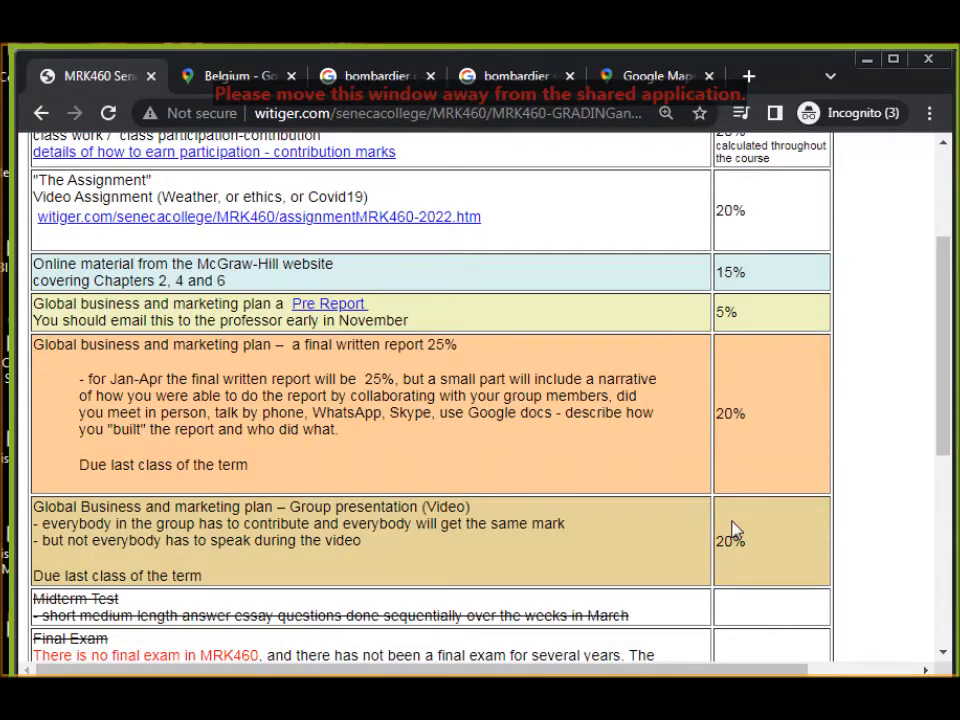
{"action": "scroll", "scroll_direction": "up", "scroll_amount": 3}
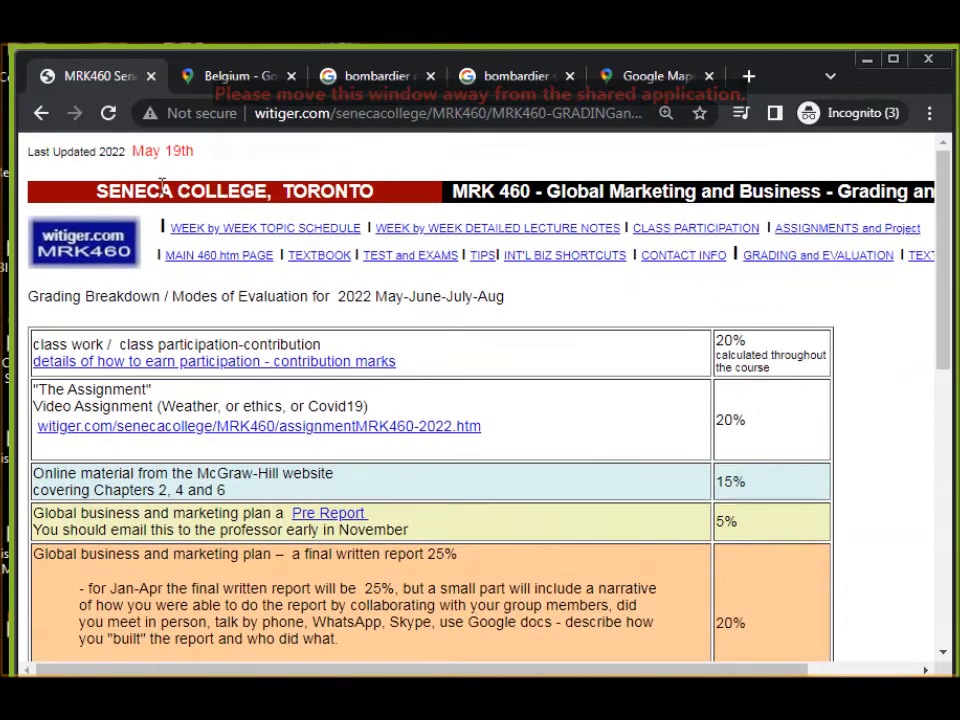
- Return to MRK460.htm and scroll through the Week 1 topics
{"action": "left_click", "coordinate": [220, 256]}
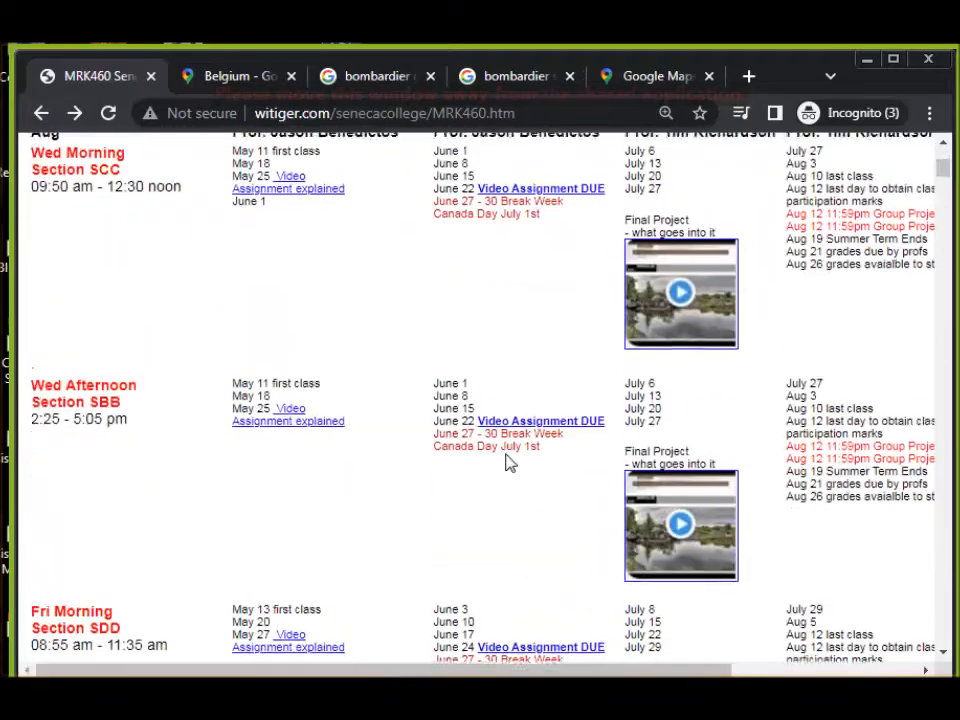
{"action": "scroll", "scroll_direction": "up", "scroll_amount": 3}
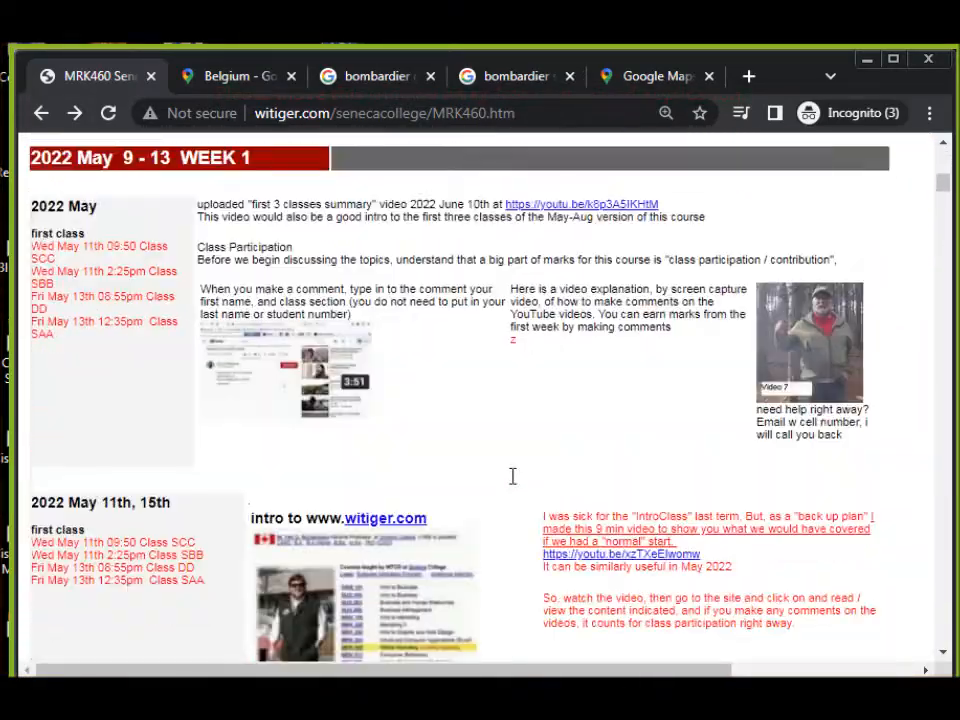
{"action": "scroll", "scroll_direction": "down", "scroll_amount": 3}
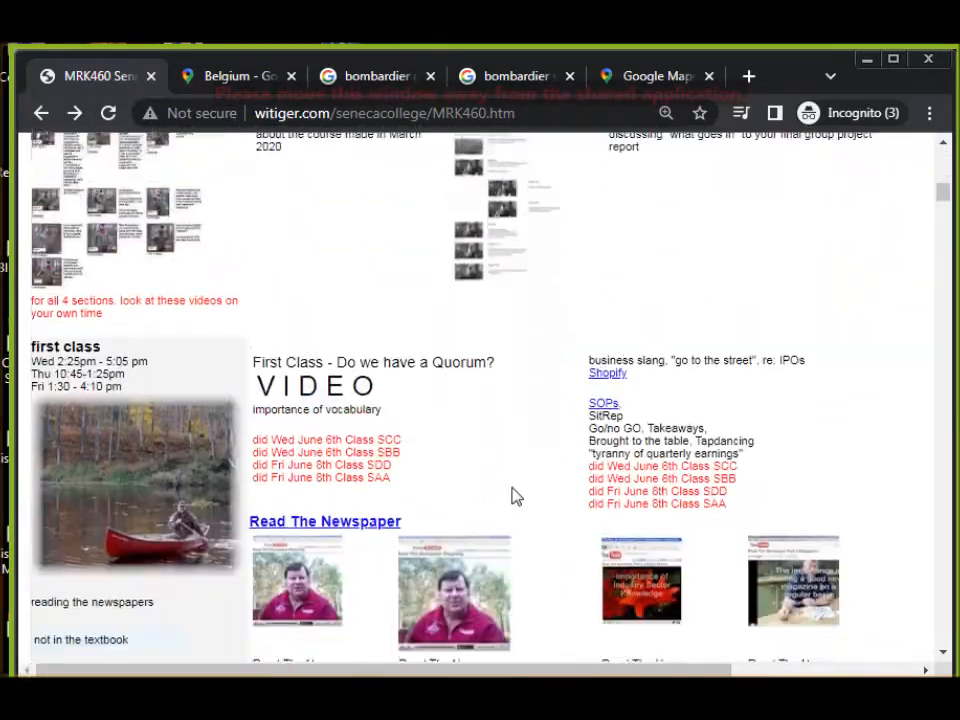
{"action": "scroll", "scroll_direction": "down", "scroll_amount": 3}
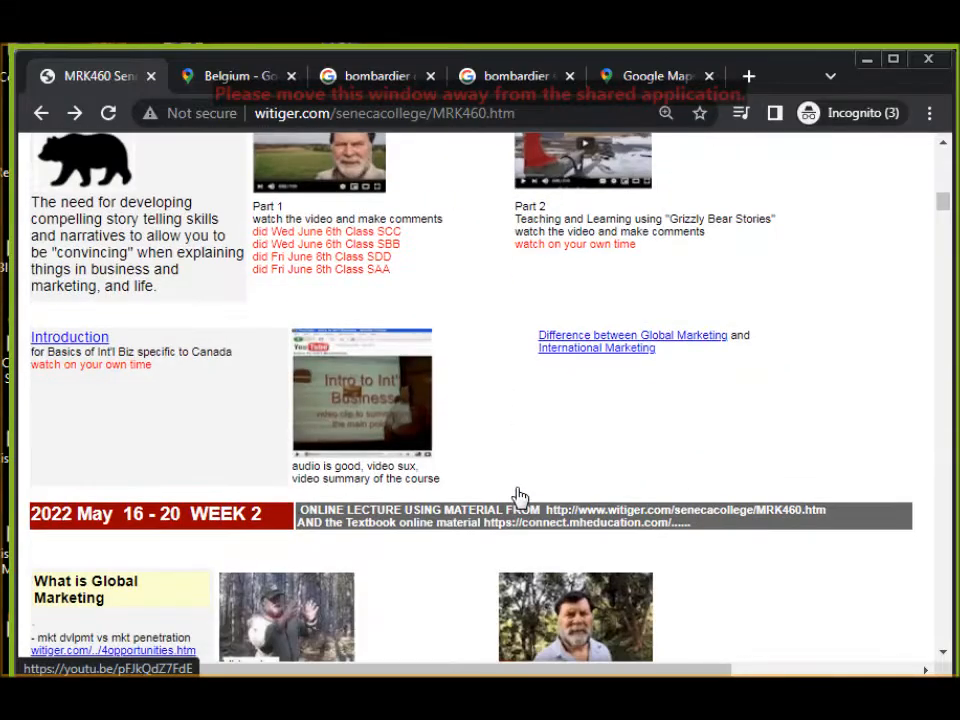
{"action": "scroll", "scroll_direction": "down", "scroll_amount": 3}
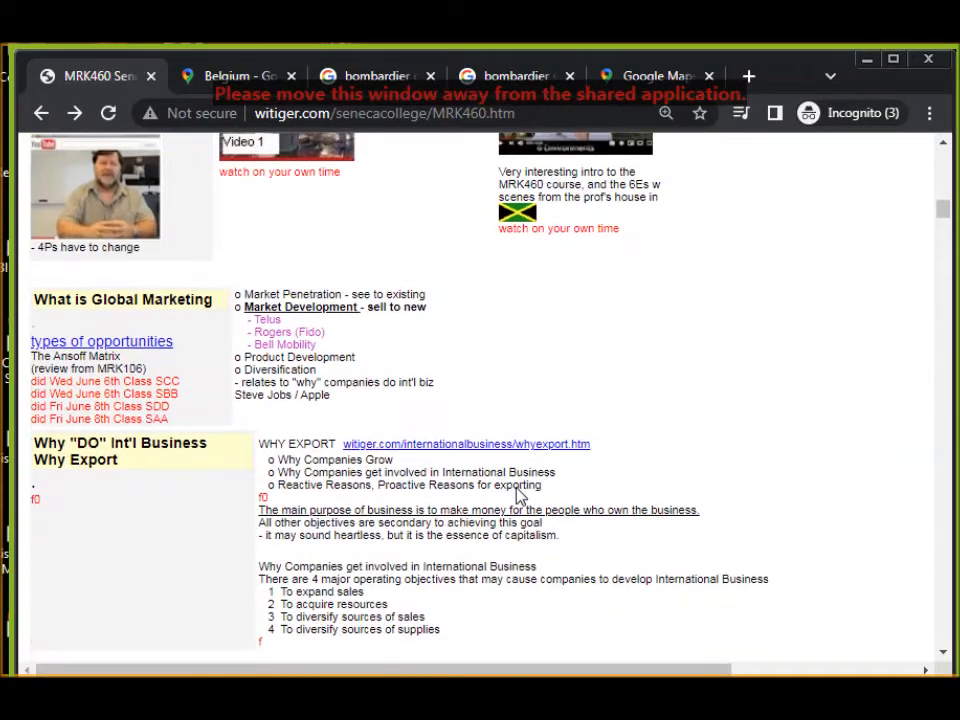
{"action": "mouse_move", "coordinate": [444, 436]}
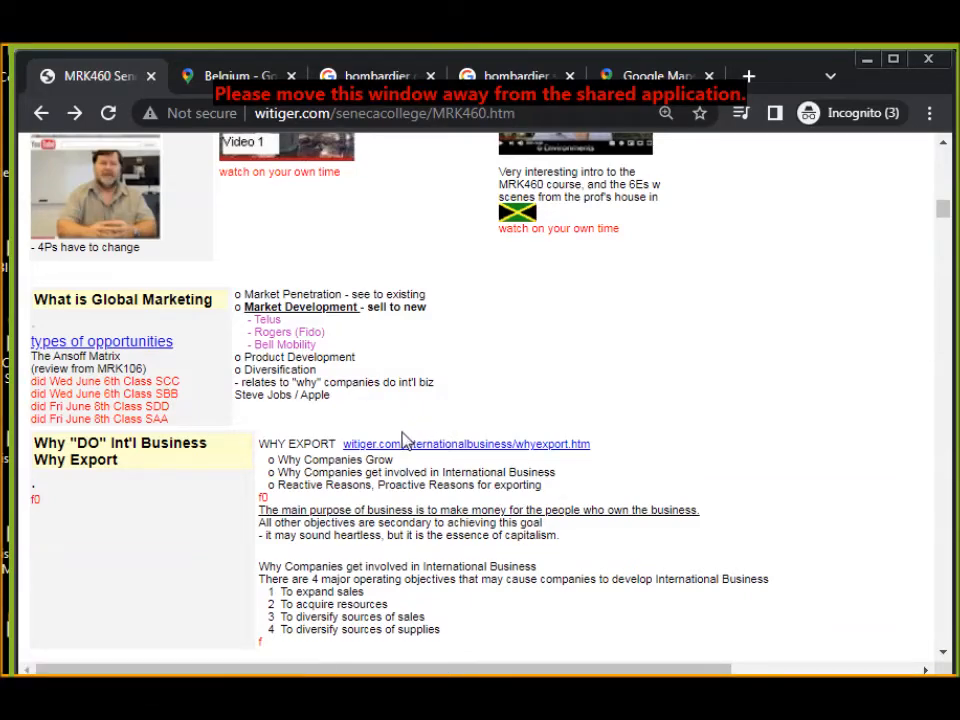
- Scroll through Week 2 down to the 6 Environments and 4Ps section
{"action": "scroll", "scroll_direction": "down", "scroll_amount": 3}
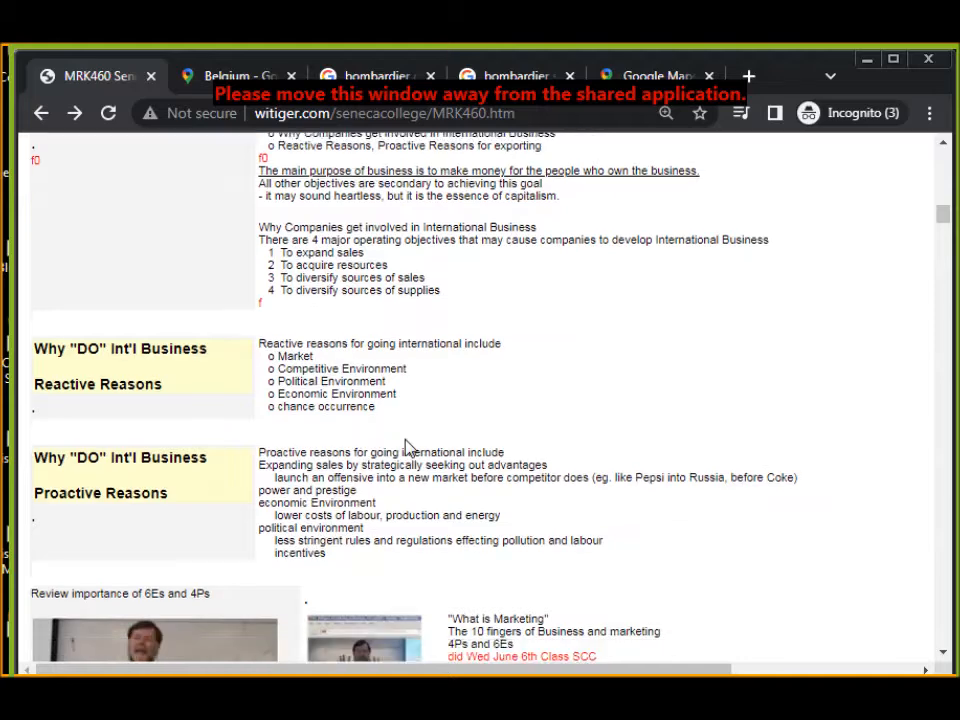
{"action": "scroll", "scroll_direction": "down", "scroll_amount": 3}
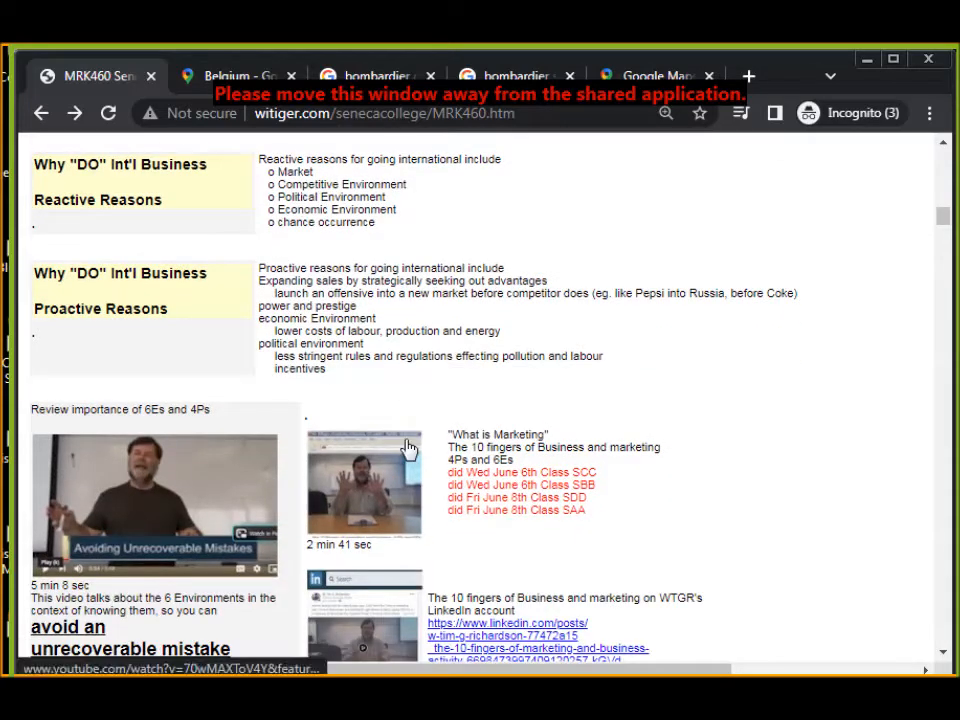
{"action": "scroll", "scroll_direction": "down", "scroll_amount": 3}
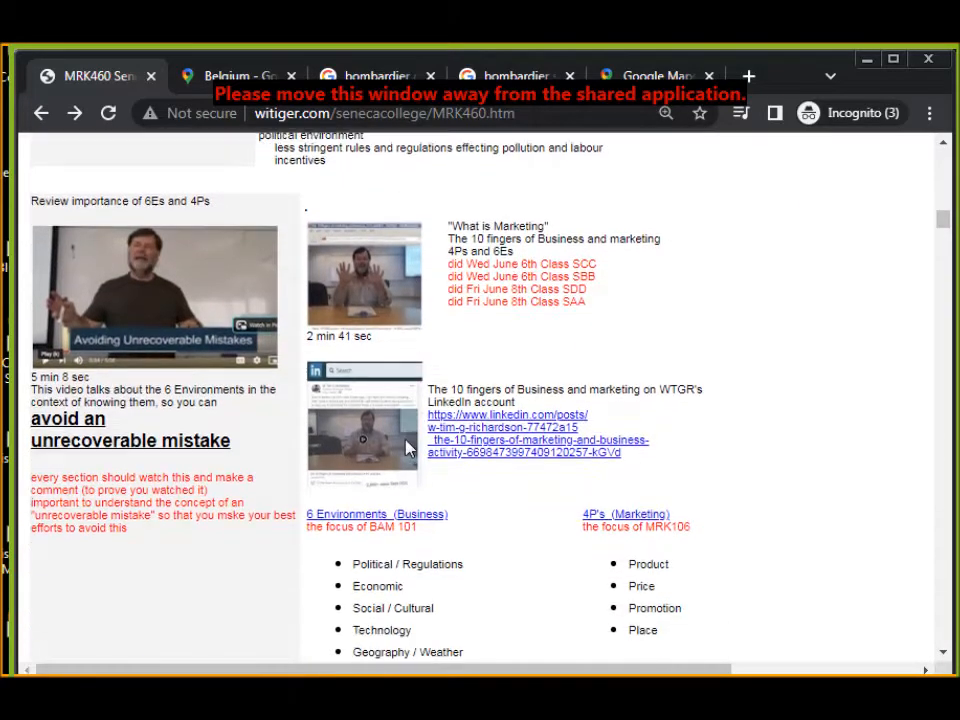
{"action": "mouse_move", "coordinate": [384, 440]}
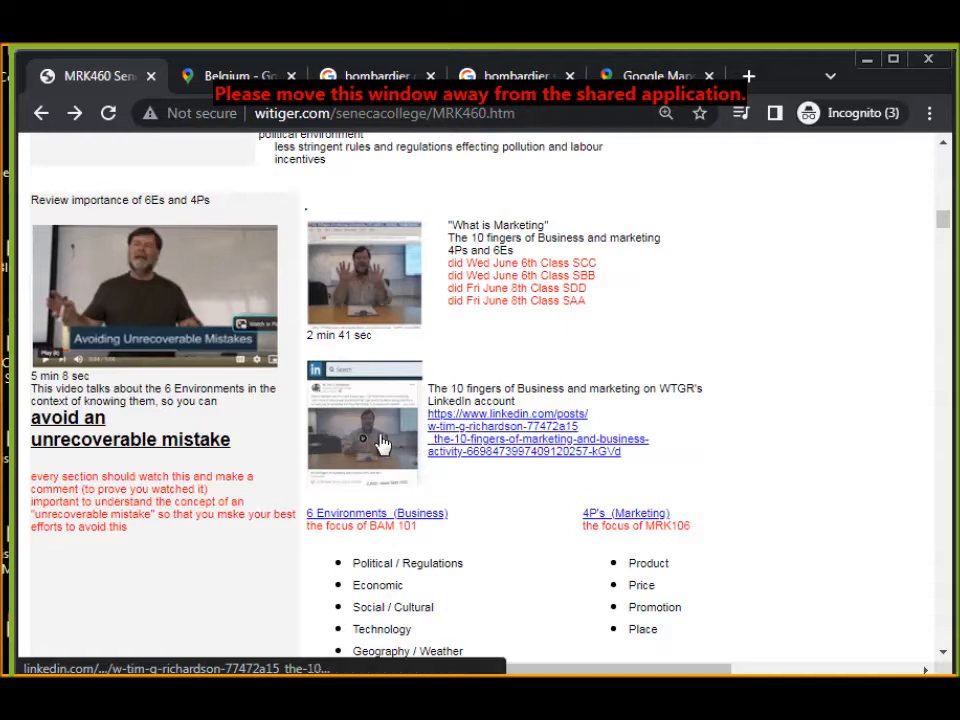
{"action": "mouse_move", "coordinate": [264, 348]}
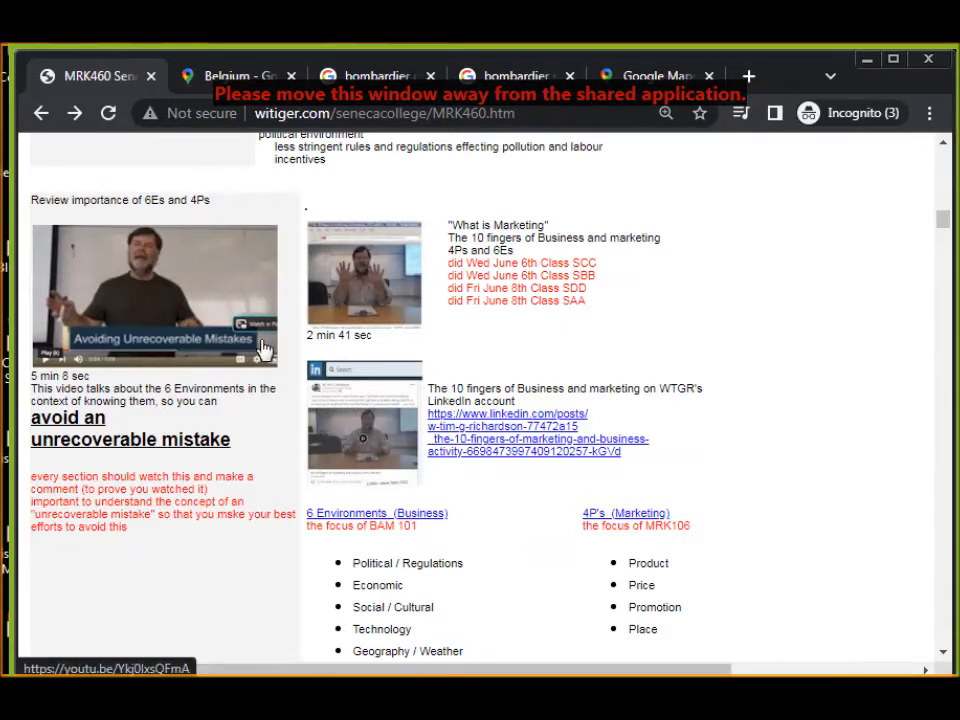
{"action": "mouse_move", "coordinate": [312, 404]}
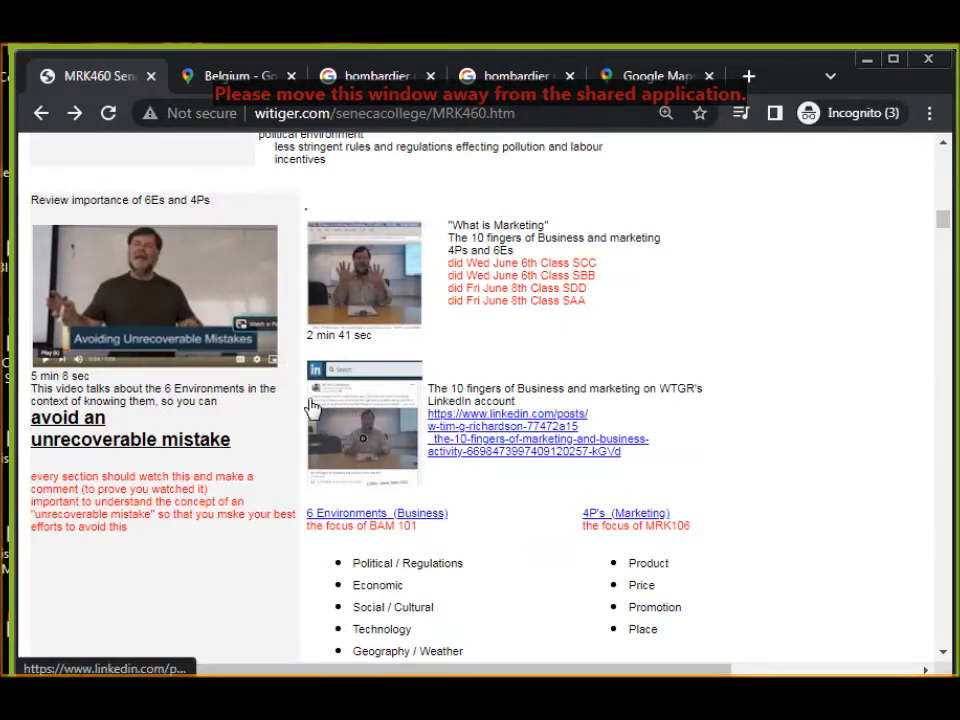
{"action": "scroll", "scroll_direction": "down", "scroll_amount": 3}
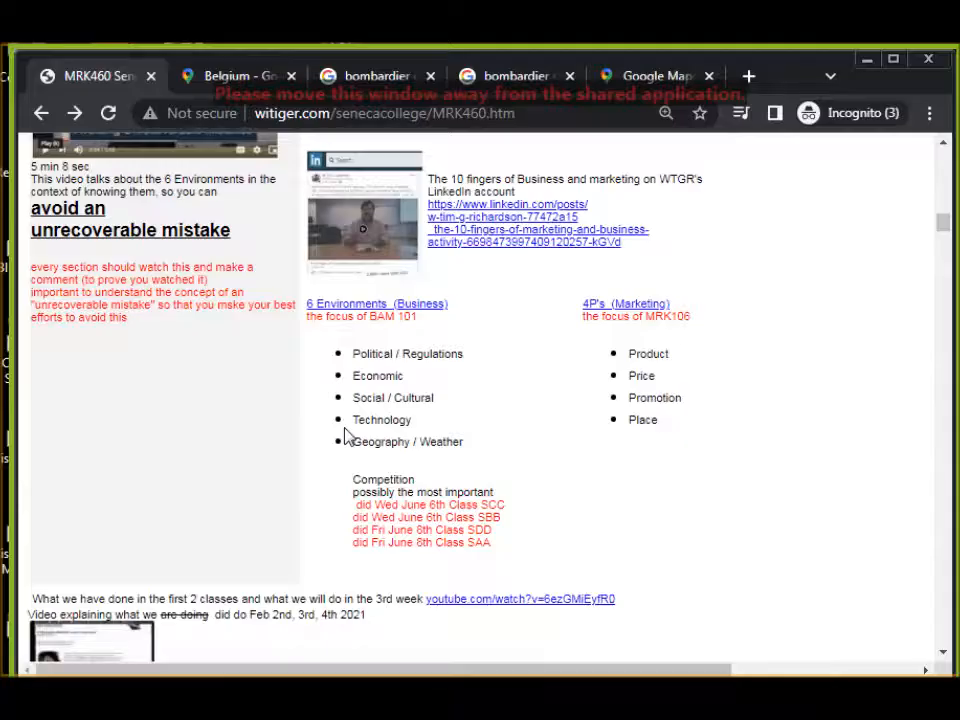
{"action": "mouse_move", "coordinate": [338, 424]}
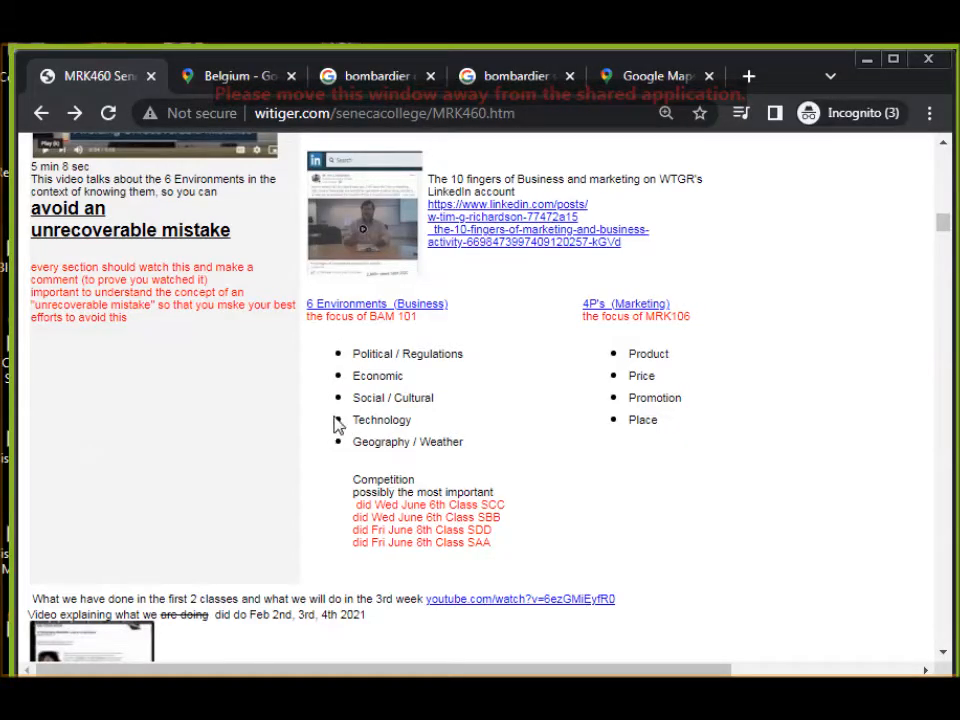
{"action": "mouse_move", "coordinate": [540, 418]}
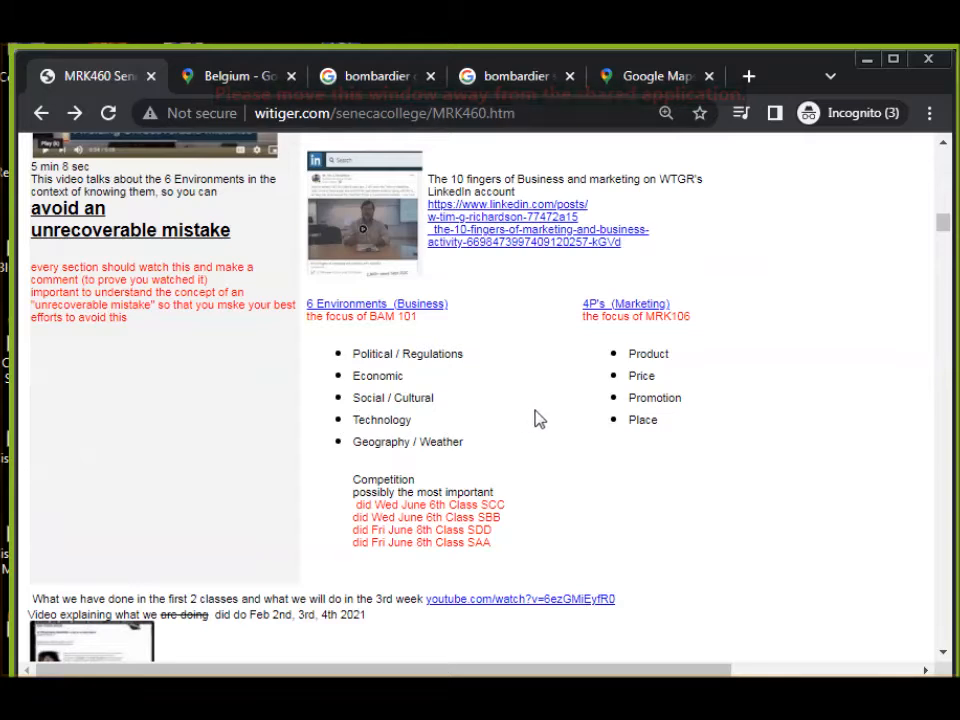
{"action": "mouse_move", "coordinate": [496, 402]}
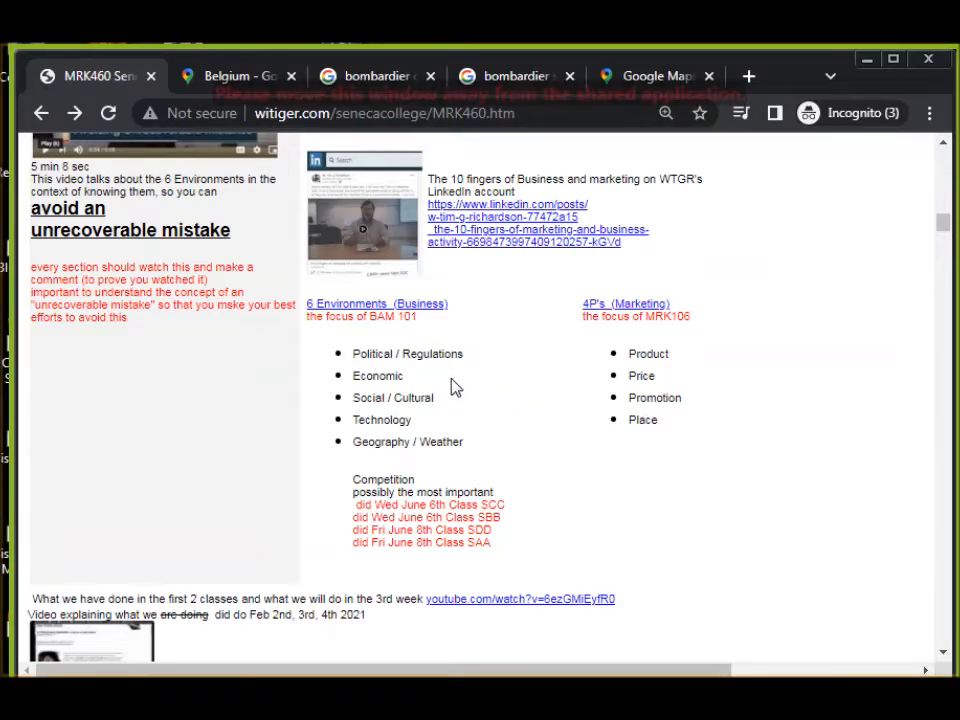
{"action": "scroll", "scroll_direction": "down", "scroll_amount": 3}
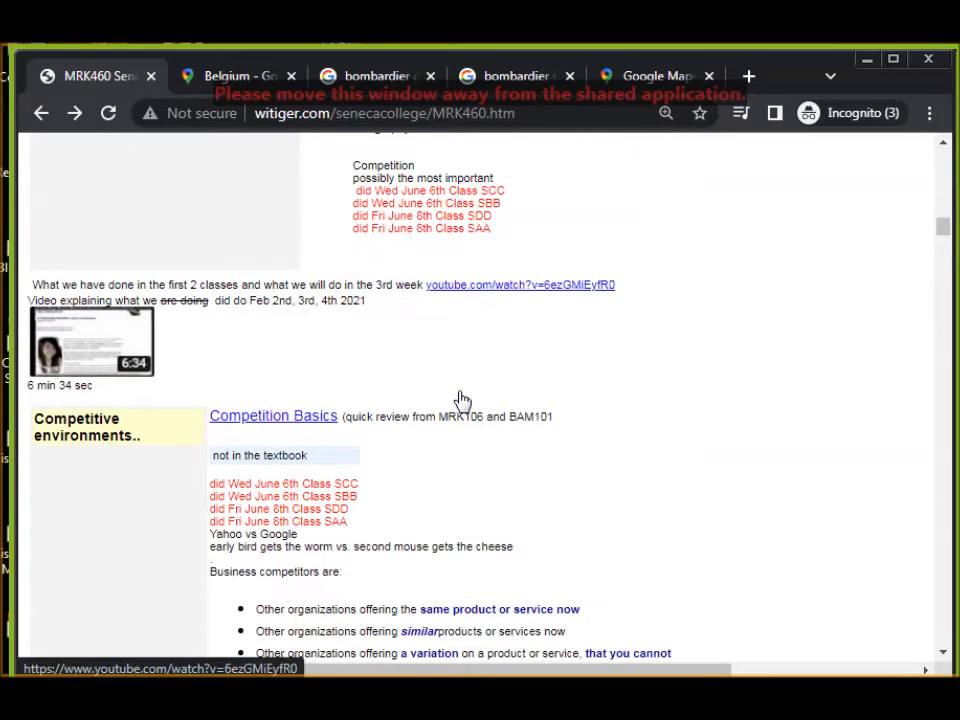
{"action": "scroll", "scroll_direction": "down", "scroll_amount": 3}
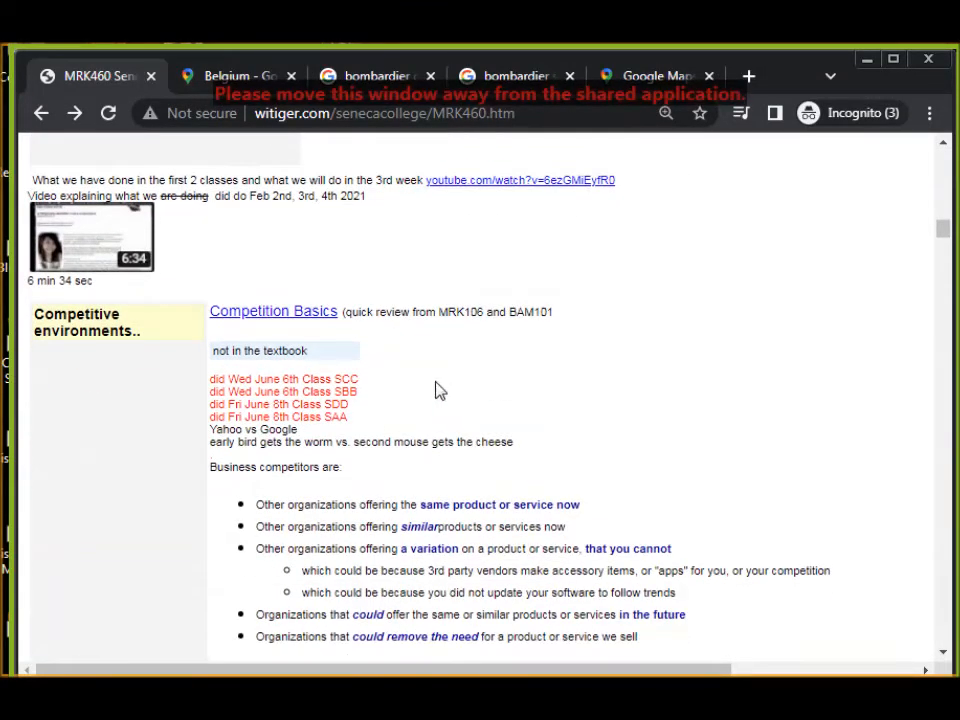
{"action": "mouse_move", "coordinate": [336, 344]}
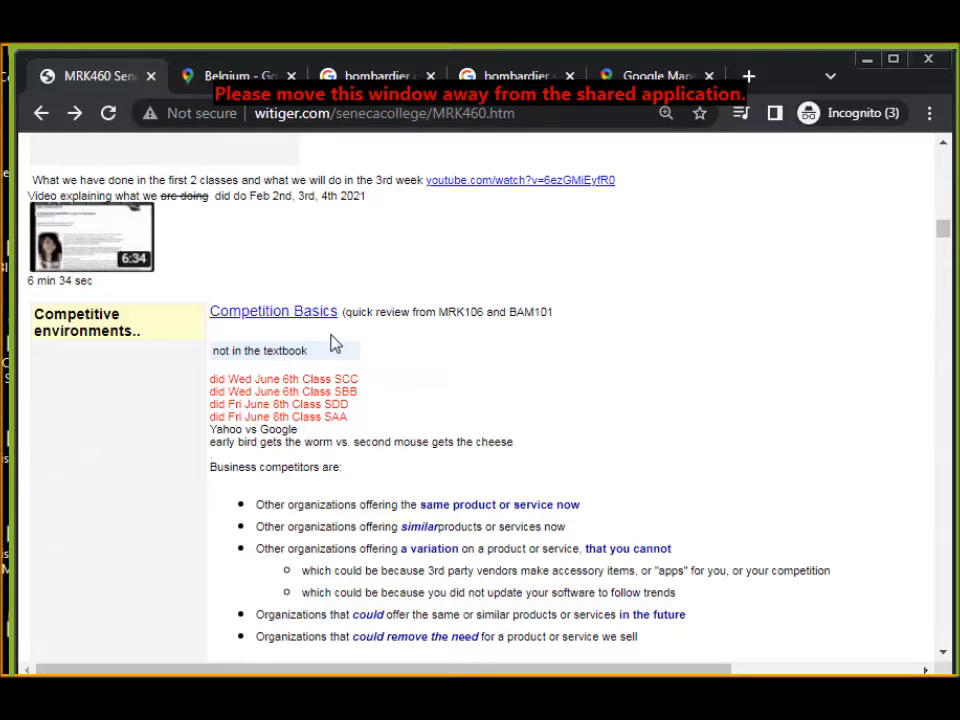
{"action": "mouse_move", "coordinate": [498, 388]}
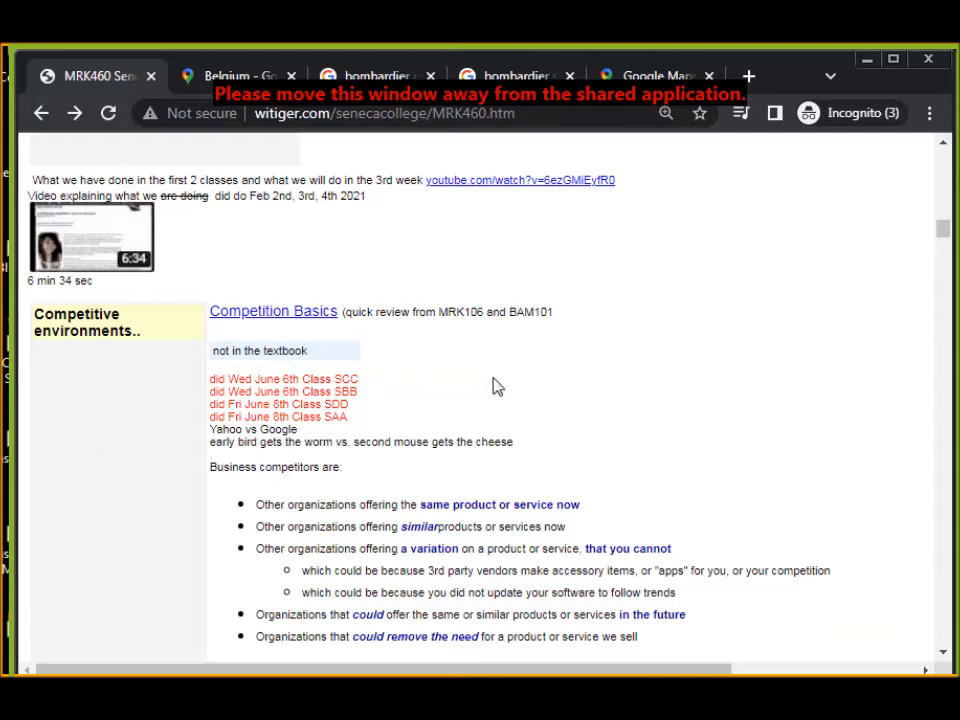
{"action": "mouse_move", "coordinate": [588, 380]}
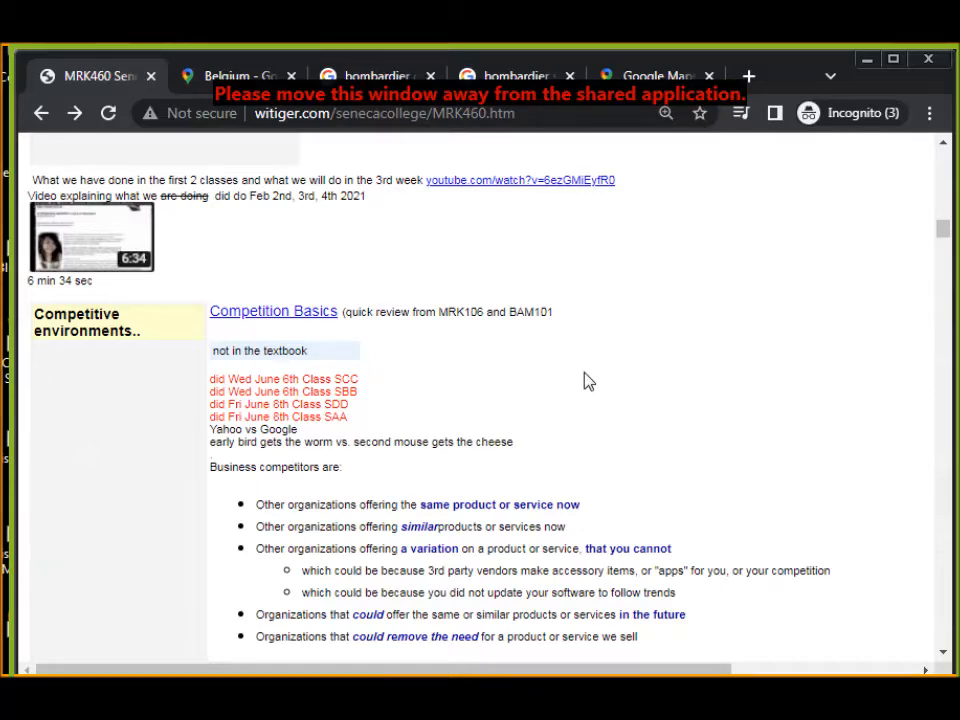
{"action": "scroll", "scroll_direction": "down", "scroll_amount": 3}
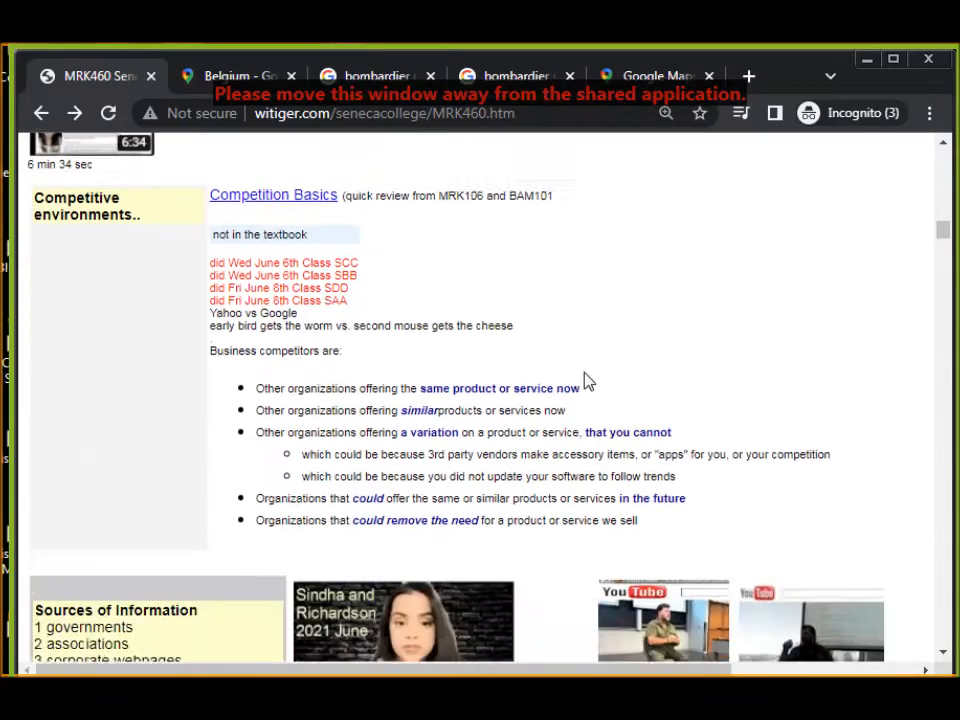
{"action": "scroll", "scroll_direction": "down", "scroll_amount": 3}
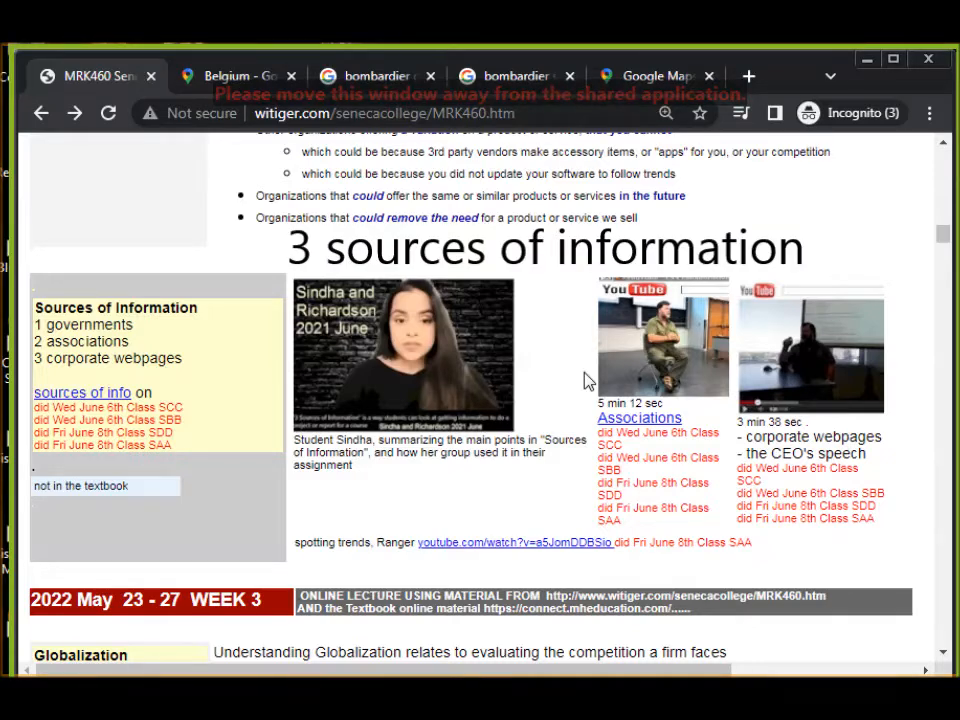
{"action": "mouse_move", "coordinate": [340, 414]}
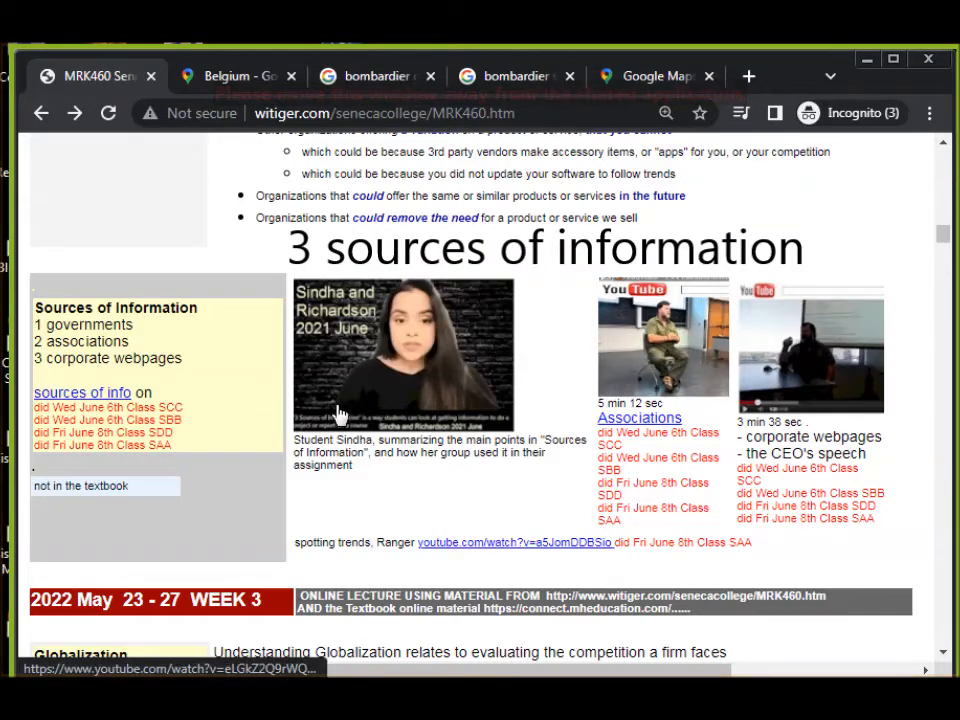
{"action": "mouse_move", "coordinate": [656, 364]}
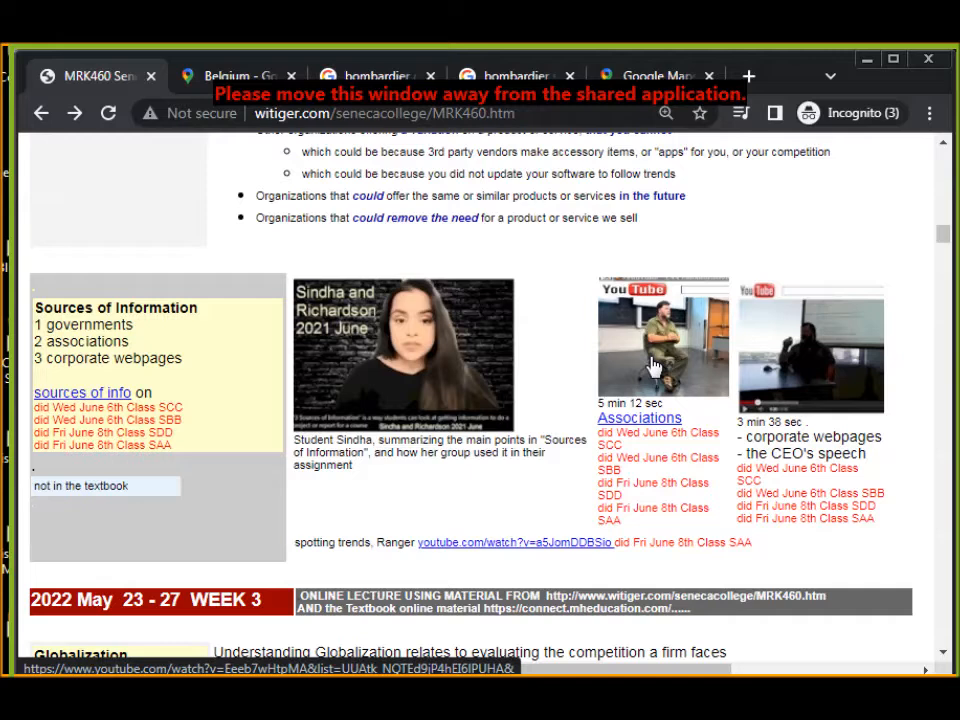
{"action": "mouse_move", "coordinate": [784, 356]}
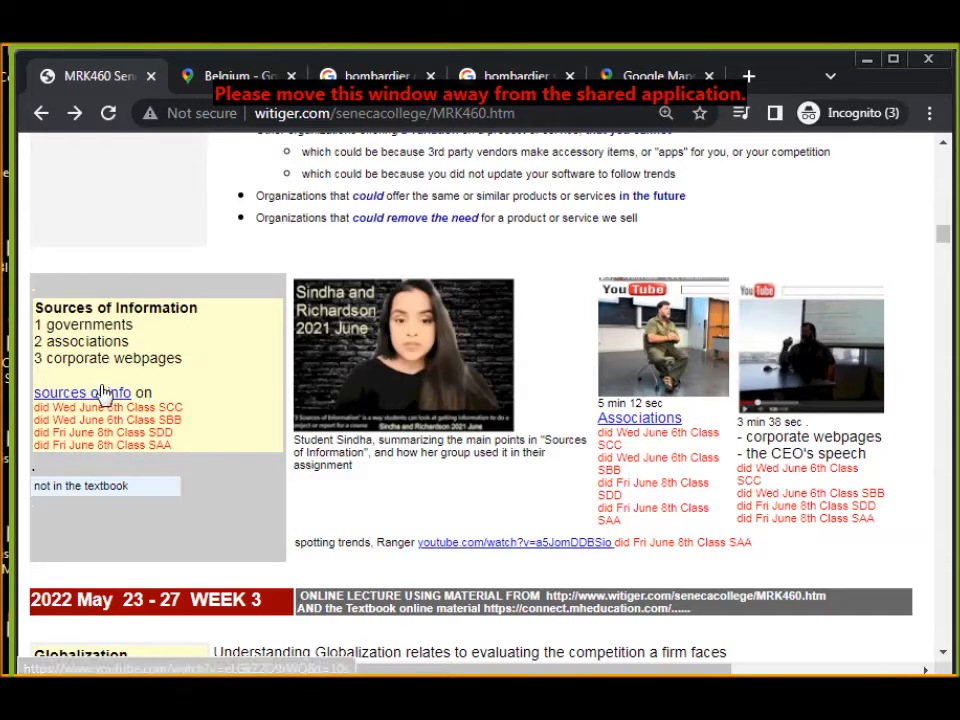
- Open the 'sources of info' page and scroll to its government, associations and corporate categories
{"action": "left_click", "coordinate": [72, 392]}
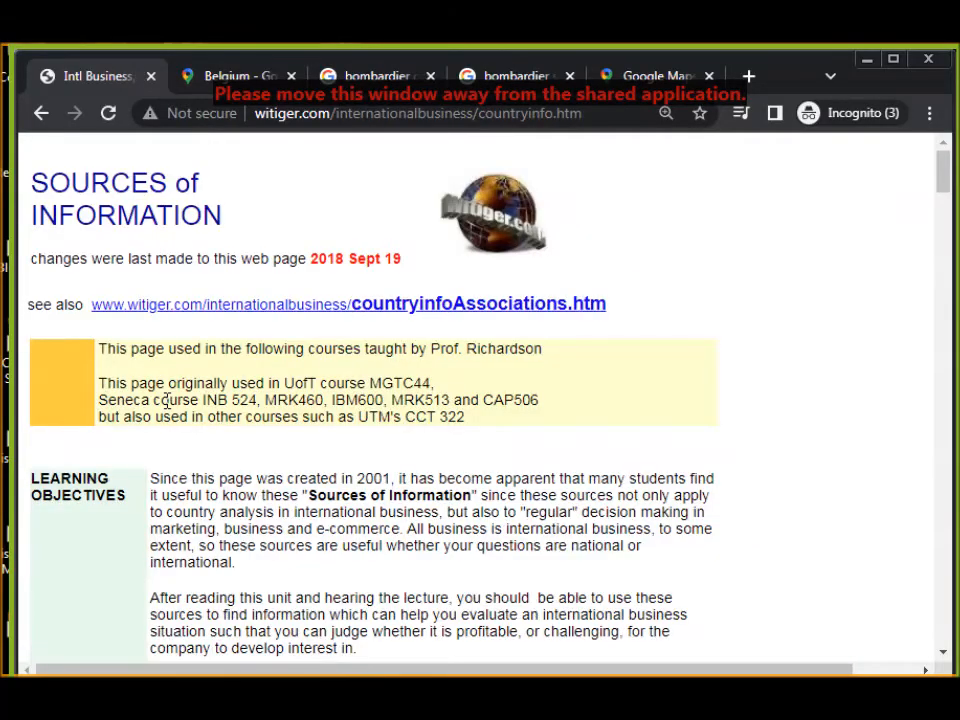
{"action": "scroll", "scroll_direction": "down", "scroll_amount": 3}
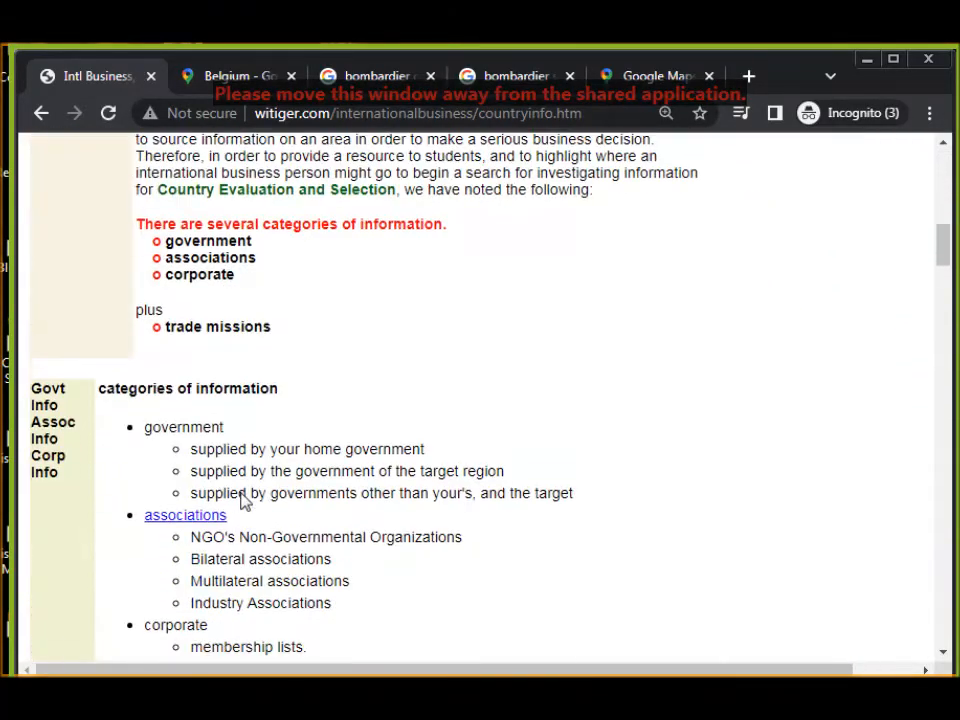
{"action": "scroll", "scroll_direction": "down", "scroll_amount": 3}
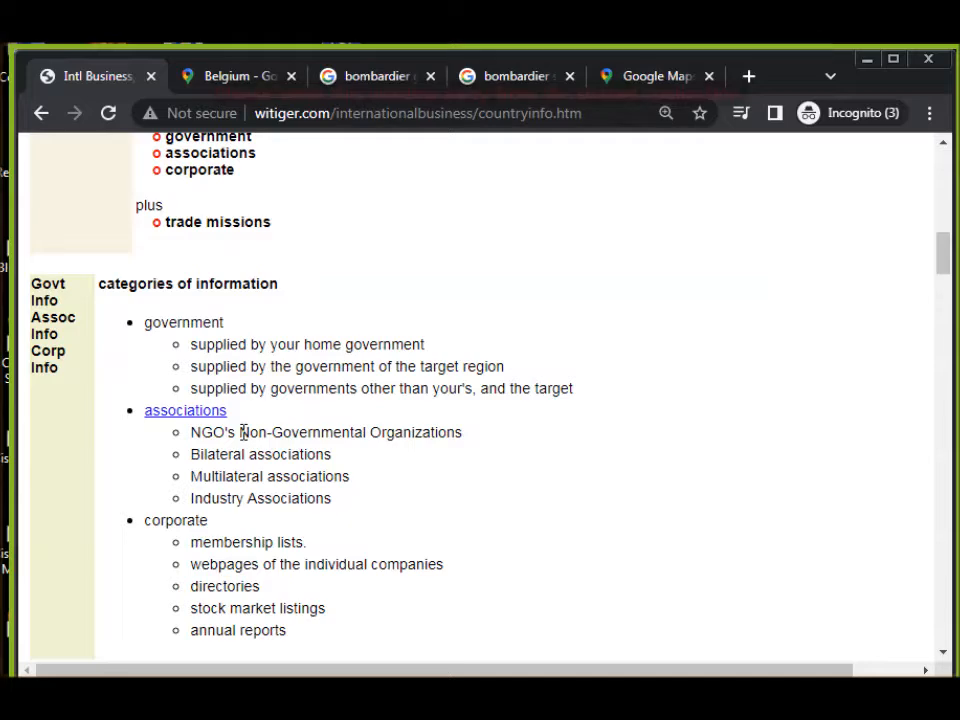
{"action": "scroll", "scroll_direction": "down", "scroll_amount": 3}
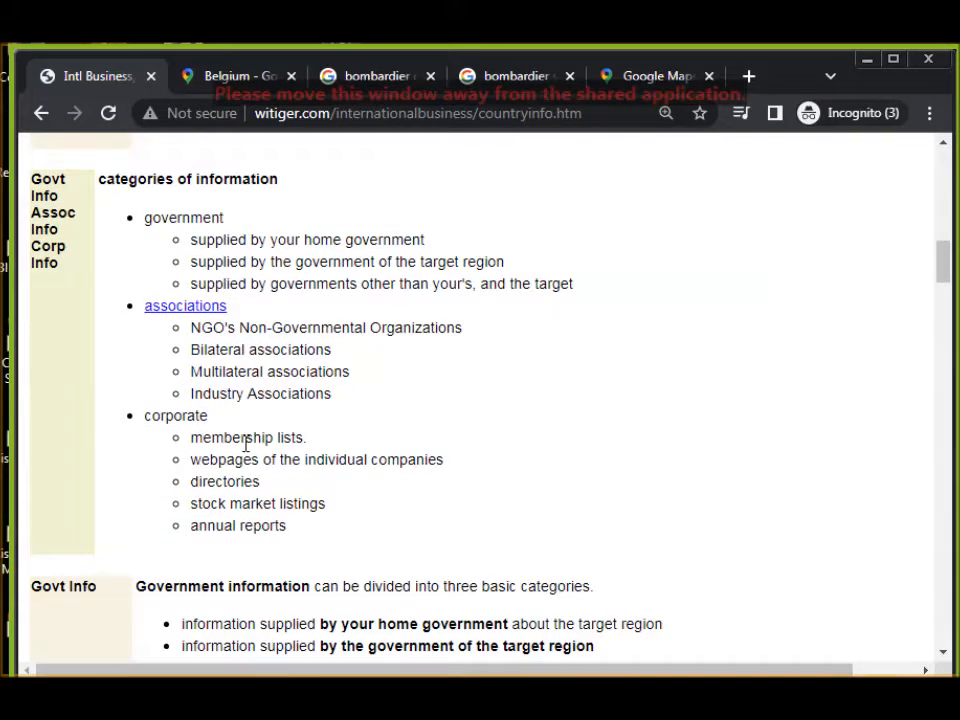
- Go back to the MRK460 course page and scroll through the Week 3 topics
{"action": "left_click", "coordinate": [40, 112]}
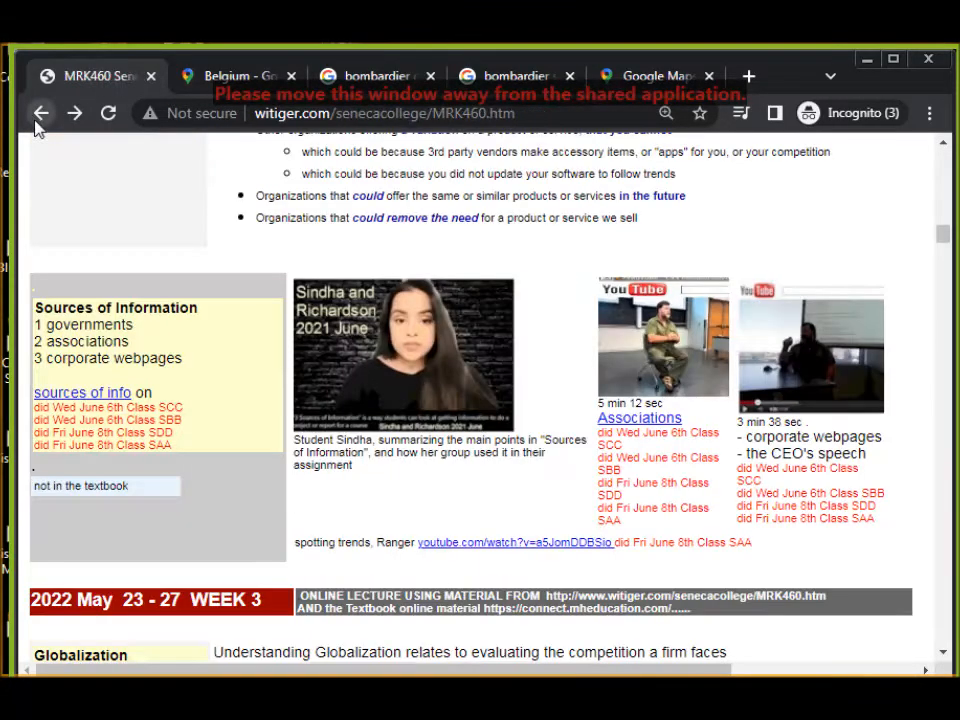
{"action": "scroll", "scroll_direction": "down", "scroll_amount": 3}
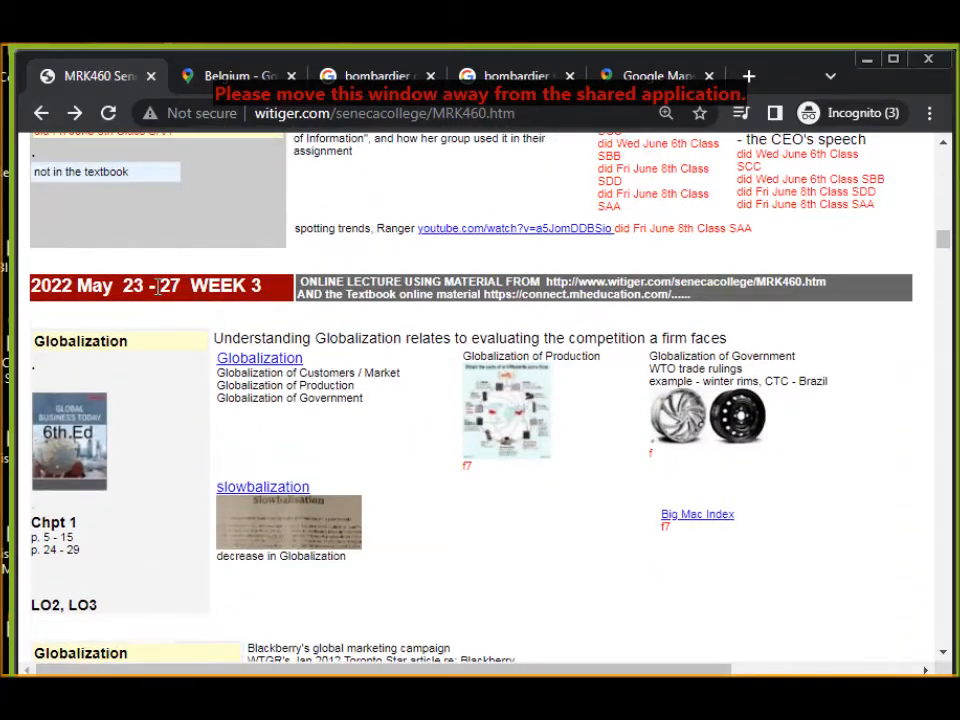
{"action": "scroll", "scroll_direction": "down", "scroll_amount": 3}
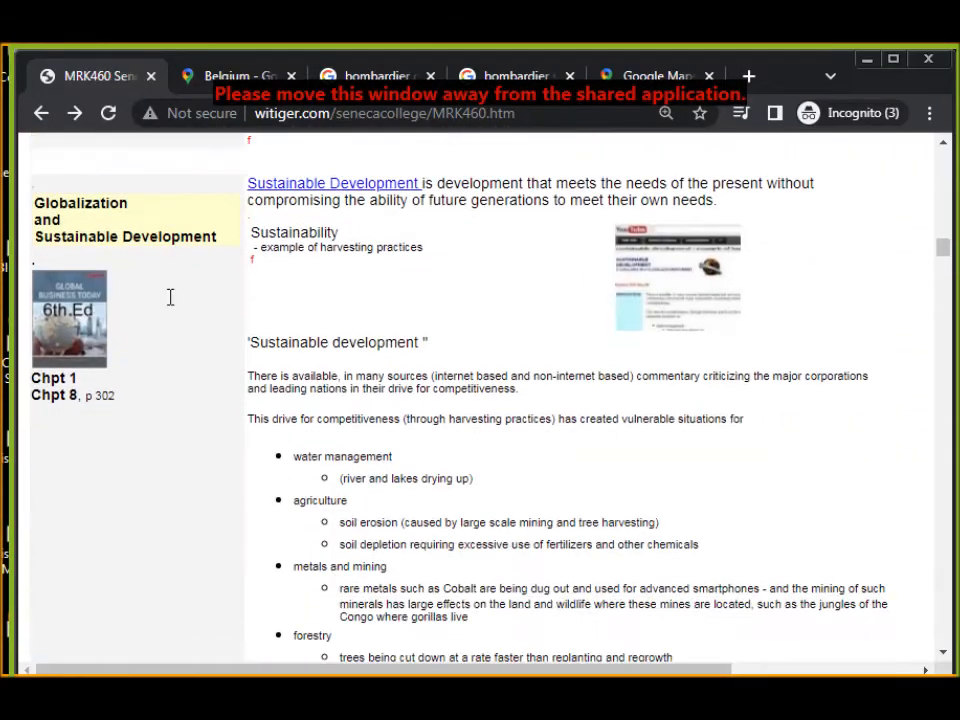
{"action": "scroll", "scroll_direction": "down", "scroll_amount": 3}
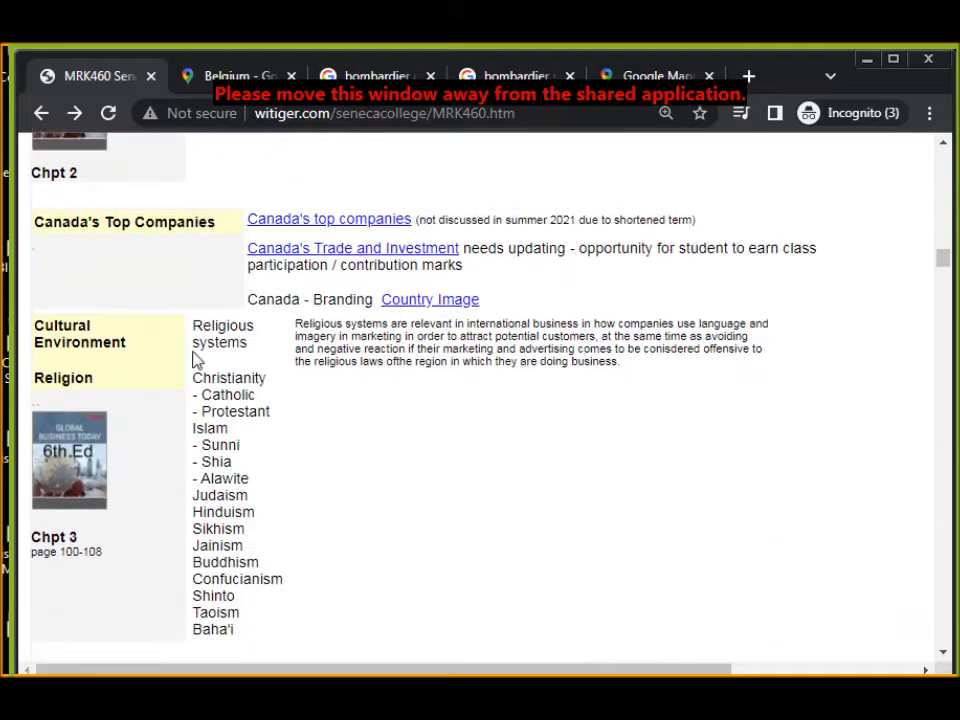
{"action": "scroll", "scroll_direction": "down", "scroll_amount": 3}
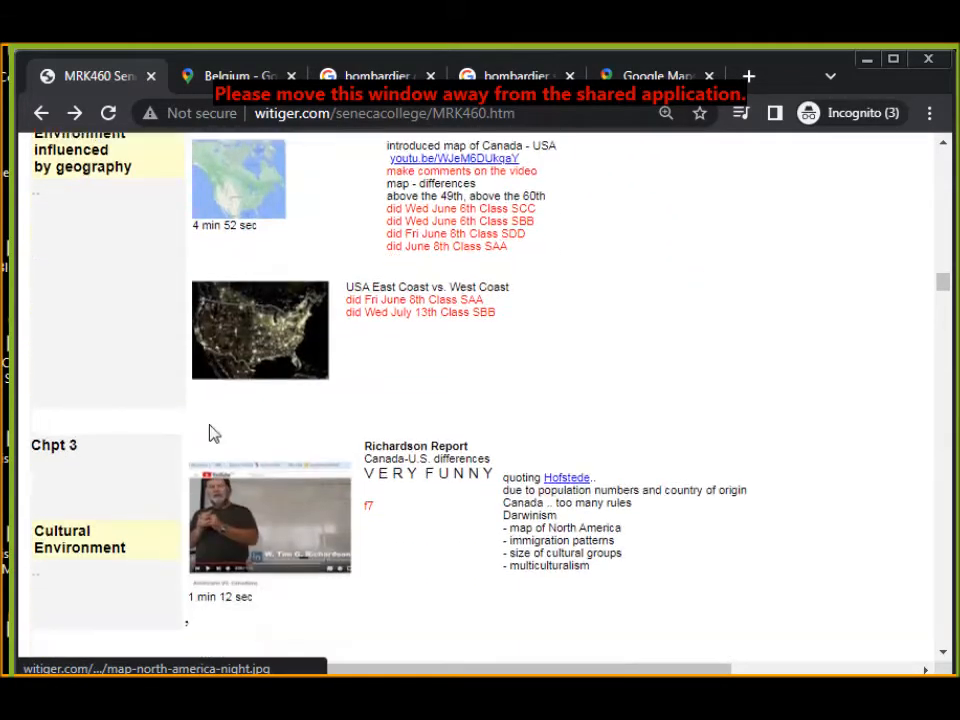
- Scroll on to the Week 4 Ethics and bribery and CSR sections
{"action": "scroll", "scroll_direction": "down", "scroll_amount": 3}
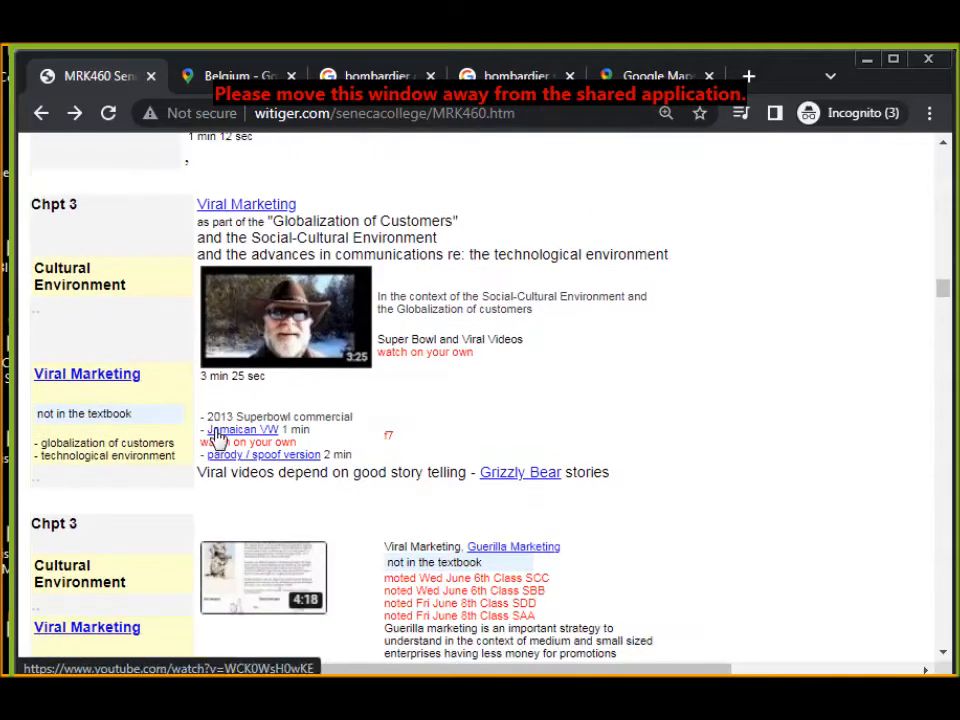
{"action": "scroll", "scroll_direction": "down", "scroll_amount": 3}
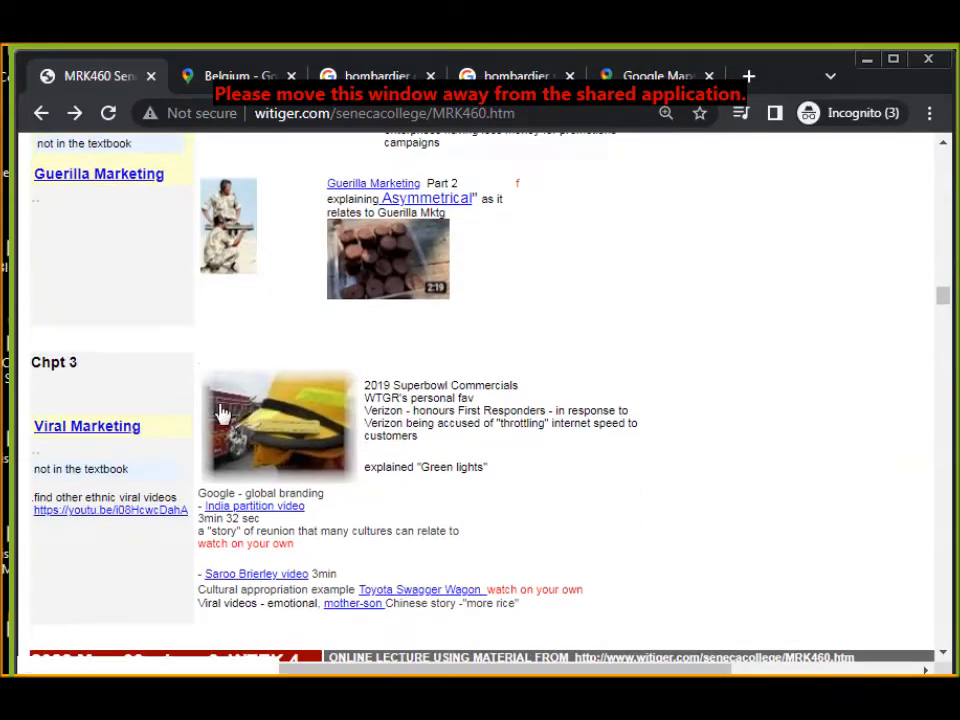
{"action": "scroll", "scroll_direction": "down", "scroll_amount": 3}
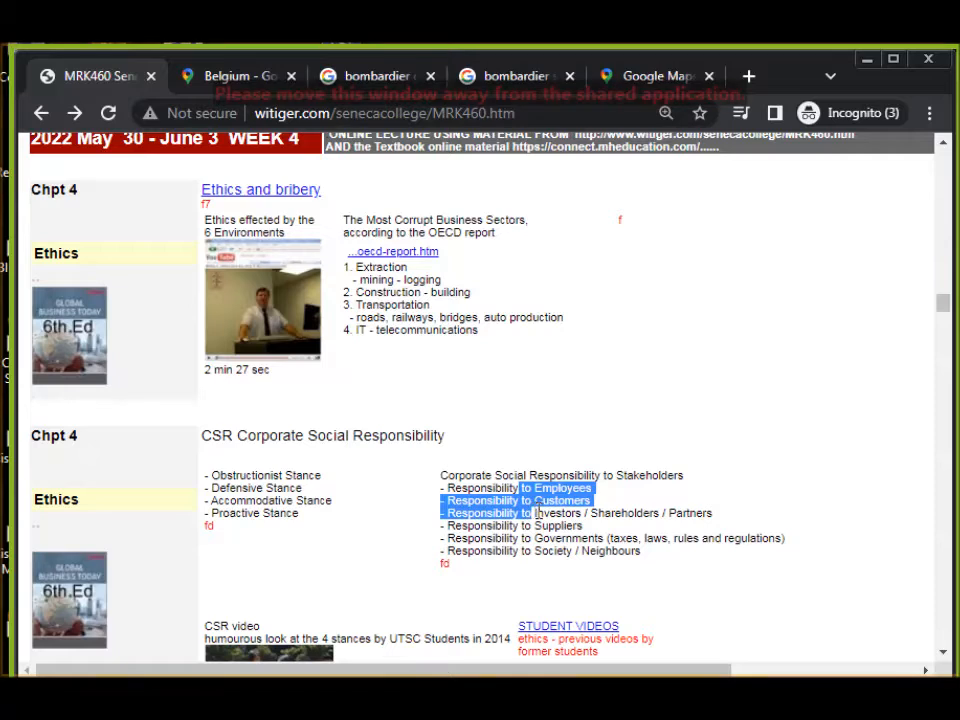
{"action": "mouse_move", "coordinate": [536, 496]}
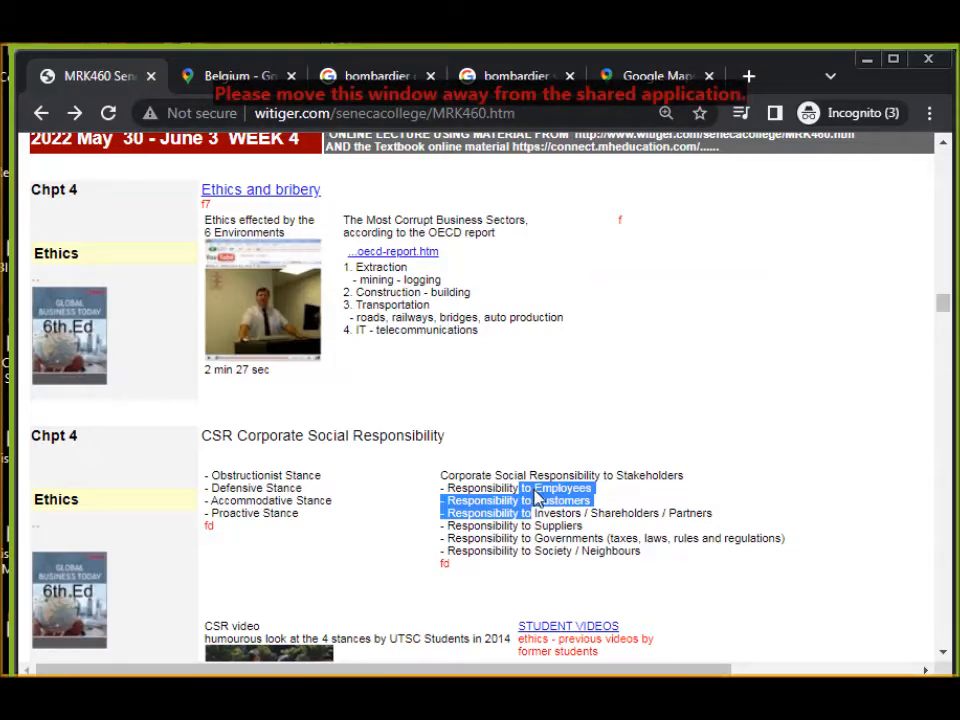
- Scroll past whistleblowers, Toyota and stakeholders topics to the Week 5 Int'l Trade Theories section
{"action": "scroll", "scroll_direction": "down", "scroll_amount": 3}
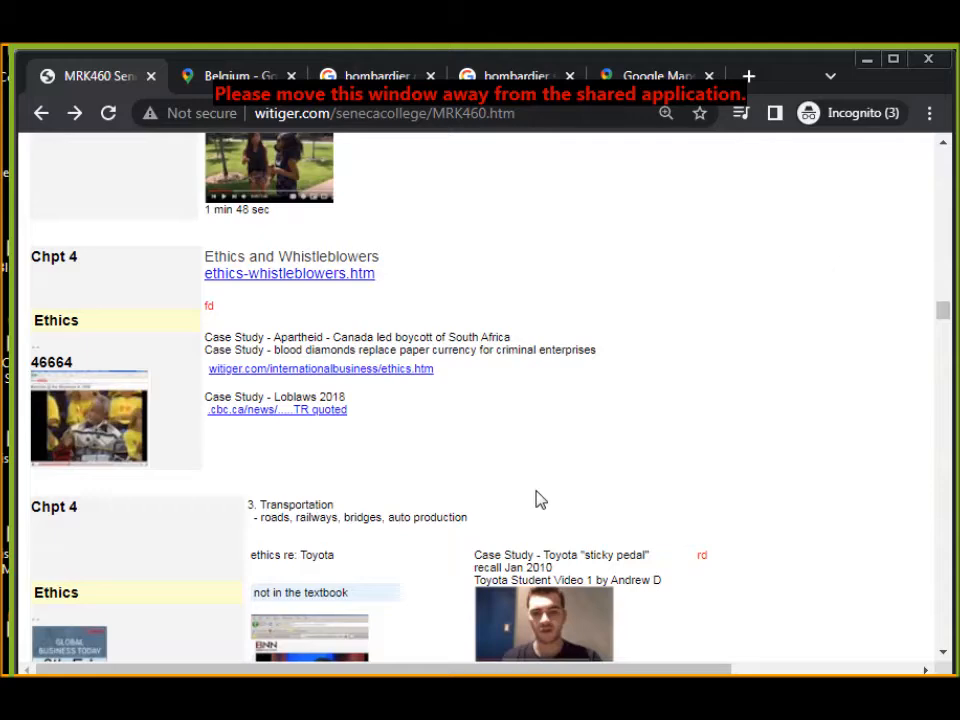
{"action": "scroll", "scroll_direction": "down", "scroll_amount": 3}
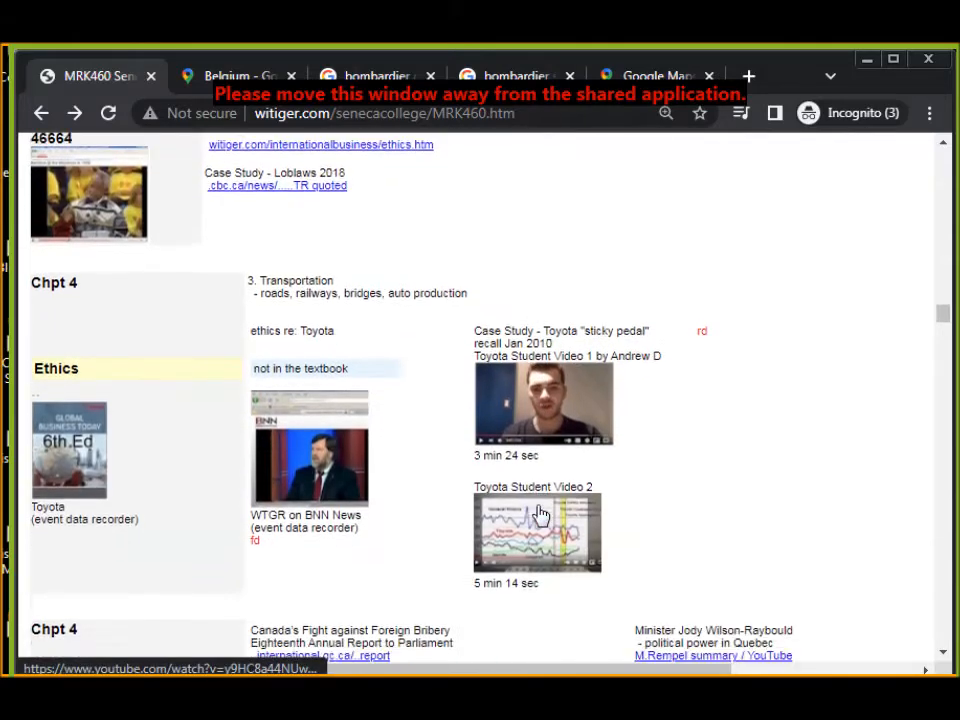
{"action": "scroll", "scroll_direction": "down", "scroll_amount": 3}
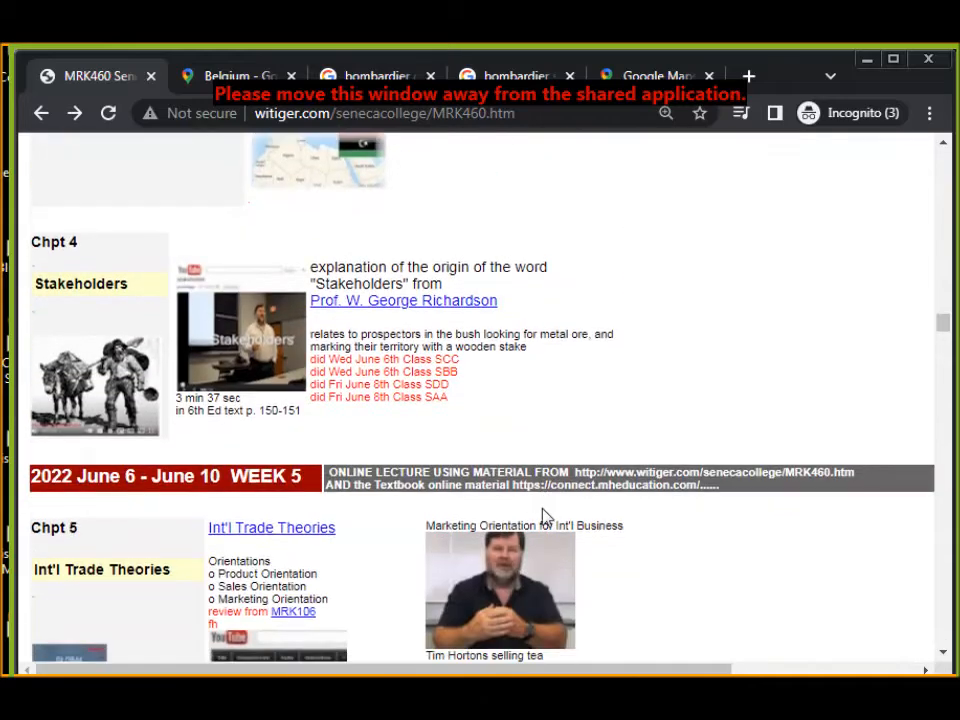
{"action": "scroll", "scroll_direction": "down", "scroll_amount": 3}
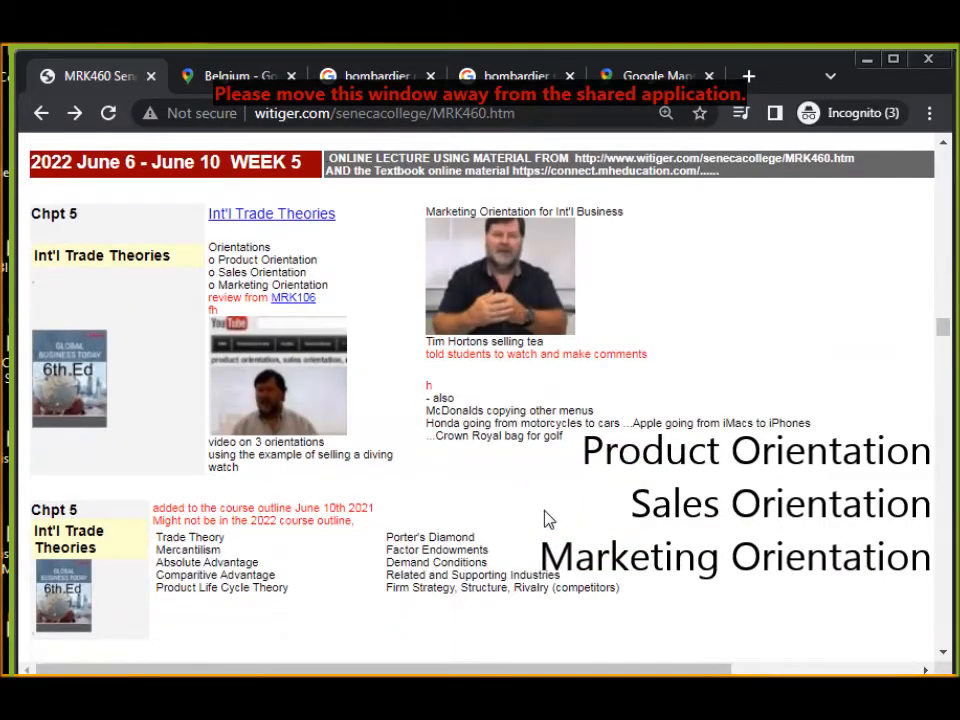
{"action": "mouse_move", "coordinate": [232, 280]}
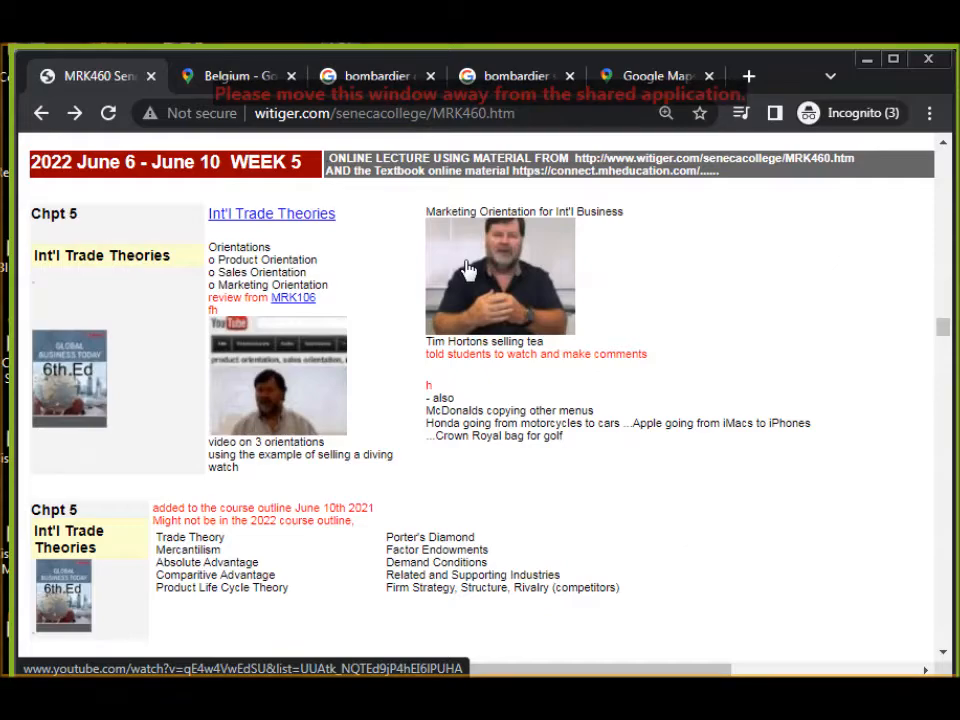
- Scroll past First Mover Advantages to the Week 6 Political Environment header
{"action": "scroll", "scroll_direction": "down", "scroll_amount": 3}
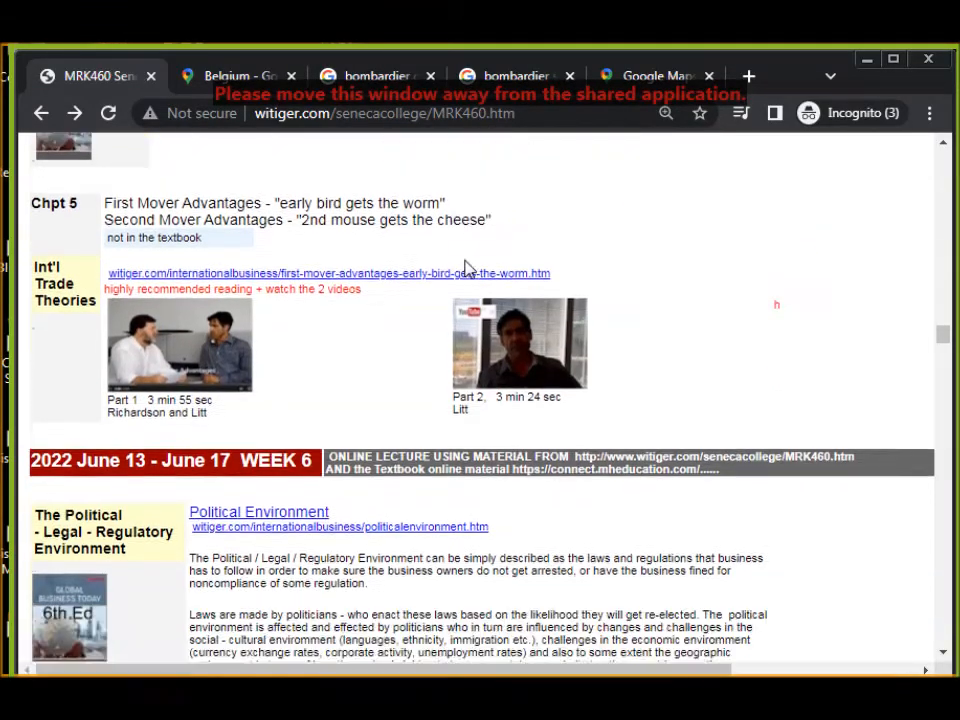
- Scroll through Week 6 embassies and consulates content to Week 7 Political risk and Contingency Planning
{"action": "scroll", "scroll_direction": "down", "scroll_amount": 3}
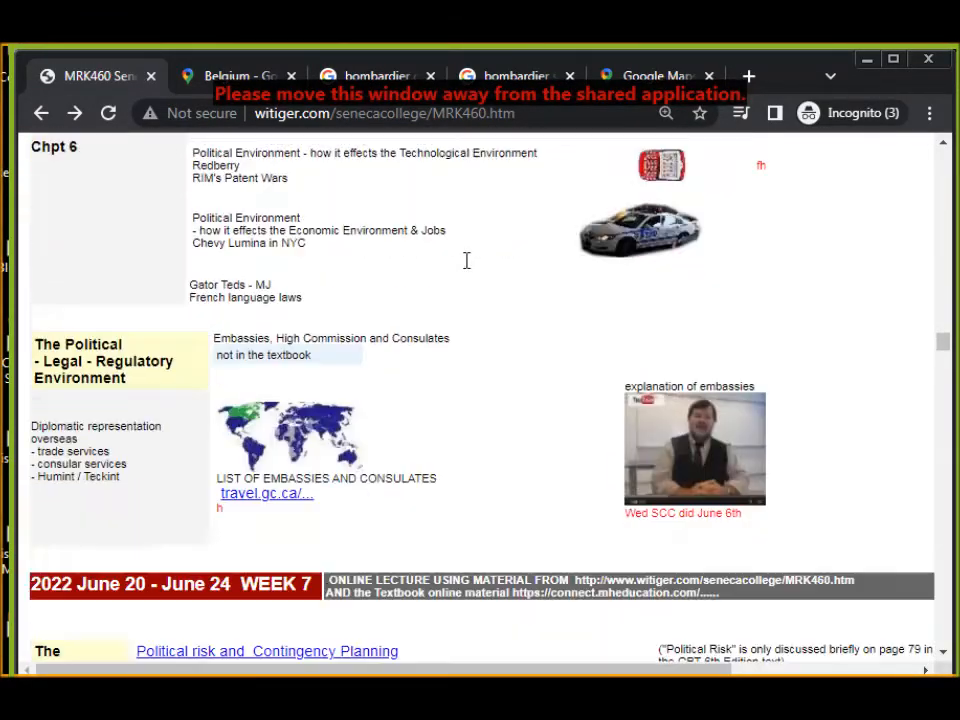
{"action": "scroll", "scroll_direction": "down", "scroll_amount": 3}
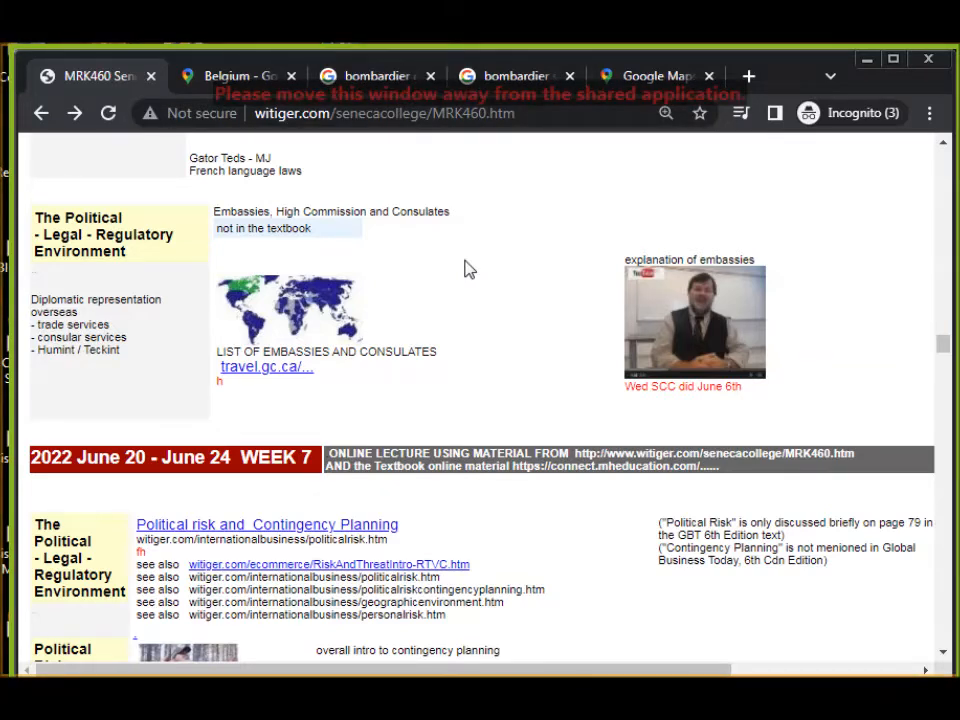
{"action": "scroll", "scroll_direction": "down", "scroll_amount": 3}
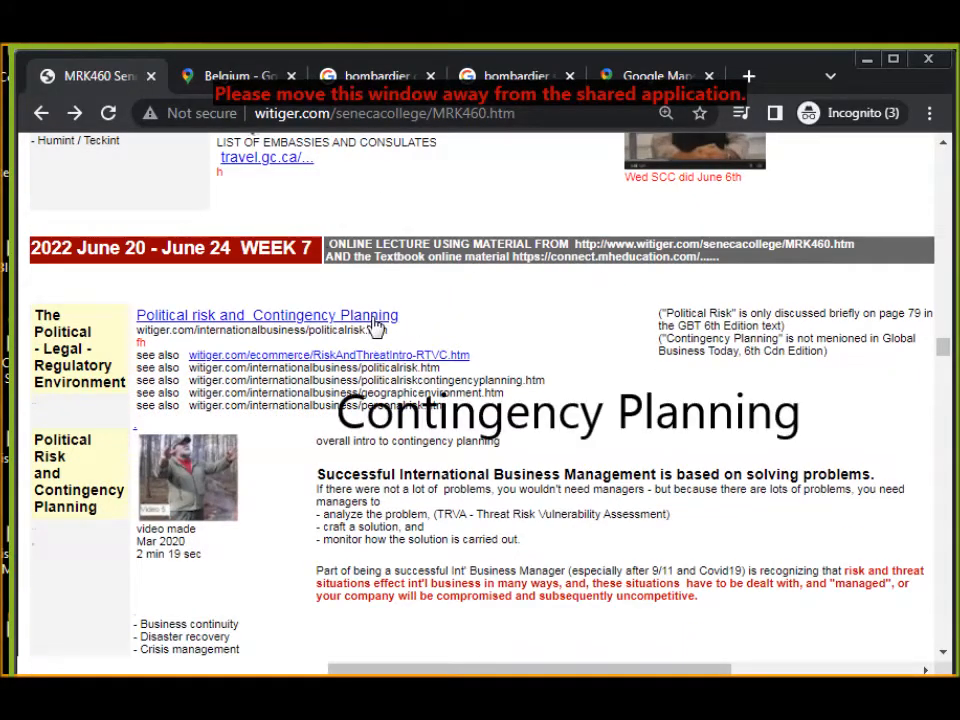
{"action": "mouse_move", "coordinate": [340, 324]}
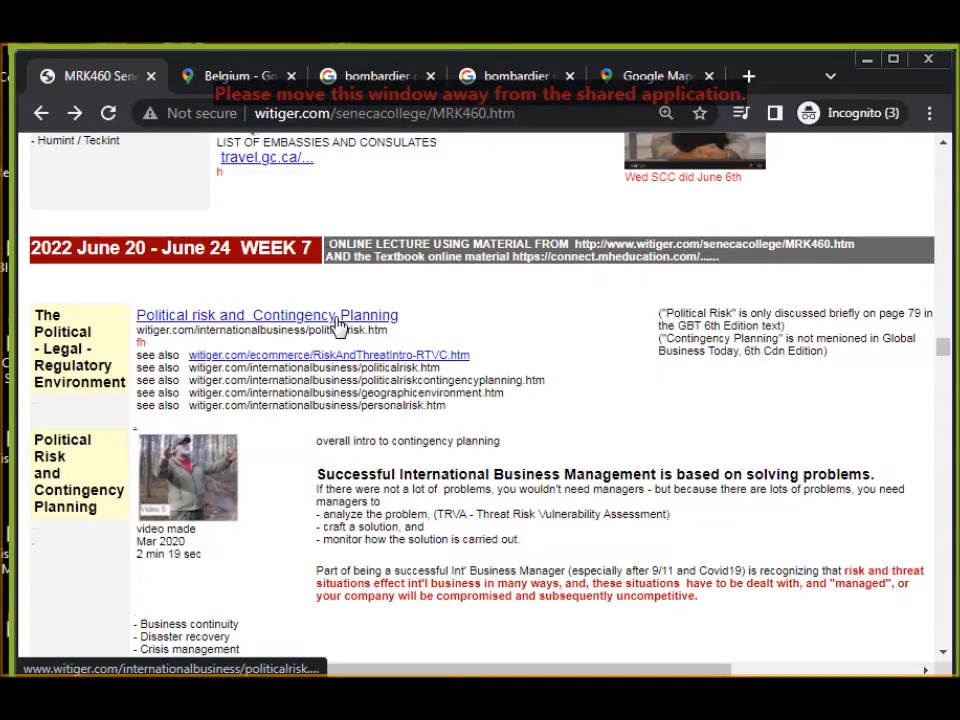
- Scroll through Contingency Planning, Defensive/Integrative and Personal risk to the summary video before the May–August break
{"action": "scroll", "scroll_direction": "down", "scroll_amount": 3}
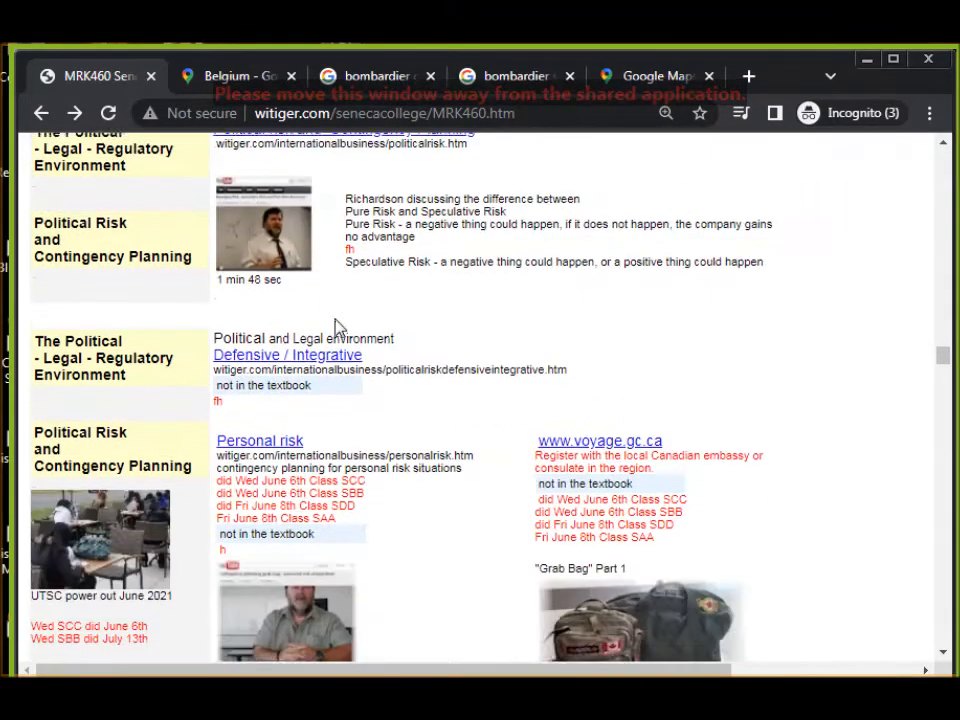
{"action": "scroll", "scroll_direction": "down", "scroll_amount": 3}
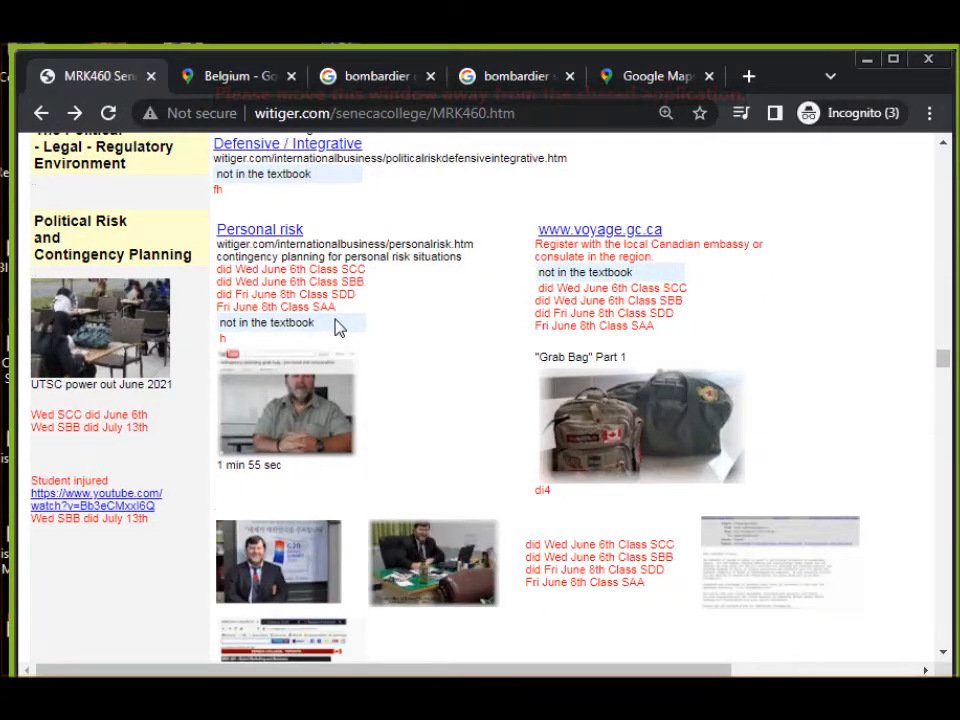
{"action": "scroll", "scroll_direction": "down", "scroll_amount": 3}
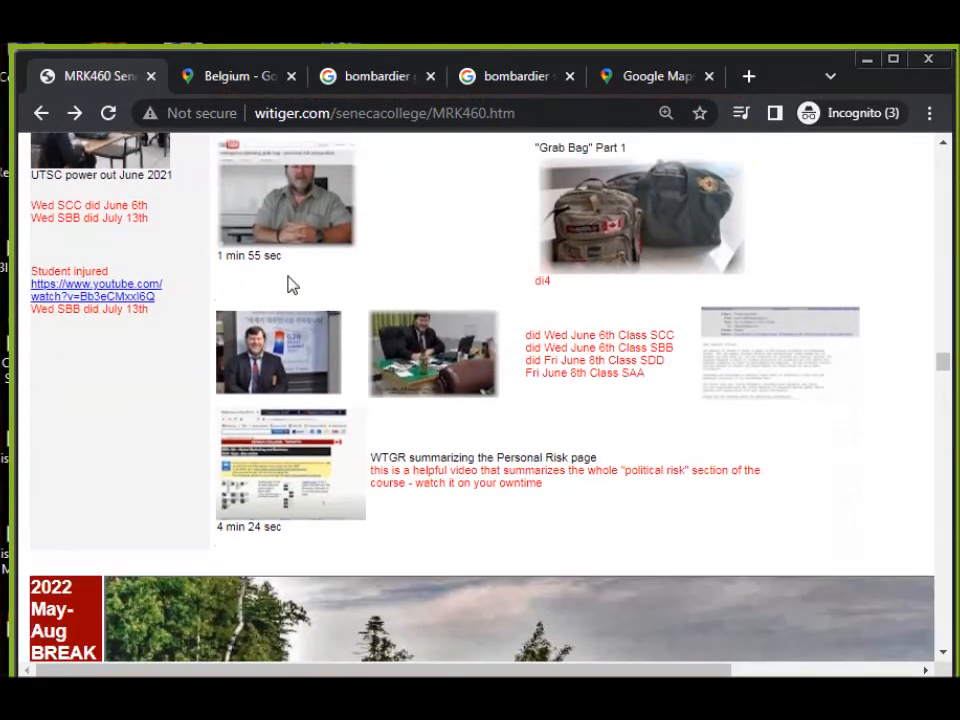
- Scroll to Week 8's Political-Legal Regulatory Environment entry on doing business with government, reaching Govt Influence on Trade
{"action": "scroll", "scroll_direction": "down", "scroll_amount": 3}
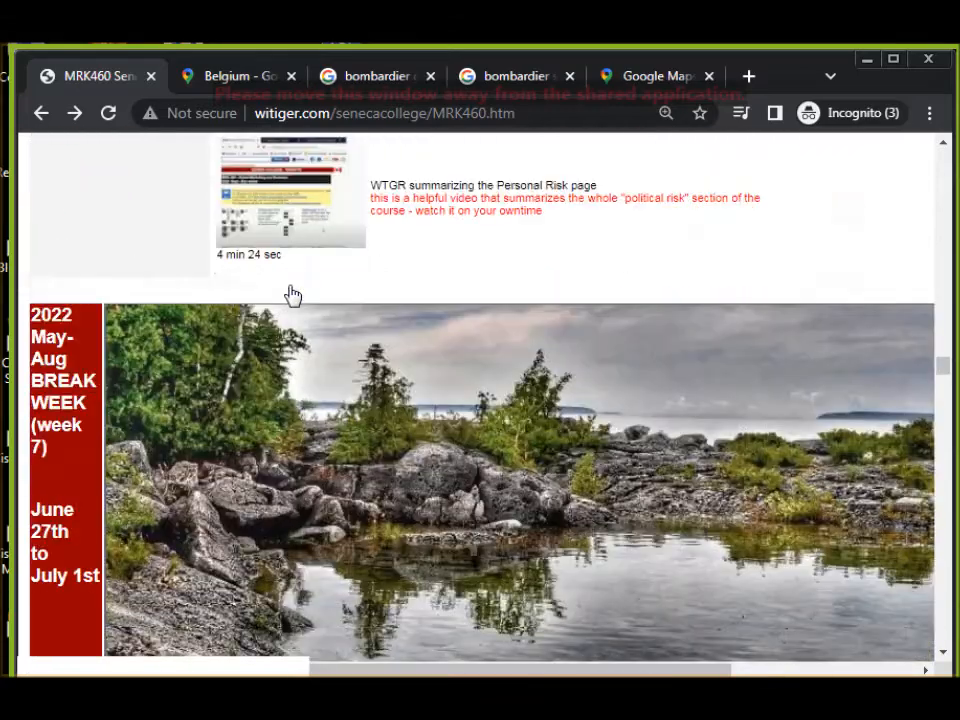
{"action": "scroll", "scroll_direction": "down", "scroll_amount": 3}
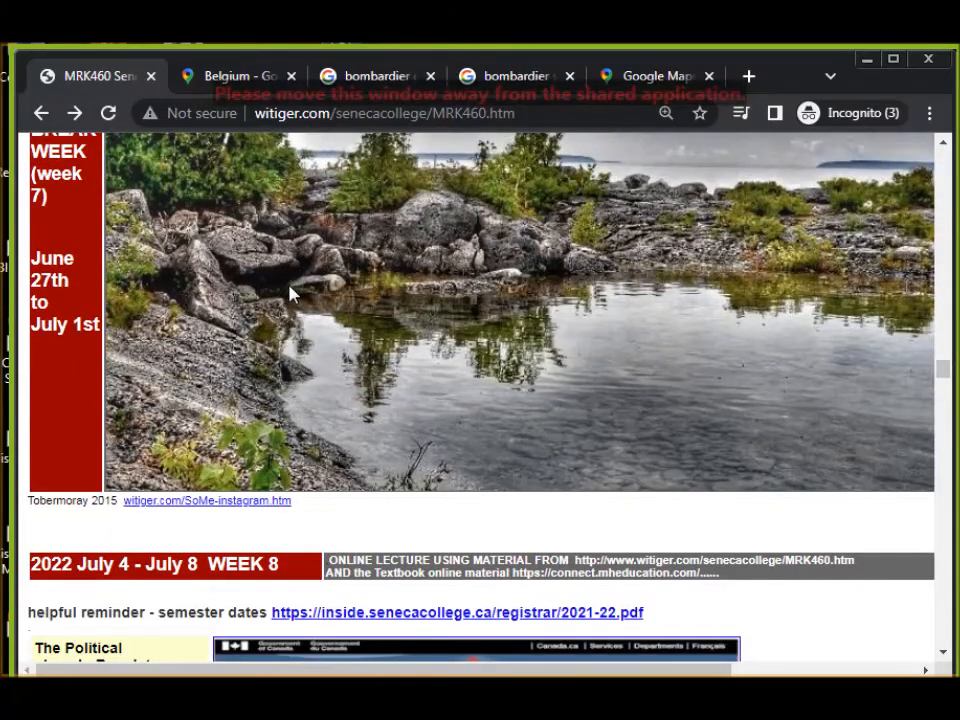
{"action": "scroll", "scroll_direction": "down", "scroll_amount": 3}
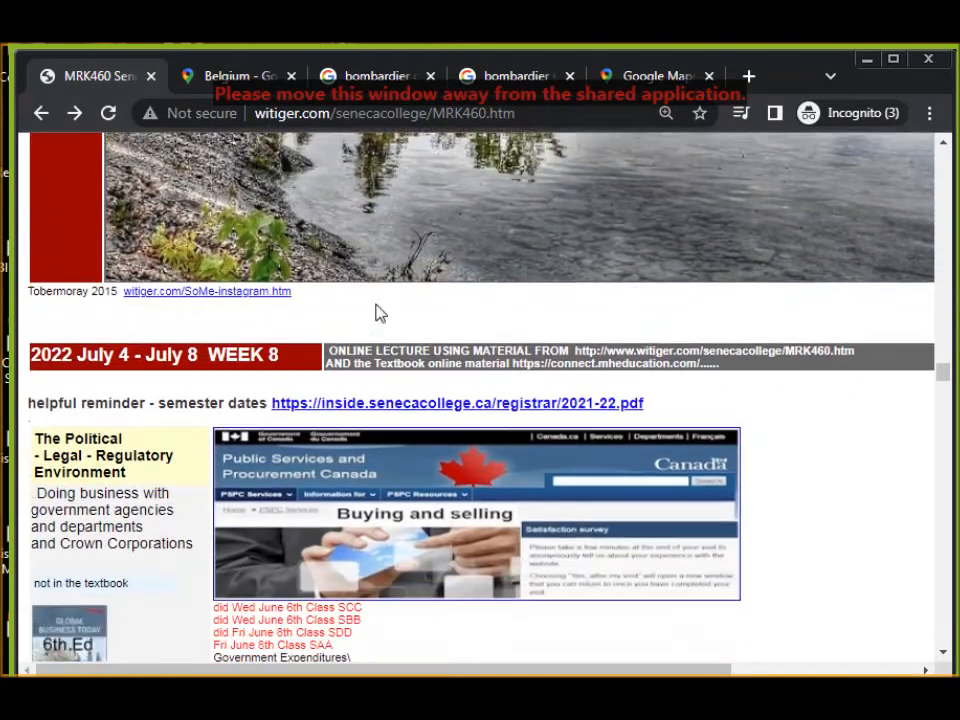
{"action": "scroll", "scroll_direction": "down", "scroll_amount": 3}
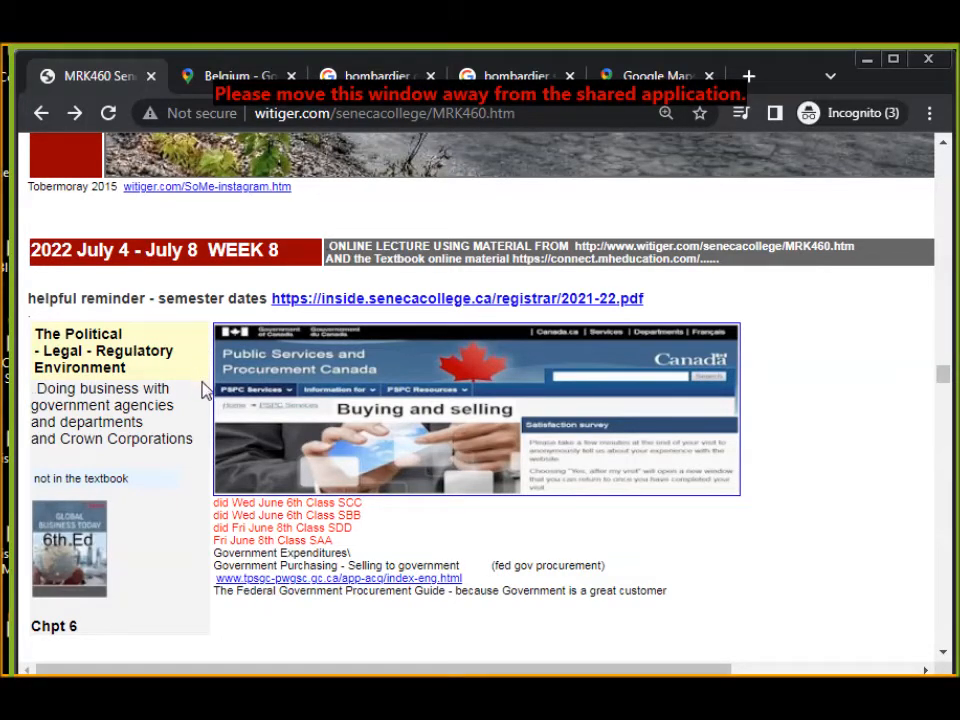
{"action": "mouse_move", "coordinate": [204, 410]}
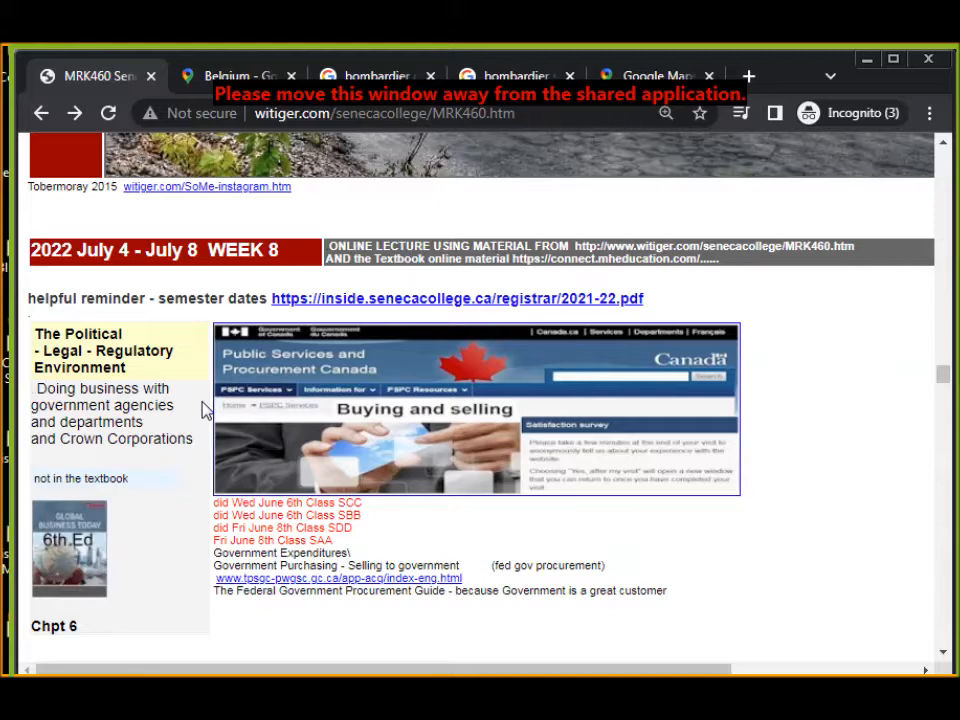
{"action": "mouse_move", "coordinate": [220, 412]}
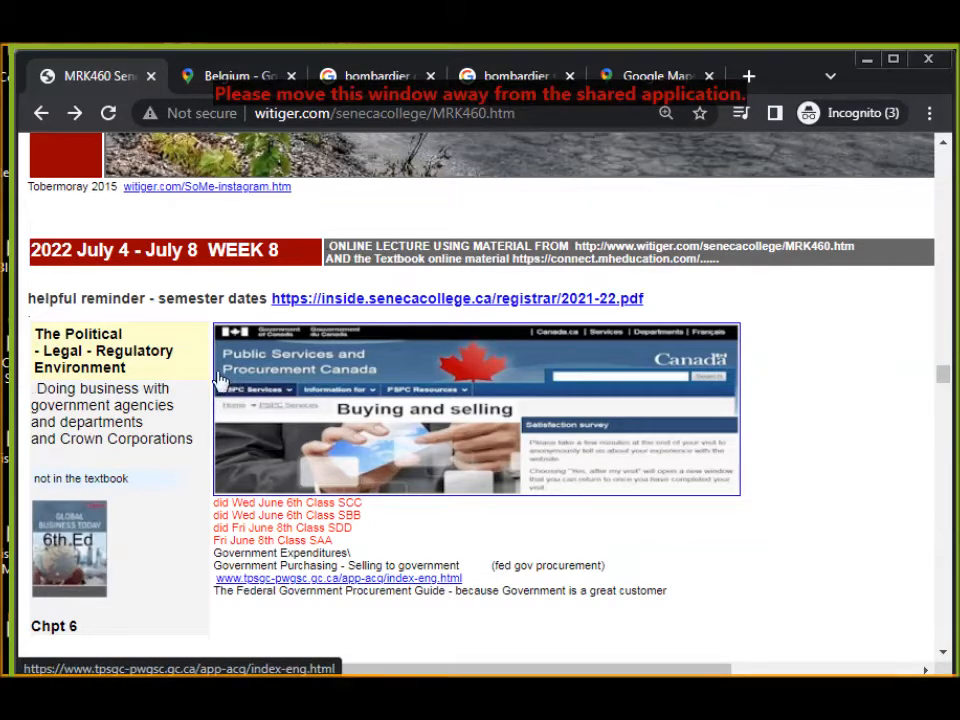
{"action": "mouse_move", "coordinate": [208, 374]}
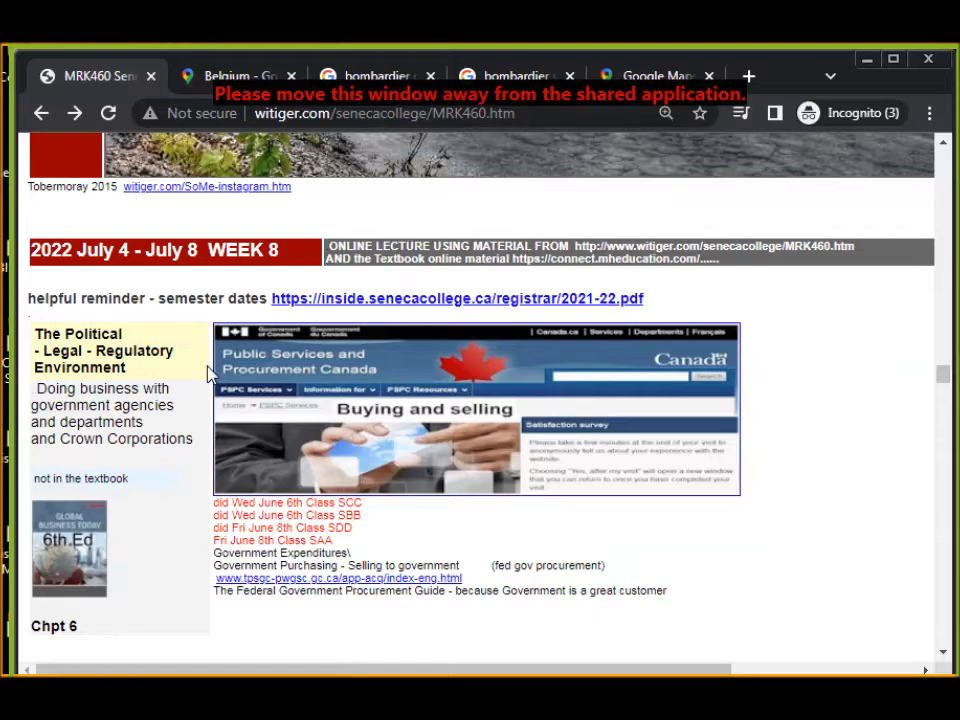
{"action": "scroll", "scroll_direction": "down", "scroll_amount": 3}
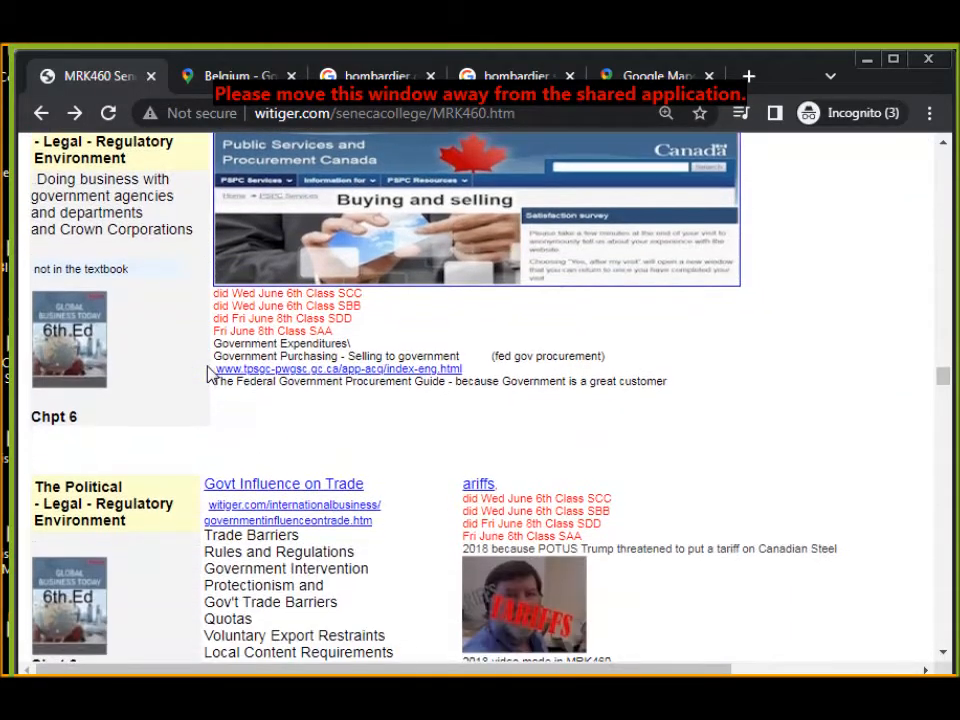
- Scroll past the tariffs video and subsidies items to the Dumping, C.B.S.A. and Geographic Environment topics
{"action": "scroll", "scroll_direction": "down", "scroll_amount": 3}
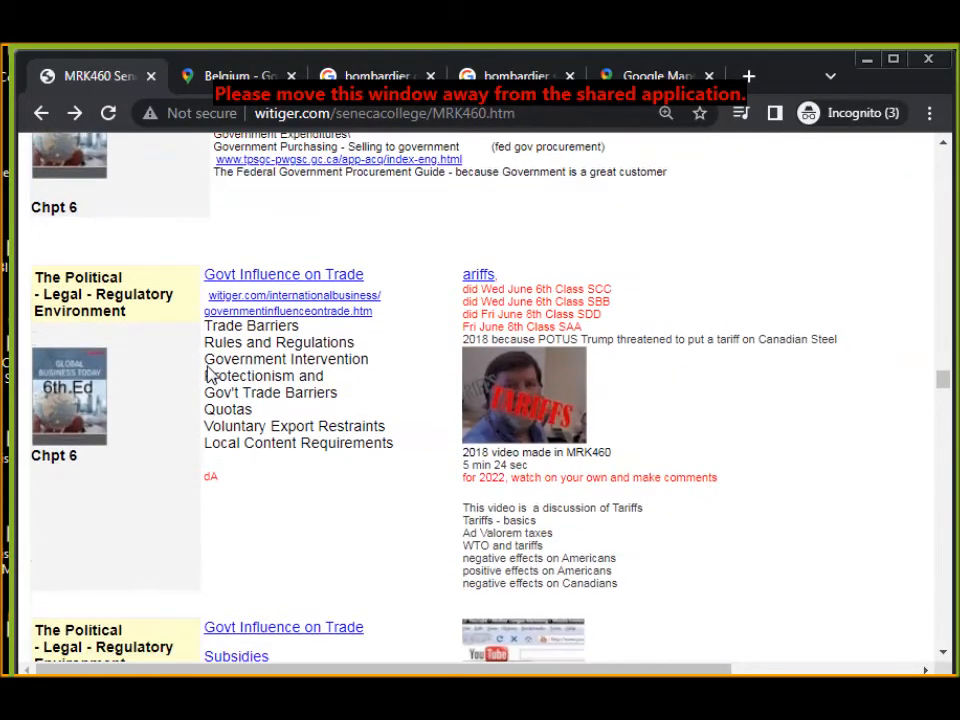
{"action": "scroll", "scroll_direction": "down", "scroll_amount": 3}
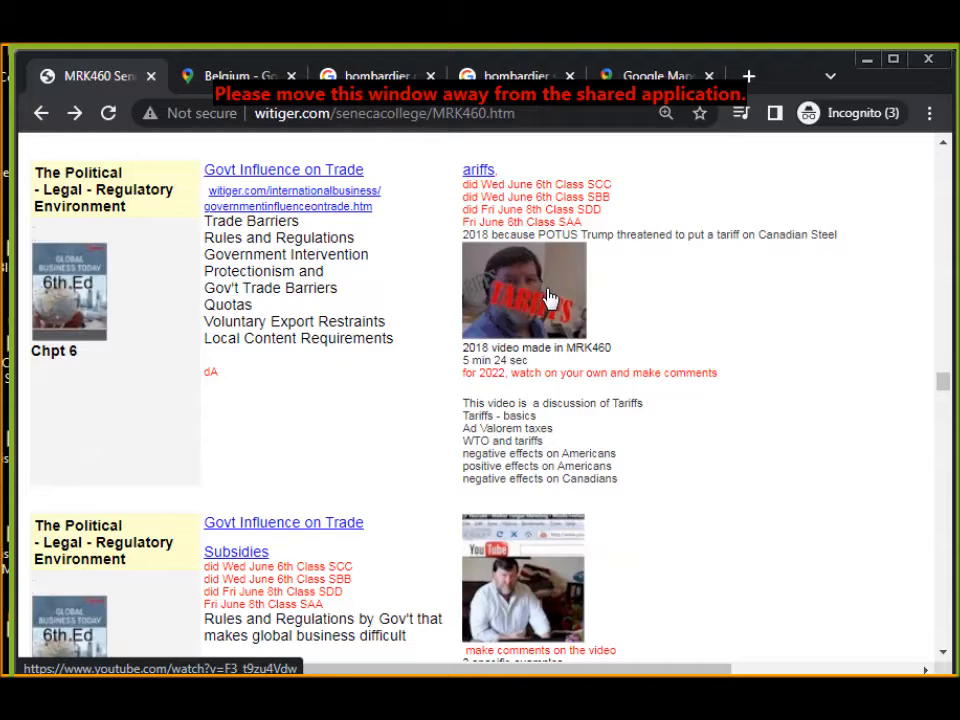
{"action": "mouse_move", "coordinate": [550, 304]}
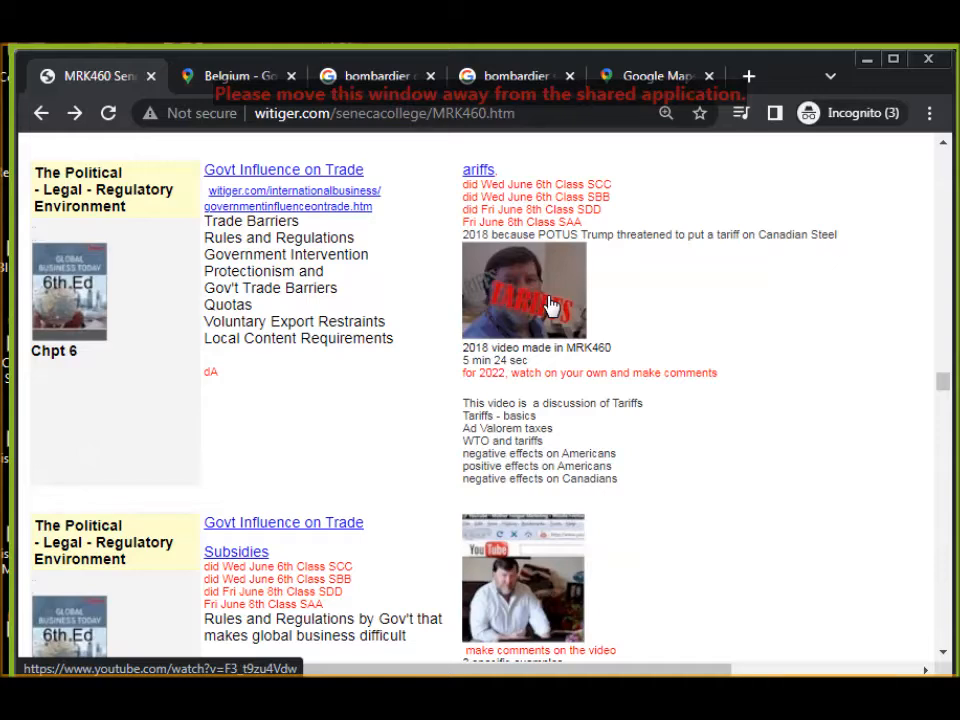
{"action": "scroll", "scroll_direction": "down", "scroll_amount": 3}
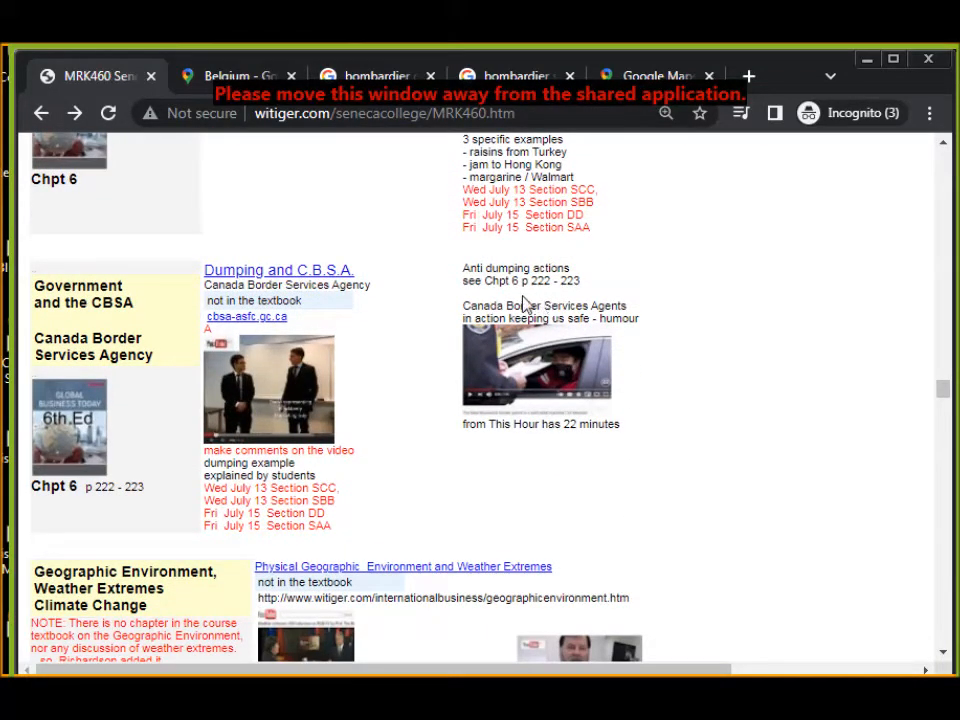
{"action": "mouse_move", "coordinate": [304, 380]}
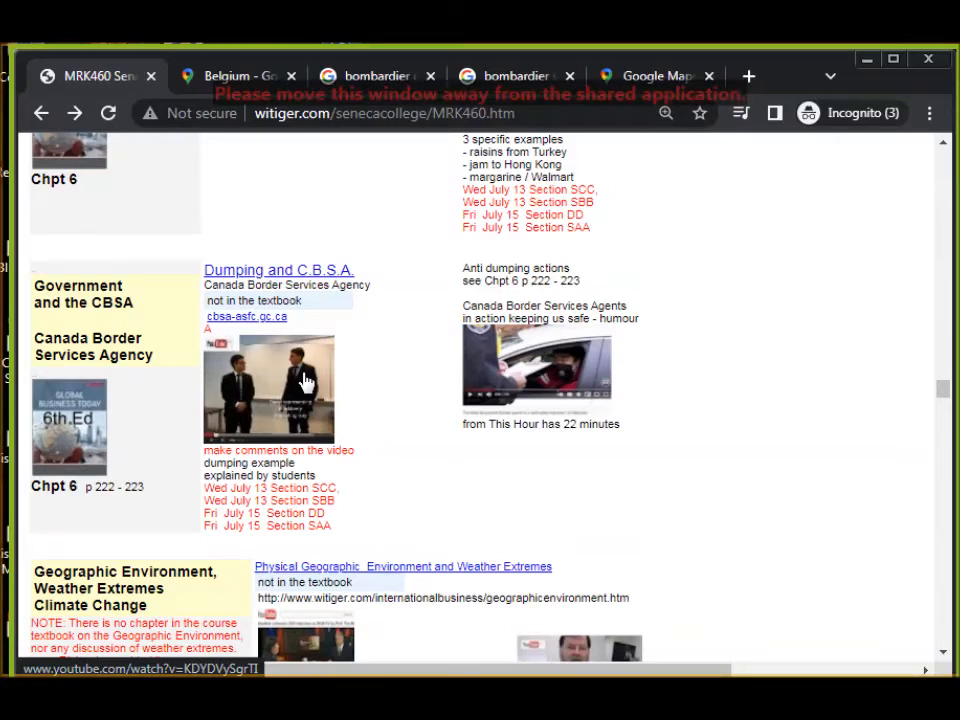
- Scroll to the Government and CBSA row showing the Dumping and C.B.S.A. link
{"action": "scroll", "scroll_direction": "down", "scroll_amount": 3}
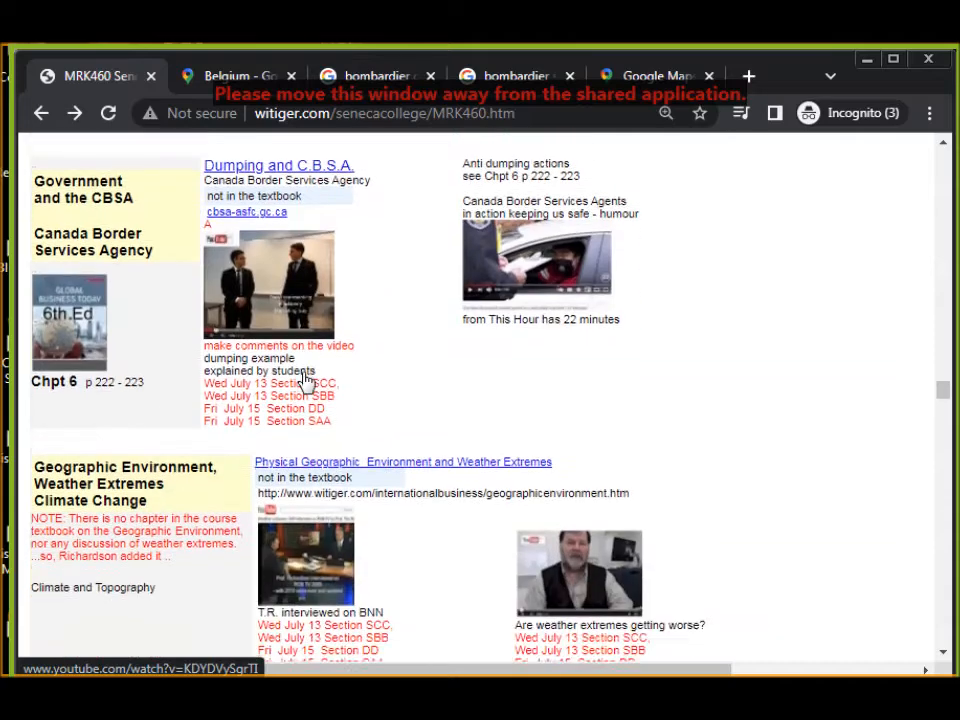
- Scroll through the Geographic Environment rows and view the North America at night map image
{"action": "scroll", "scroll_direction": "down", "scroll_amount": 3}
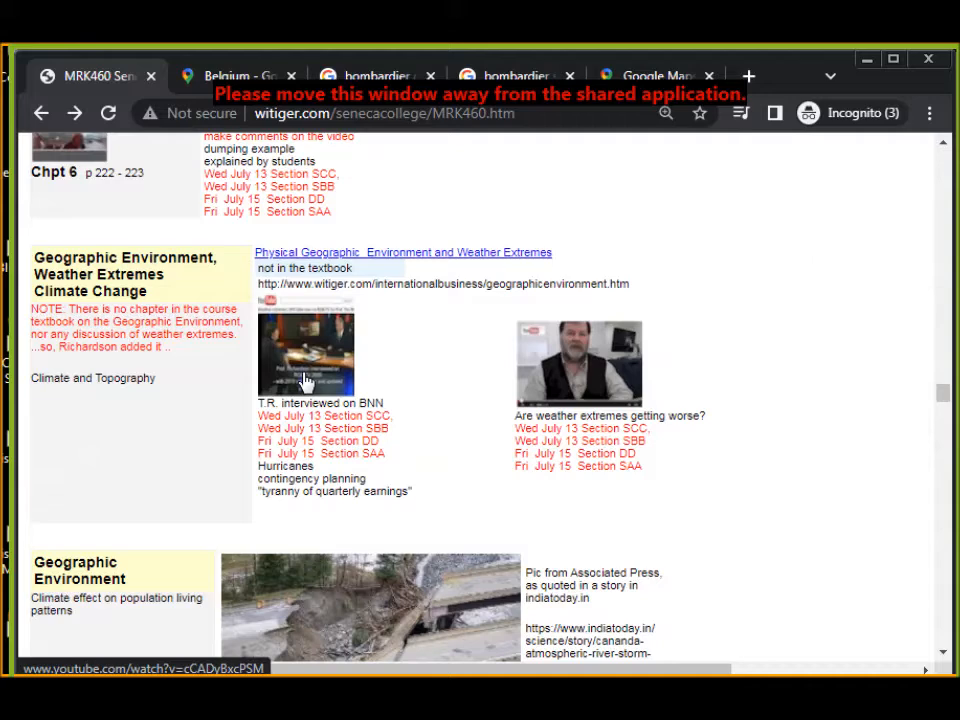
{"action": "scroll", "scroll_direction": "down", "scroll_amount": 3}
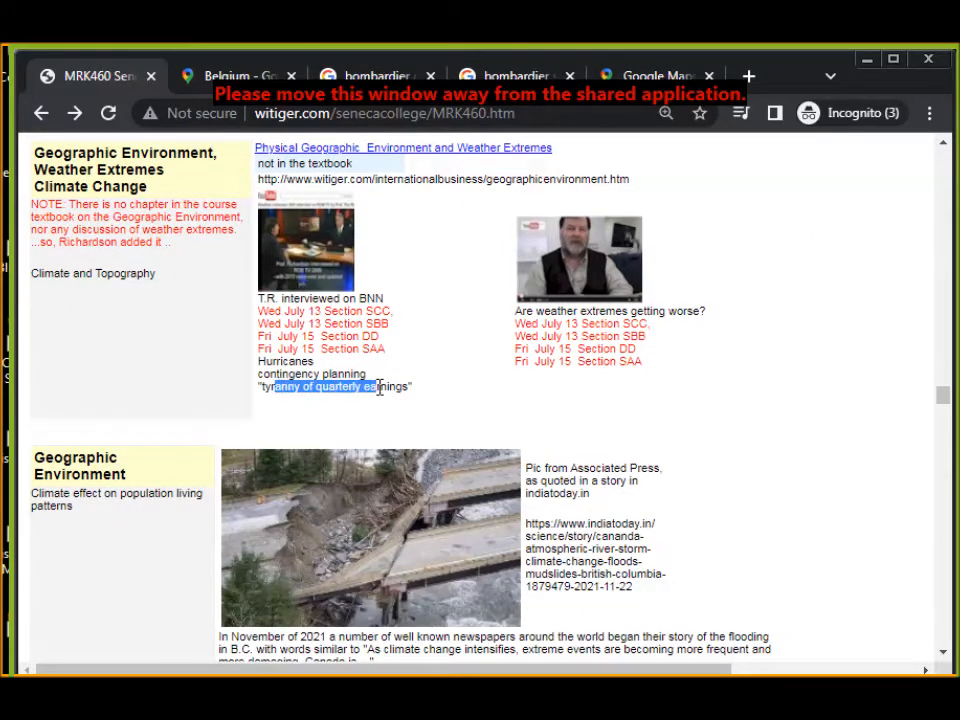
{"action": "scroll", "scroll_direction": "down", "scroll_amount": 3}
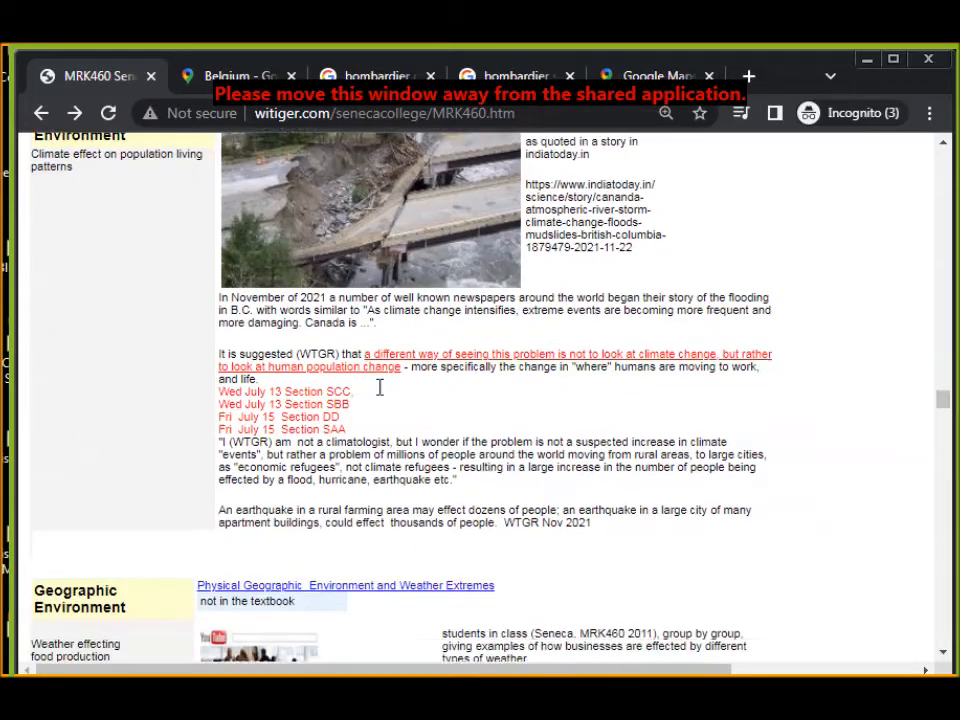
{"action": "scroll", "scroll_direction": "down", "scroll_amount": 3}
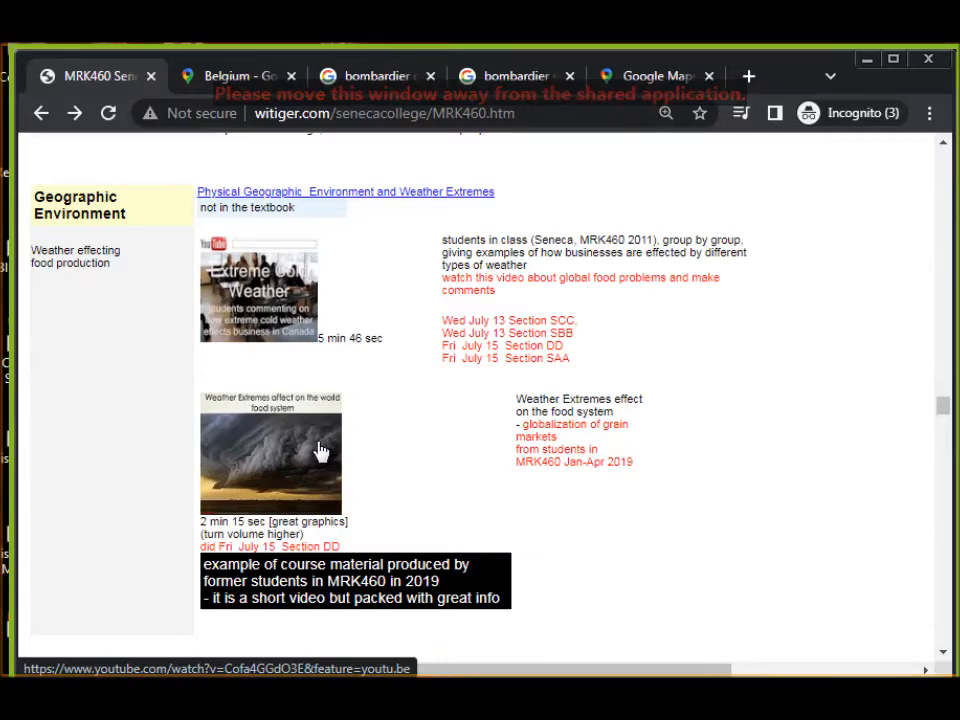
{"action": "scroll", "scroll_direction": "down", "scroll_amount": 3}
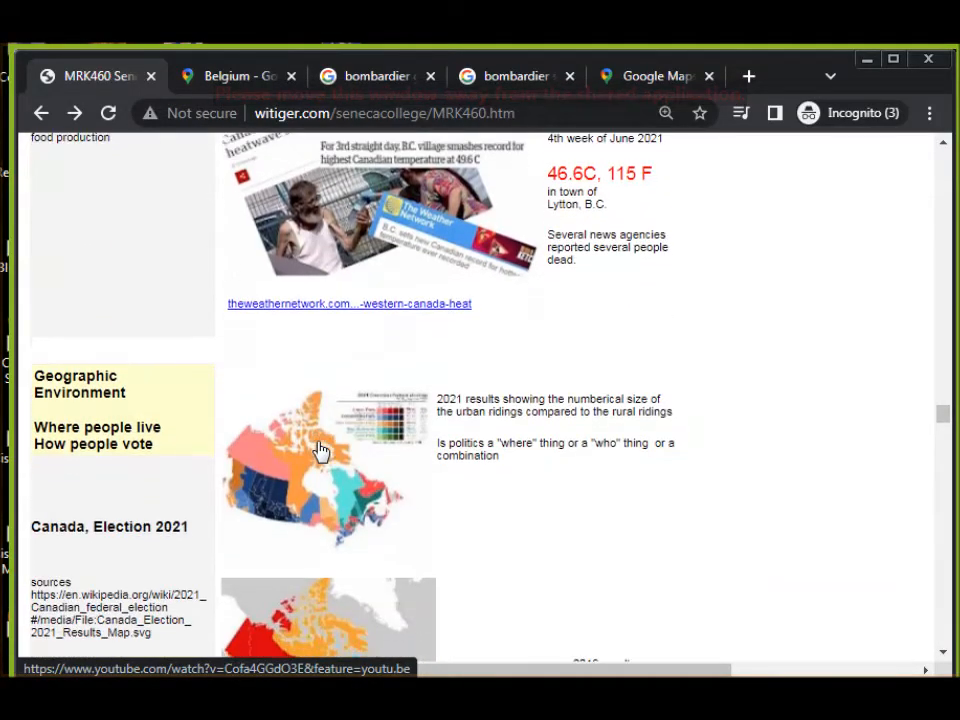
{"action": "scroll", "scroll_direction": "down", "scroll_amount": 3}
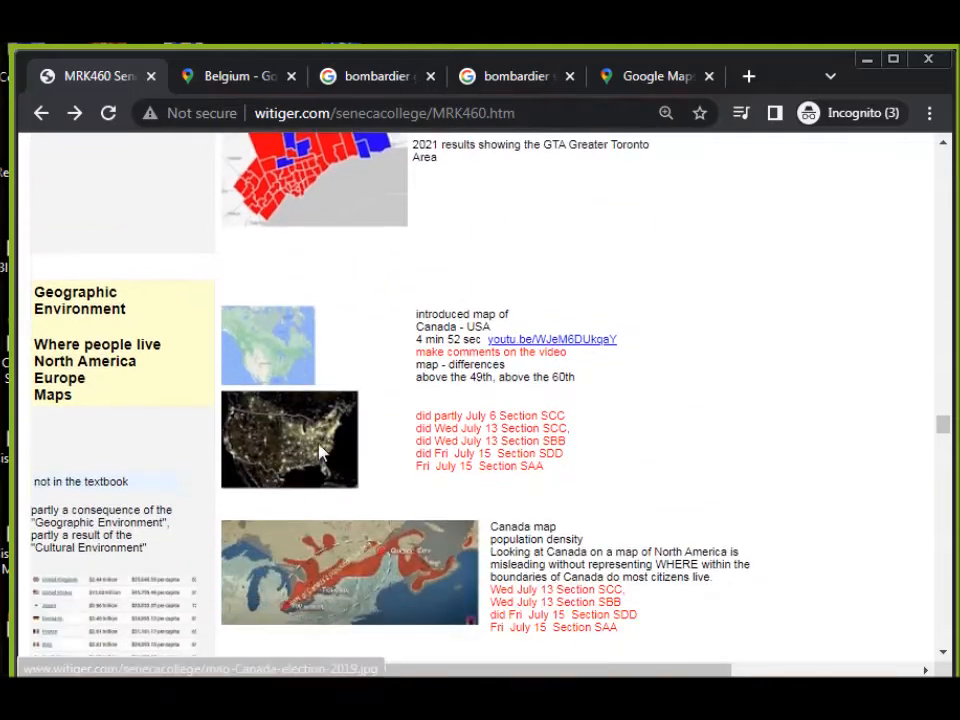
{"action": "scroll", "scroll_direction": "down", "scroll_amount": 3}
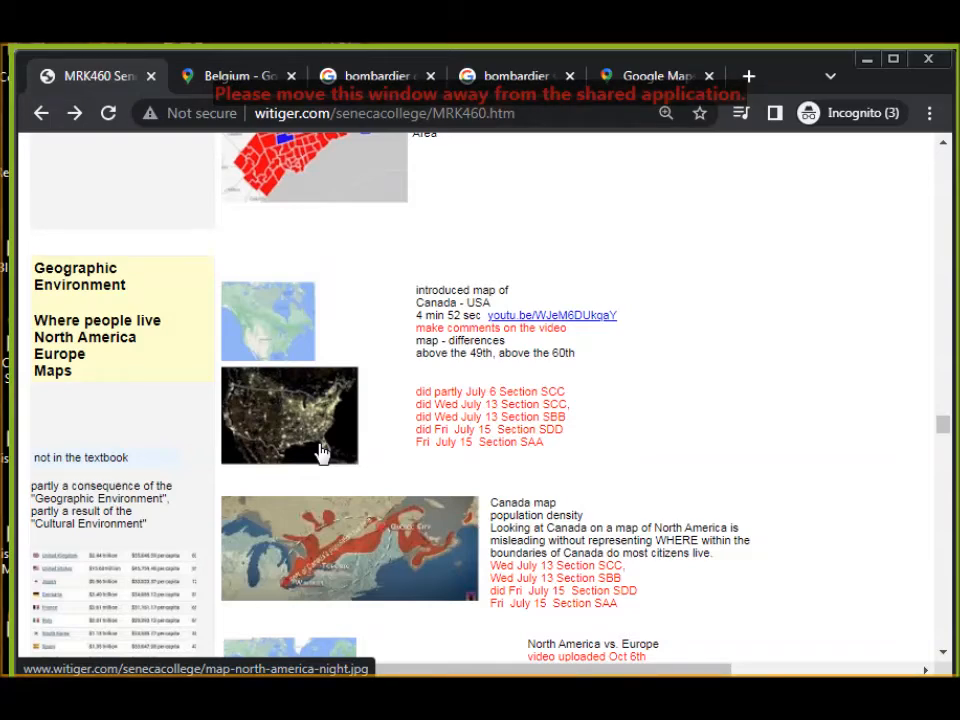
{"action": "left_click", "coordinate": [288, 414]}
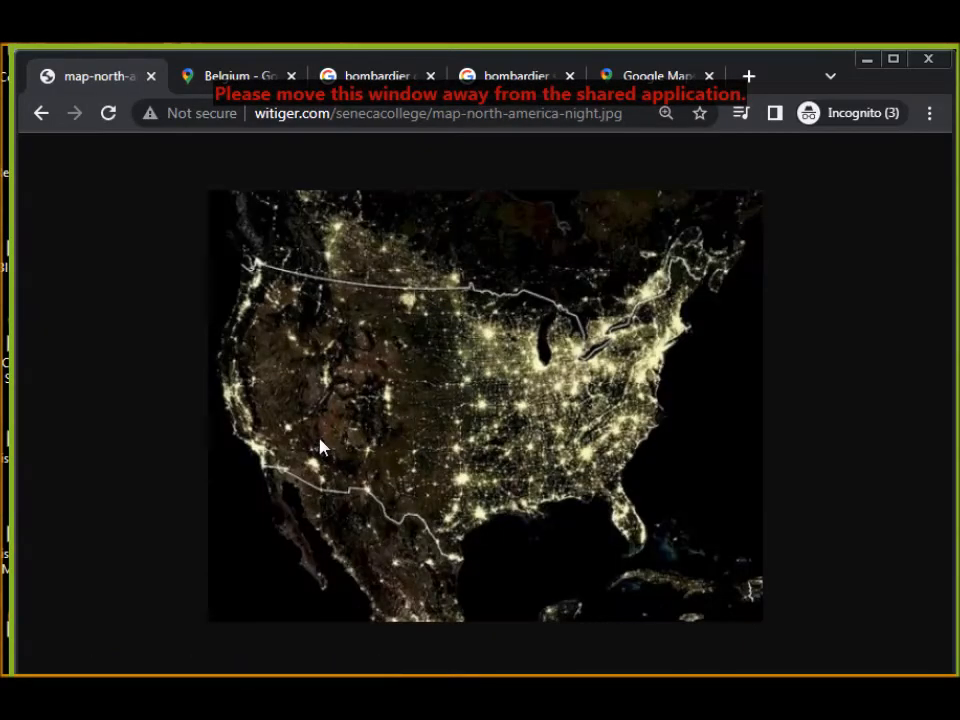
{"action": "mouse_move", "coordinate": [644, 348]}
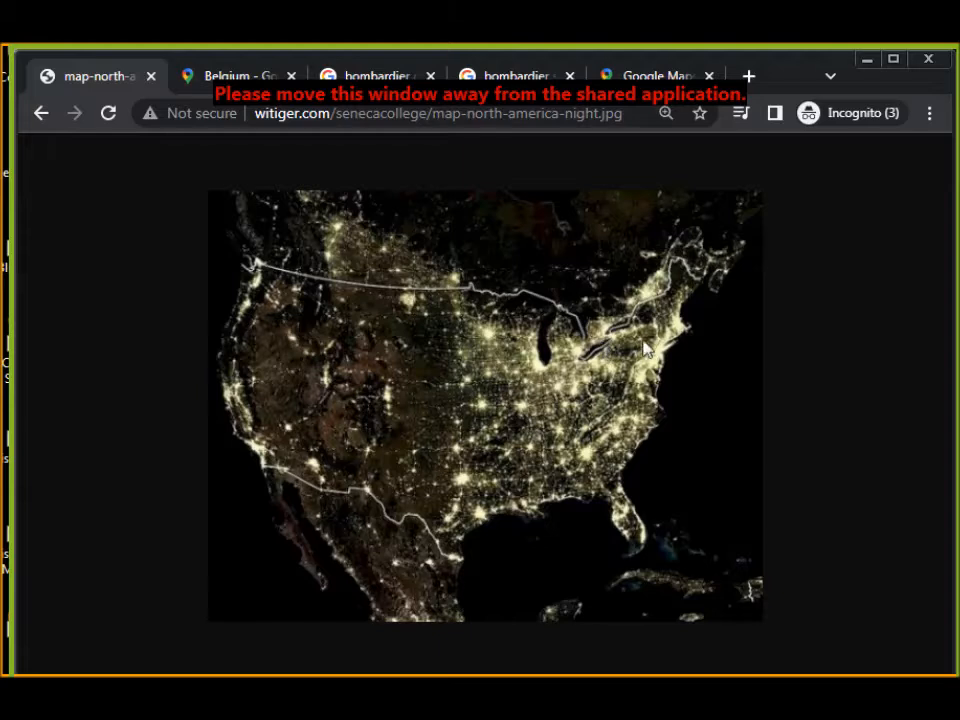
{"action": "mouse_move", "coordinate": [318, 380]}
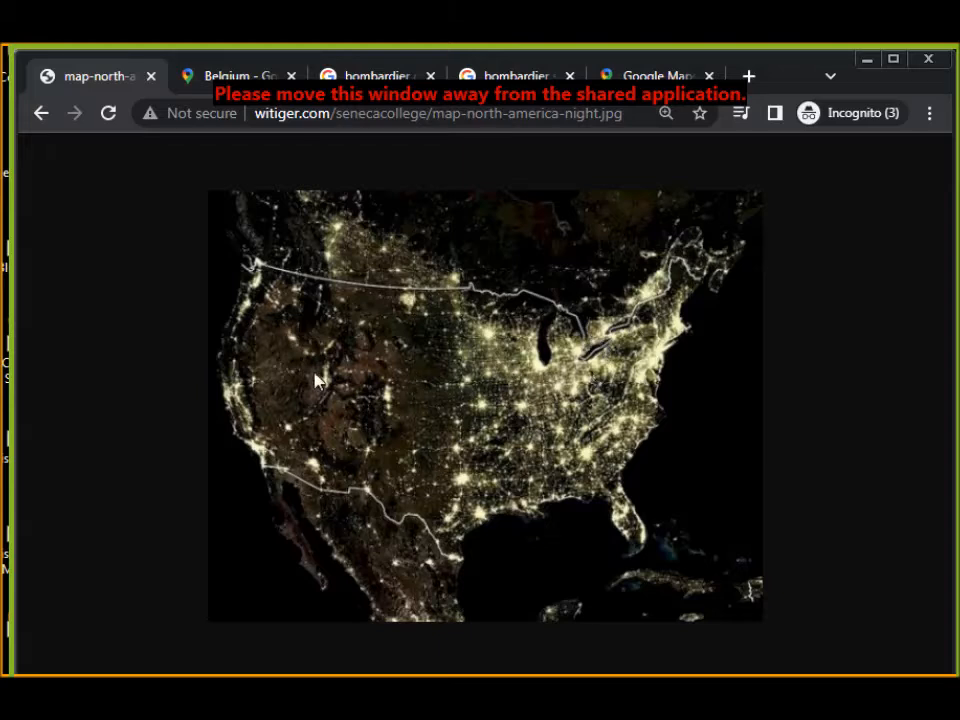
{"action": "mouse_move", "coordinate": [670, 378]}
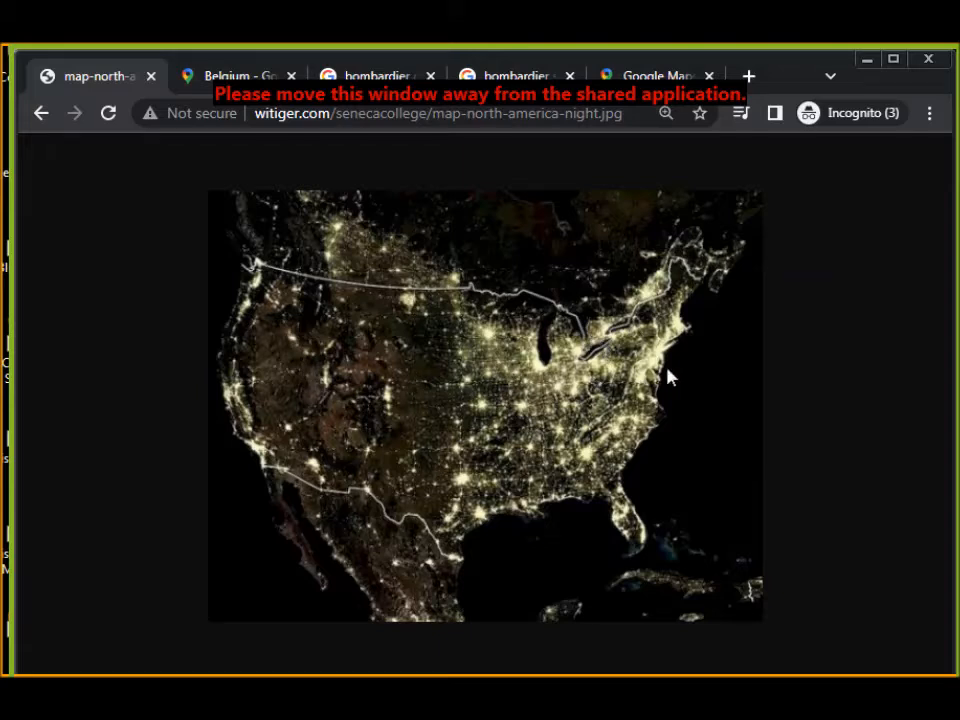
{"action": "mouse_move", "coordinate": [304, 392]}
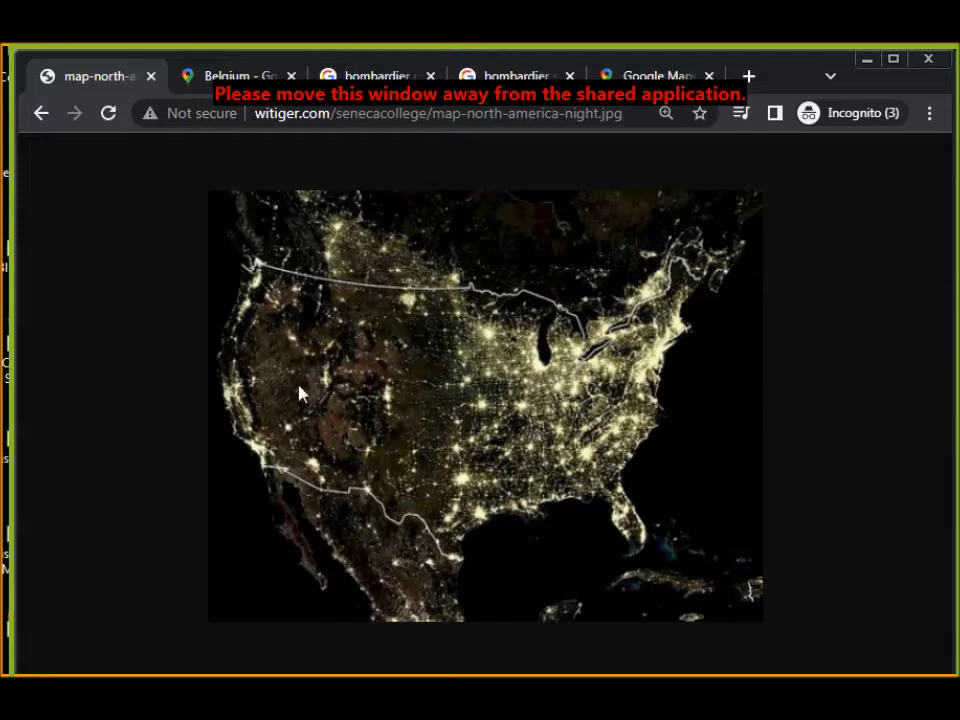
{"action": "mouse_move", "coordinate": [284, 348]}
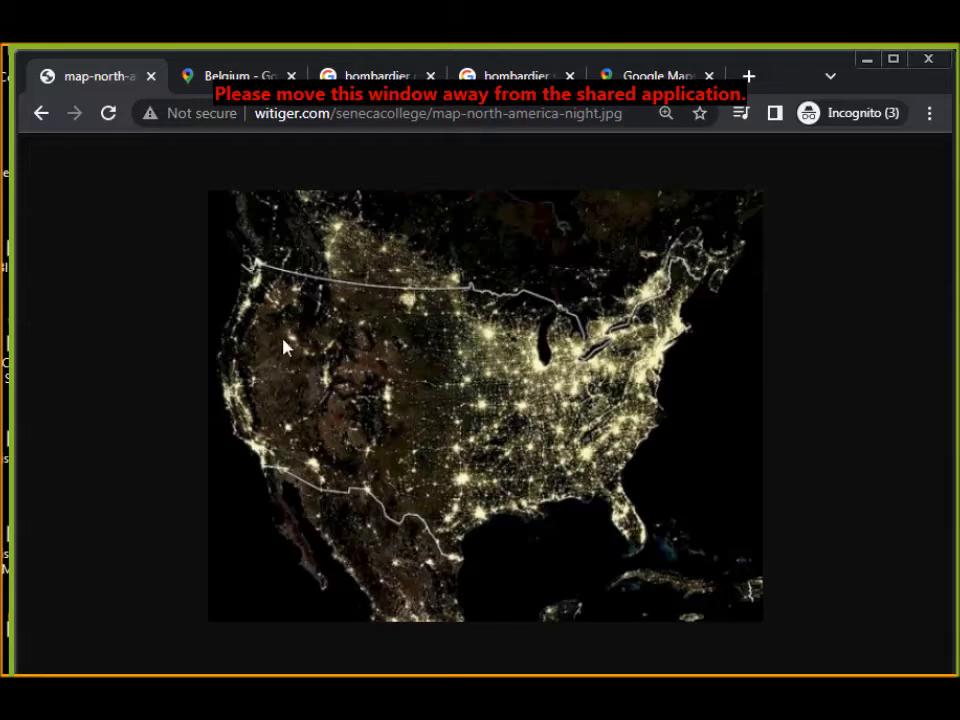
{"action": "mouse_move", "coordinate": [890, 290]}
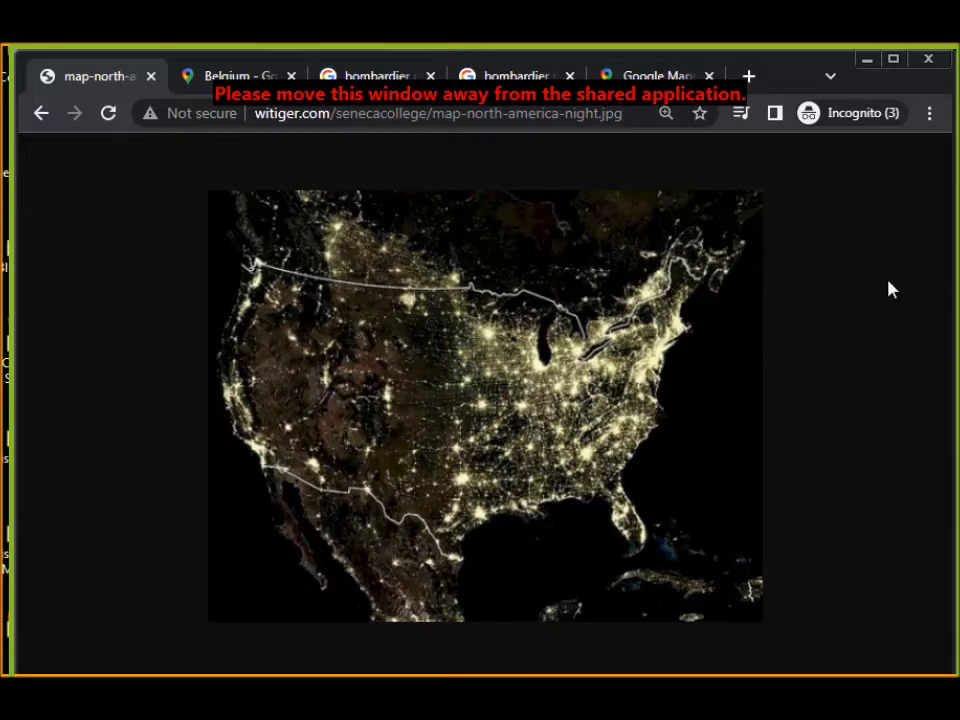
{"action": "mouse_move", "coordinate": [938, 244]}
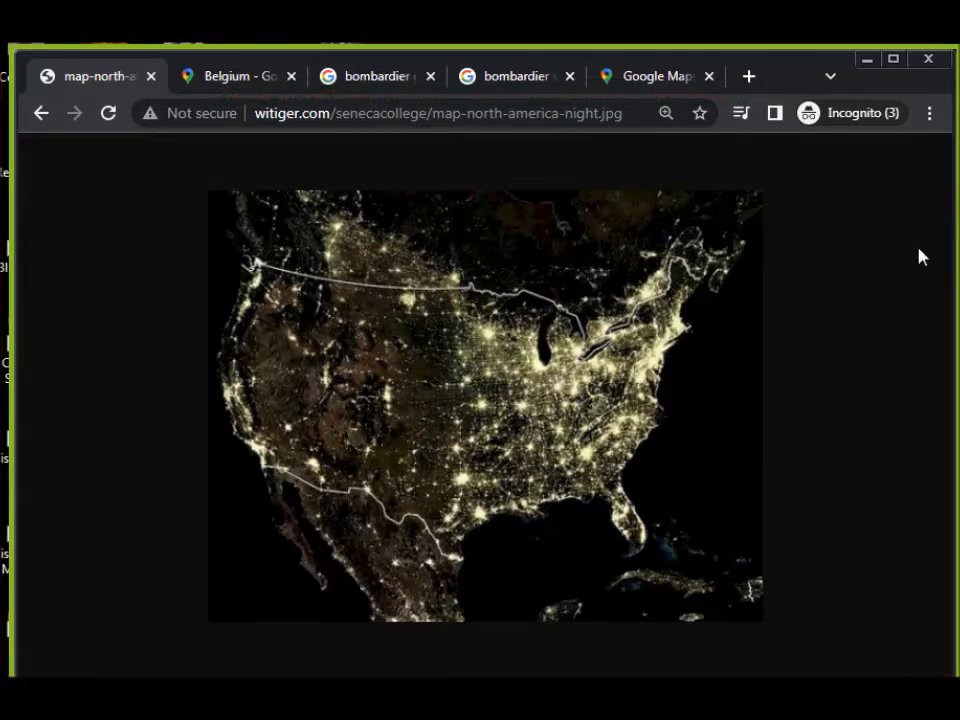
{"action": "mouse_move", "coordinate": [584, 376]}
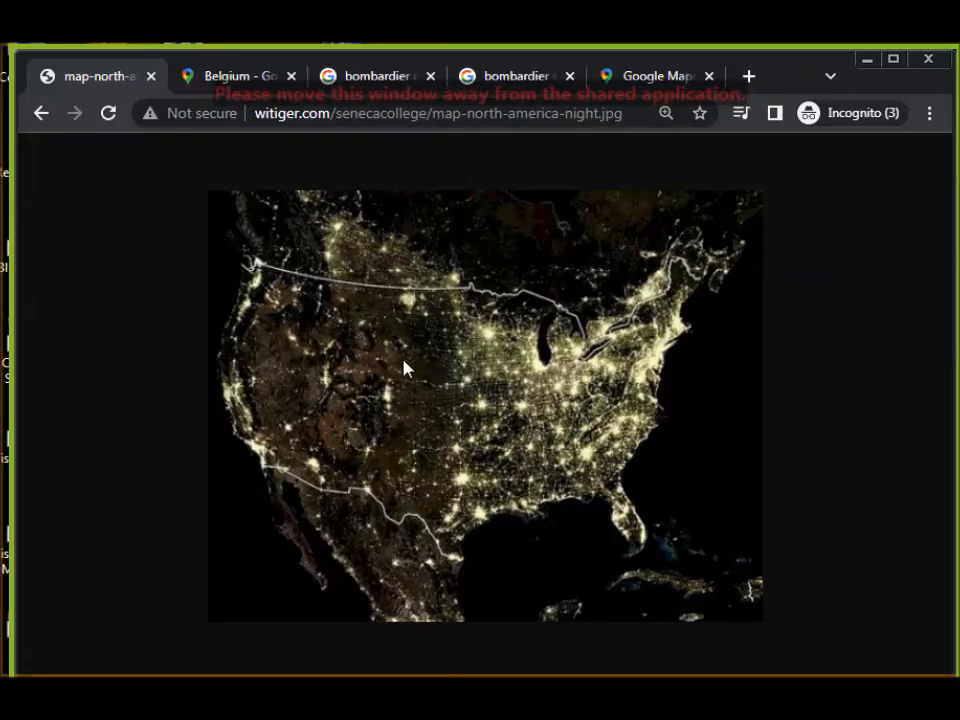
{"action": "mouse_move", "coordinate": [640, 328]}
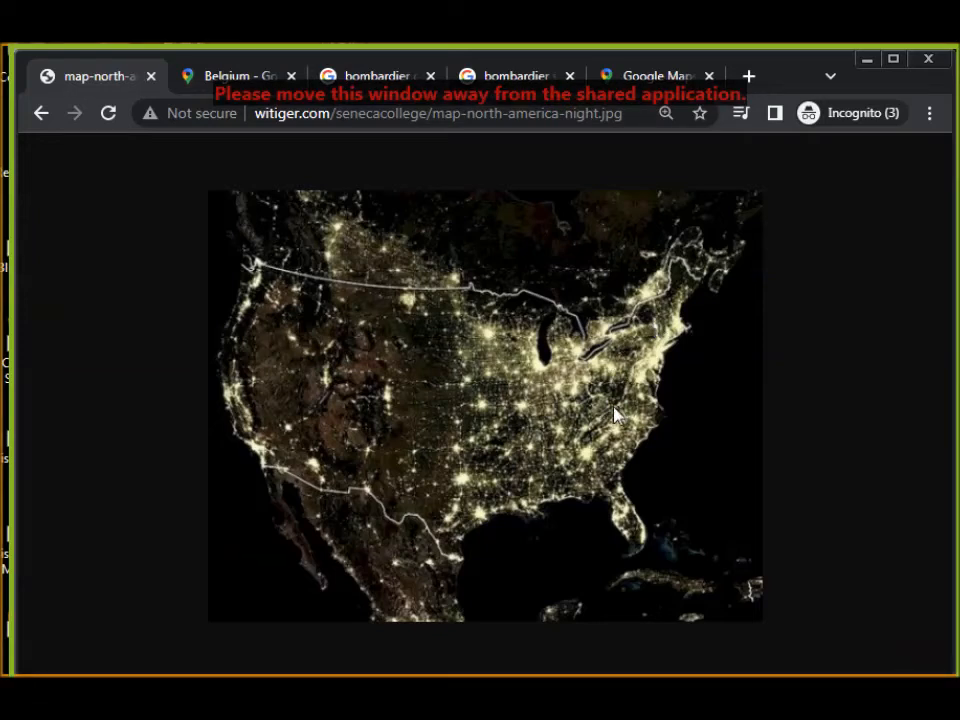
{"action": "mouse_move", "coordinate": [16, 114]}
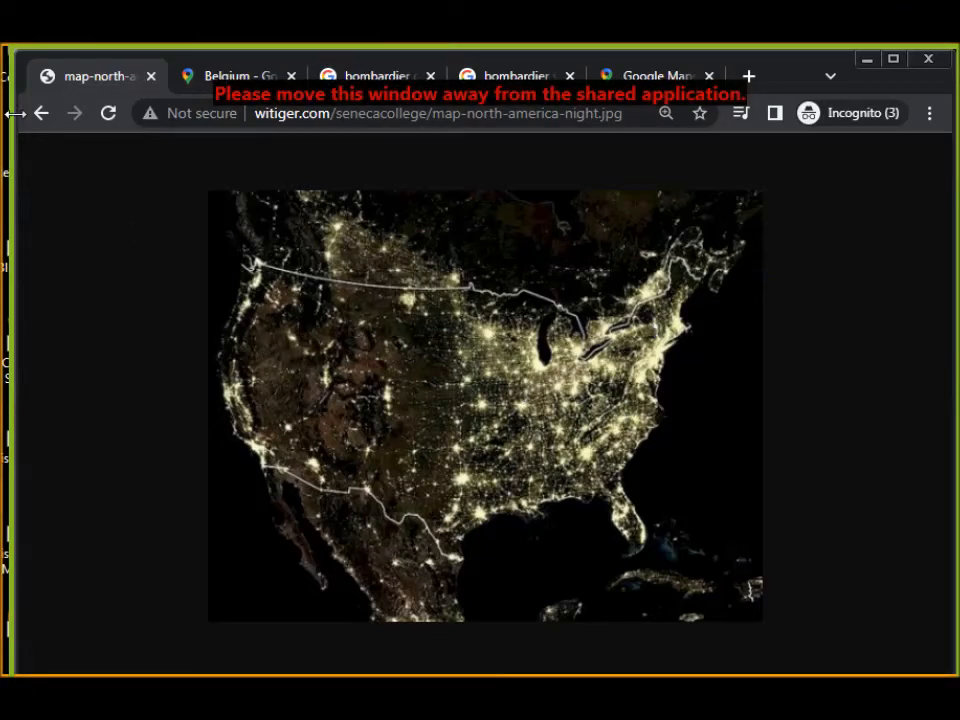
- Go back to the course page, reach the Population density row and view the China night map
{"action": "left_click", "coordinate": [40, 112]}
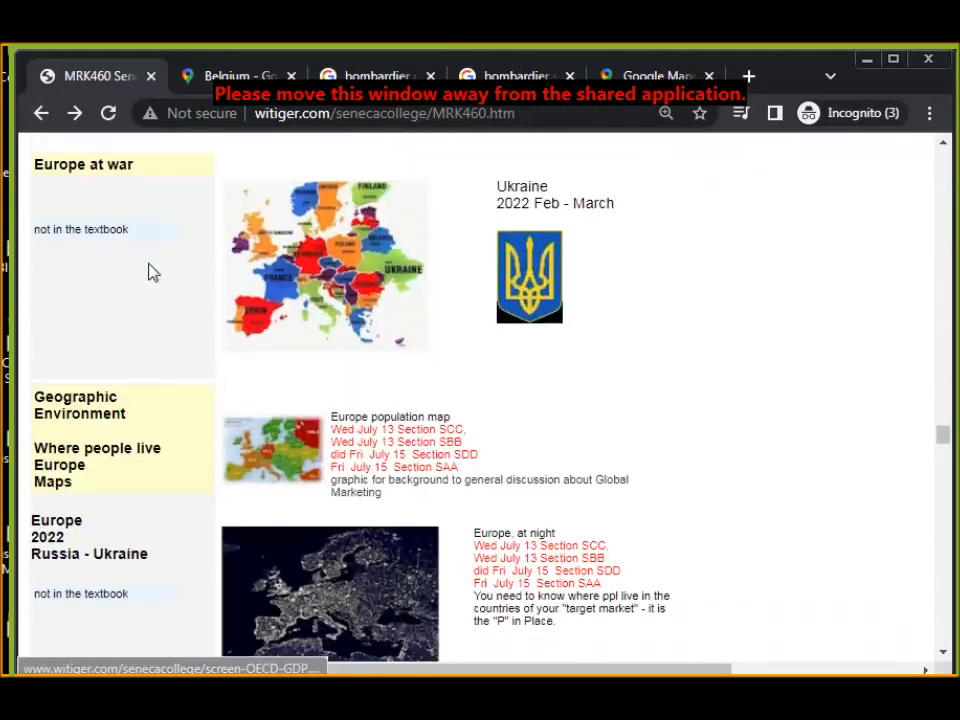
{"action": "scroll", "scroll_direction": "down", "scroll_amount": 3}
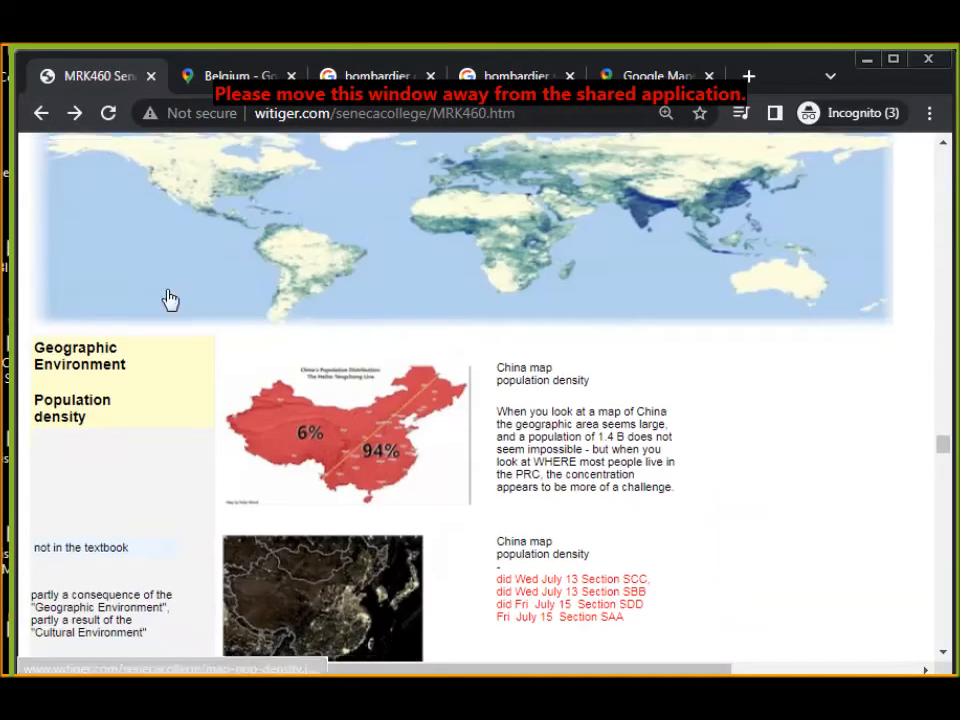
{"action": "left_click", "coordinate": [322, 598]}
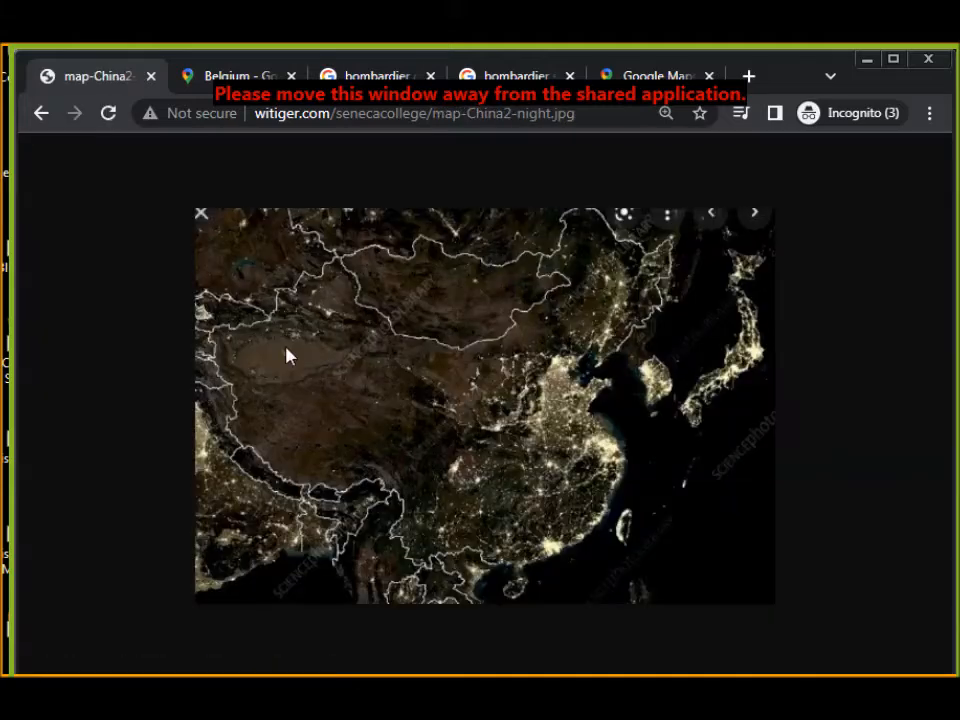
{"action": "mouse_move", "coordinate": [264, 368]}
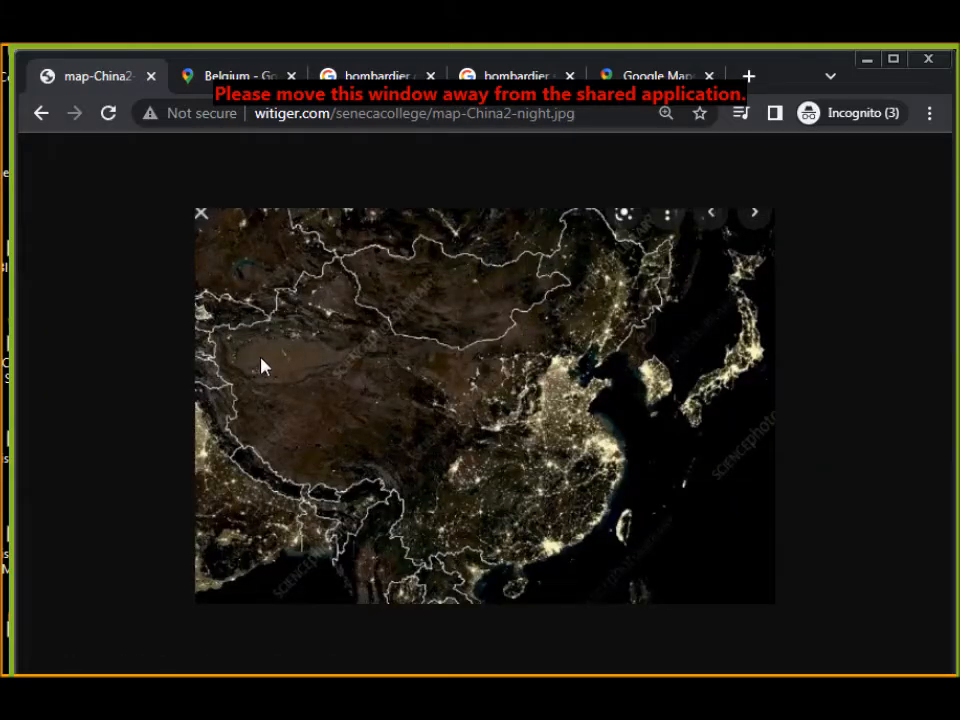
{"action": "mouse_move", "coordinate": [388, 366]}
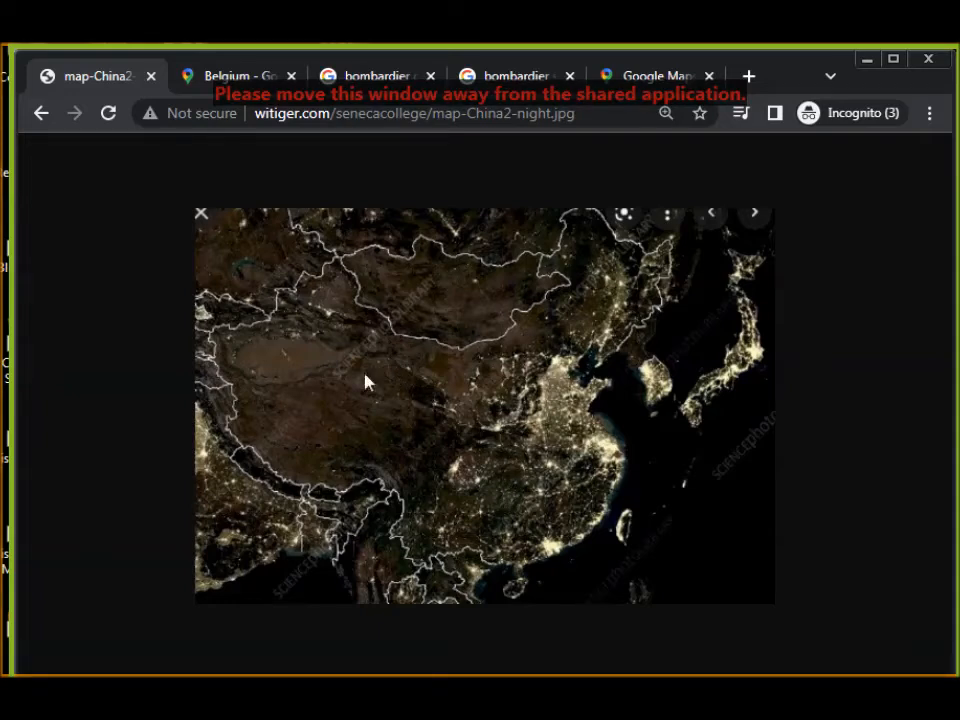
{"action": "mouse_move", "coordinate": [380, 404]}
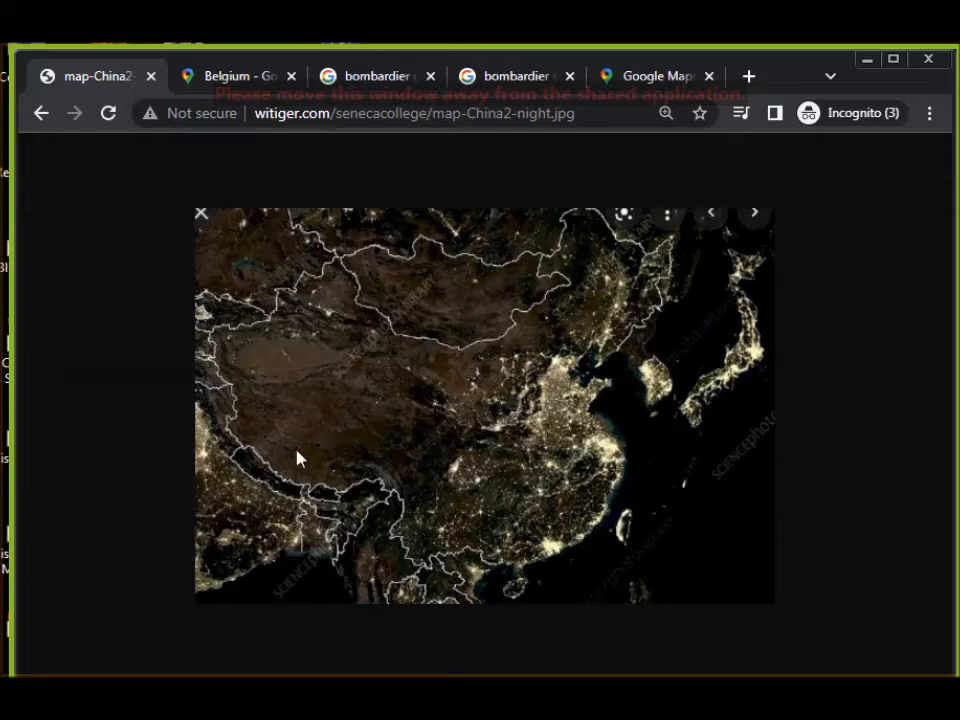
{"action": "mouse_move", "coordinate": [316, 444]}
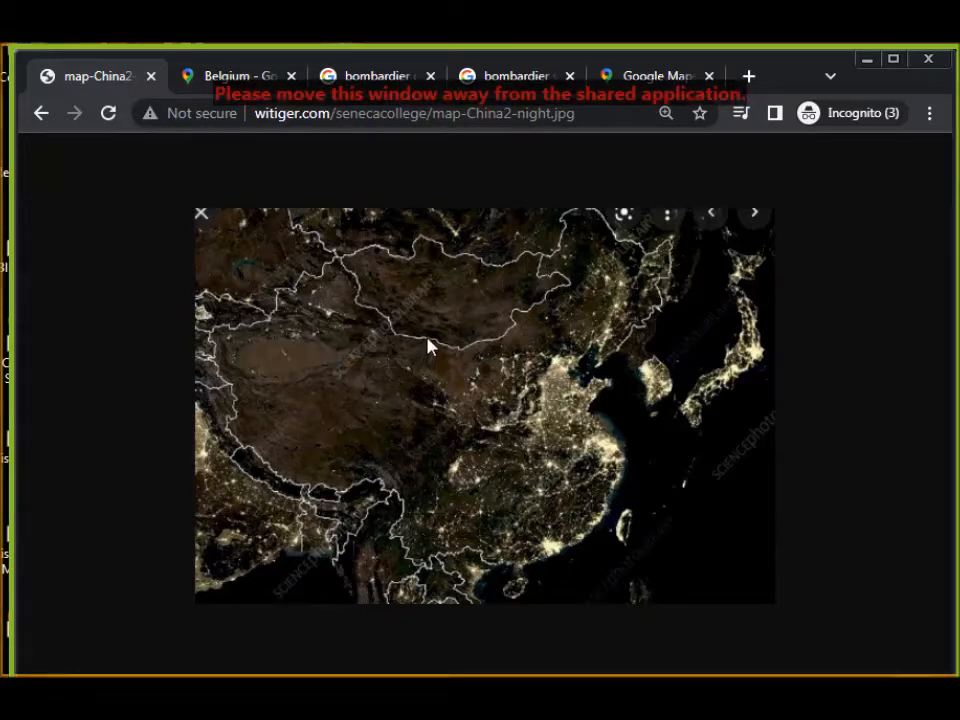
{"action": "mouse_move", "coordinate": [404, 276]}
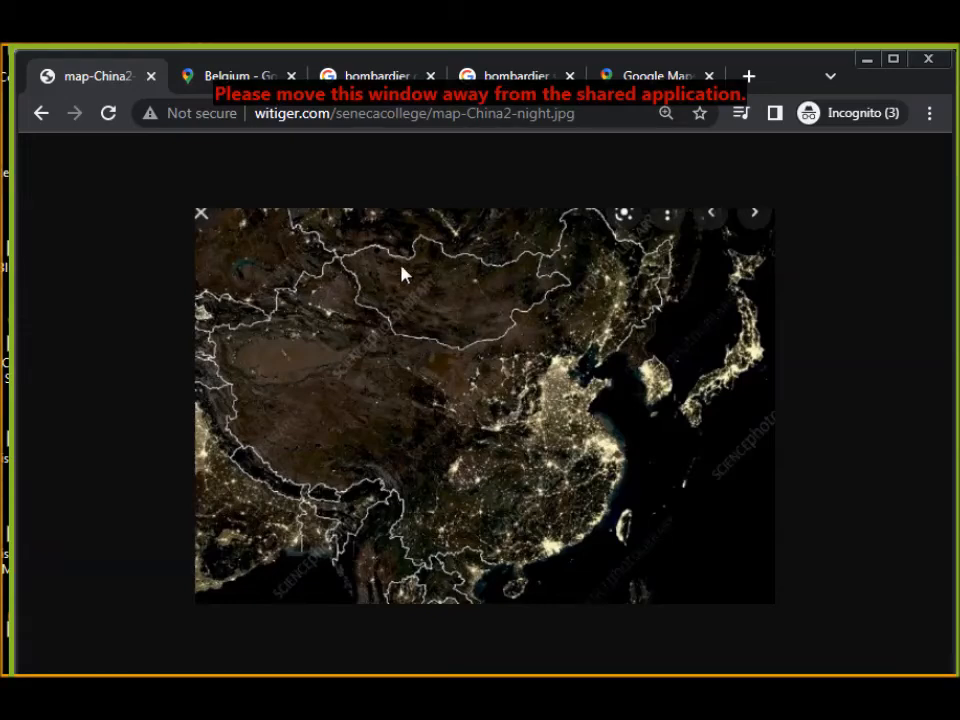
{"action": "mouse_move", "coordinate": [224, 190]}
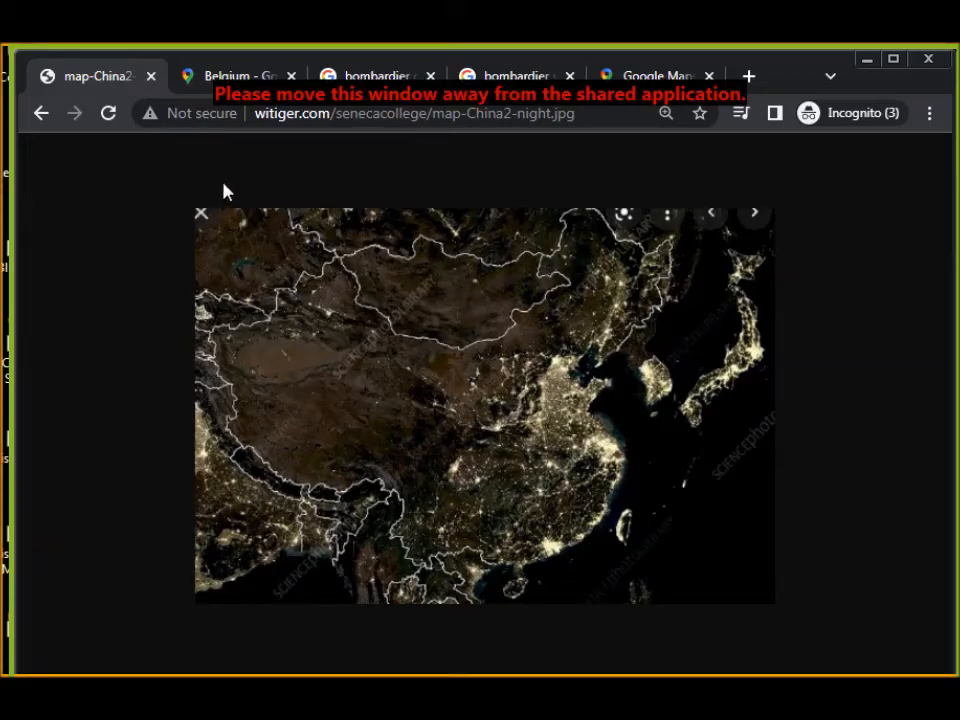
- Go back from the China night map to the Global Maps and World Maps topics
{"action": "left_click", "coordinate": [40, 112]}
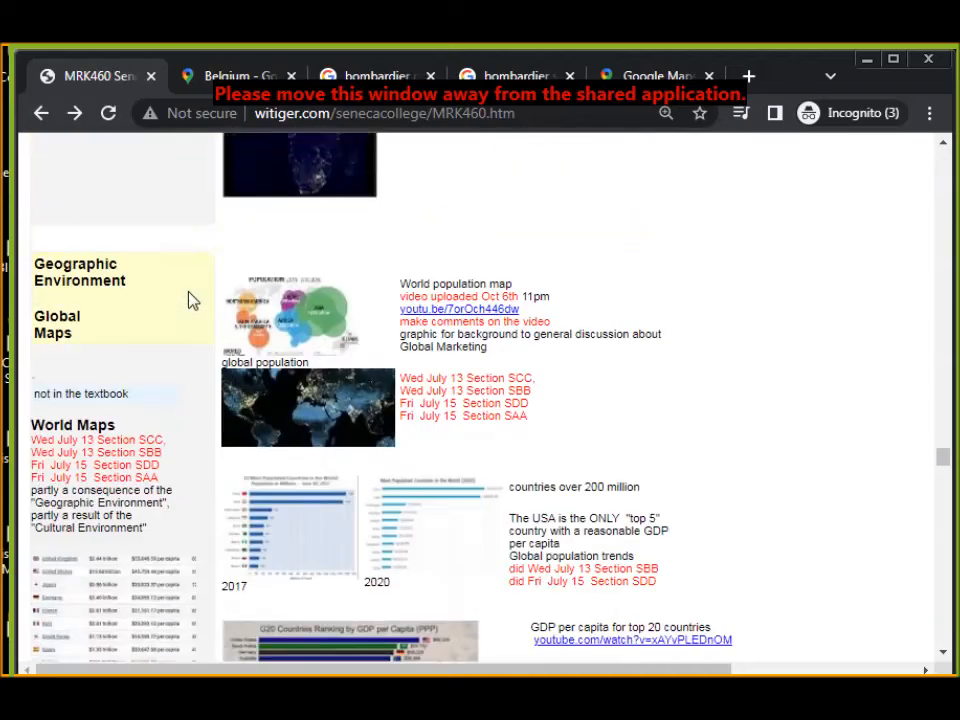
{"action": "scroll", "scroll_direction": "down", "scroll_amount": 3}
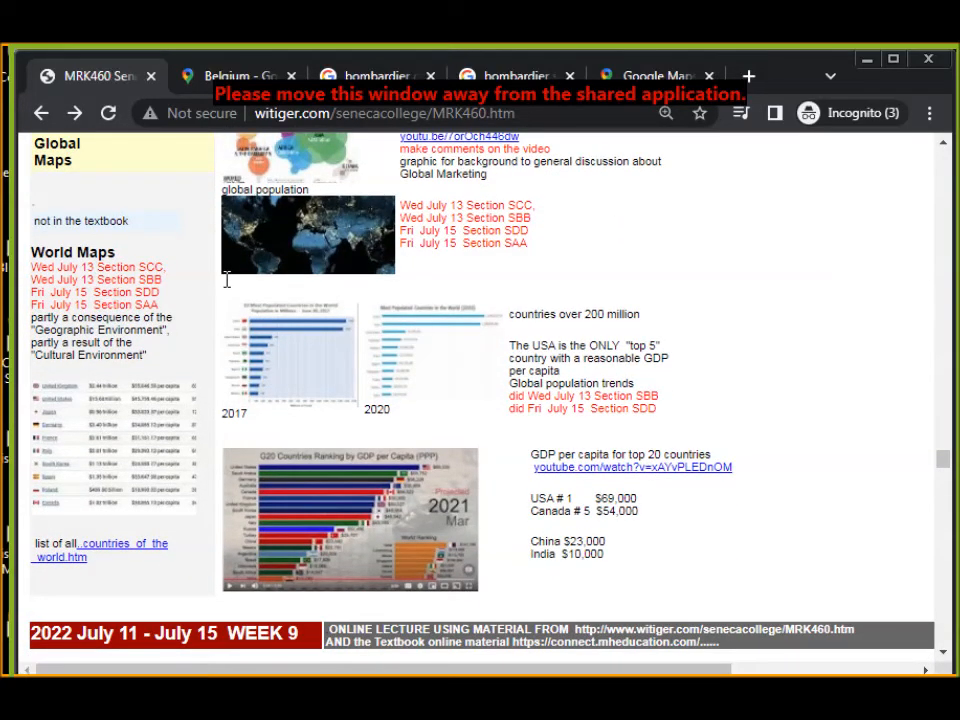
- View the 2020 Most Populated Countries in the World bar chart full size
{"action": "left_click", "coordinate": [430, 330]}
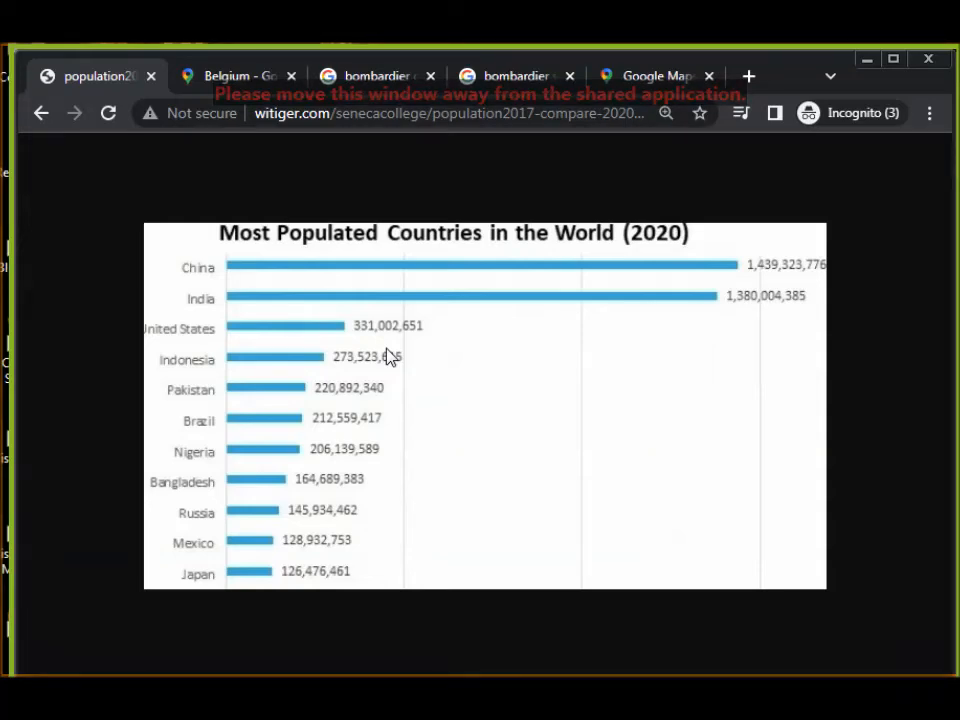
{"action": "mouse_move", "coordinate": [556, 308]}
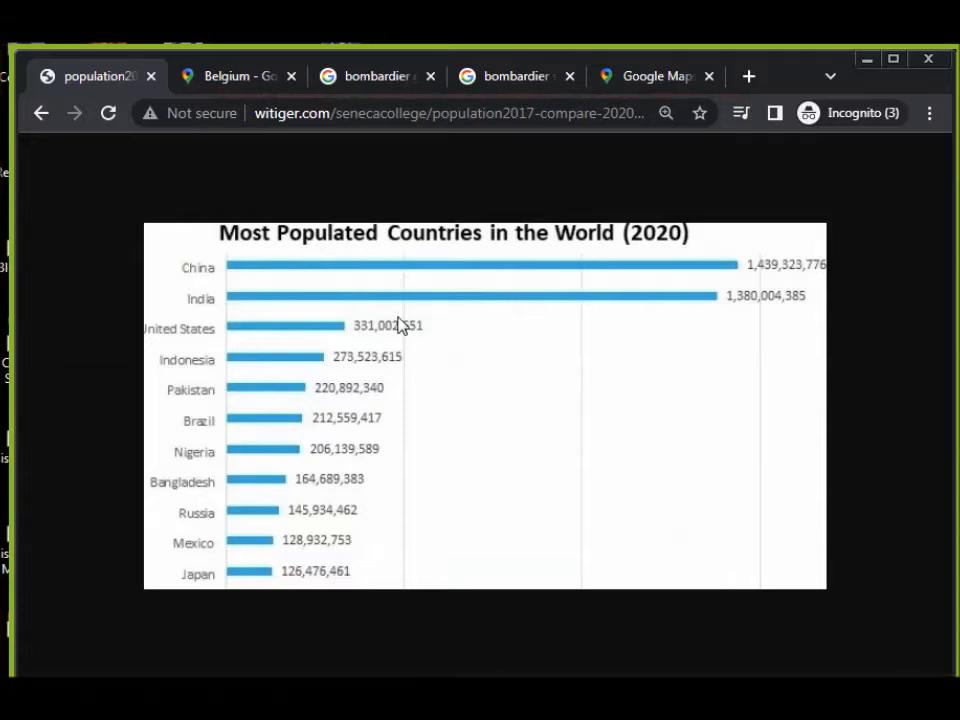
{"action": "mouse_move", "coordinate": [362, 338]}
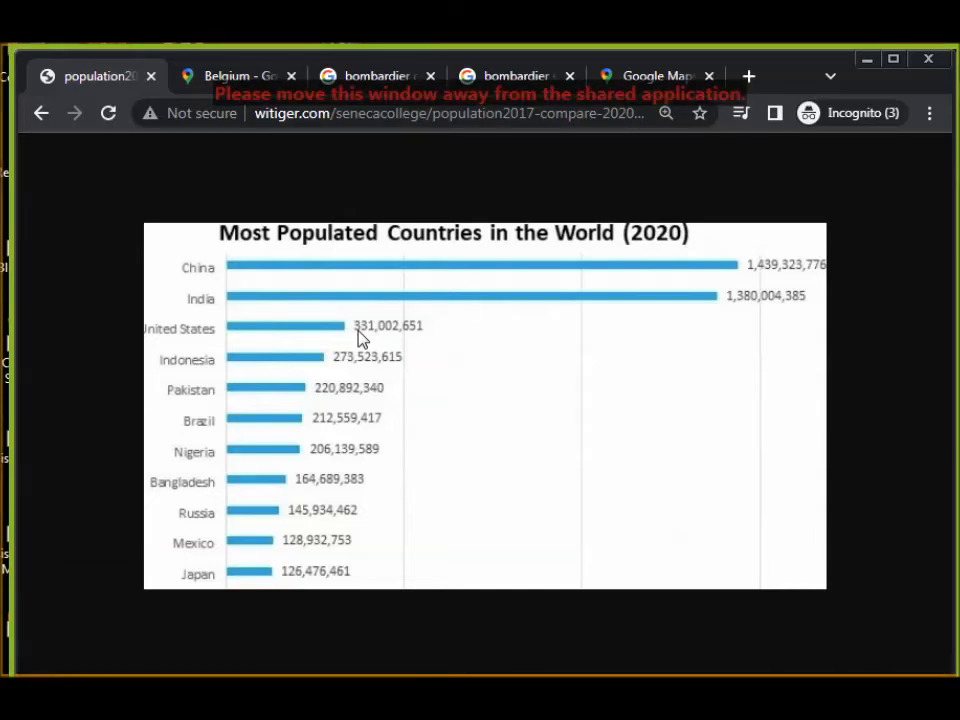
{"action": "mouse_move", "coordinate": [352, 358]}
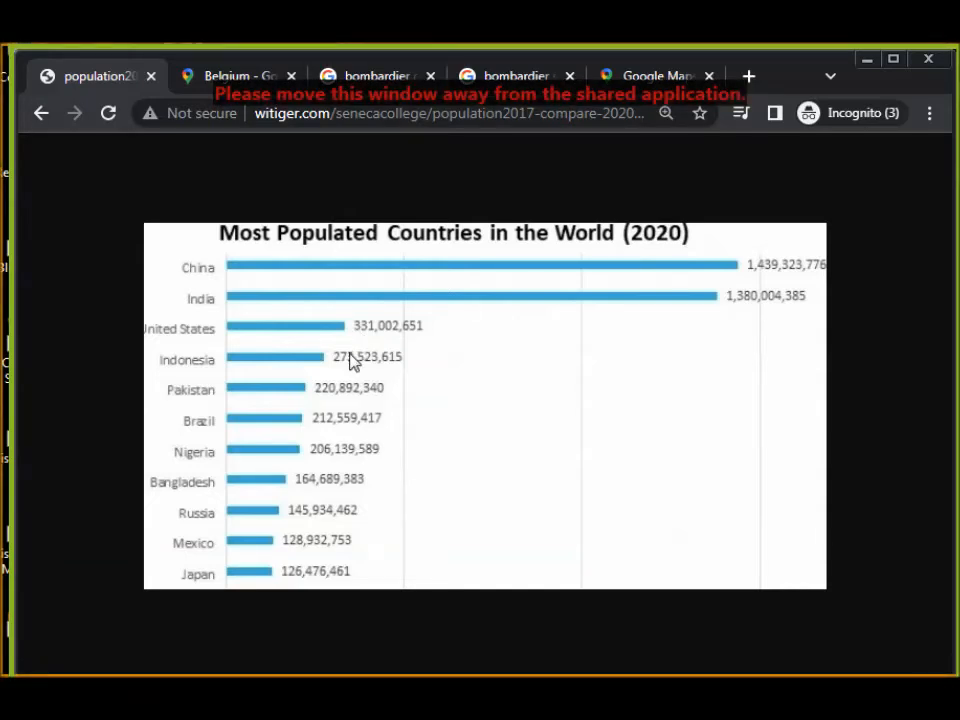
{"action": "mouse_move", "coordinate": [350, 424]}
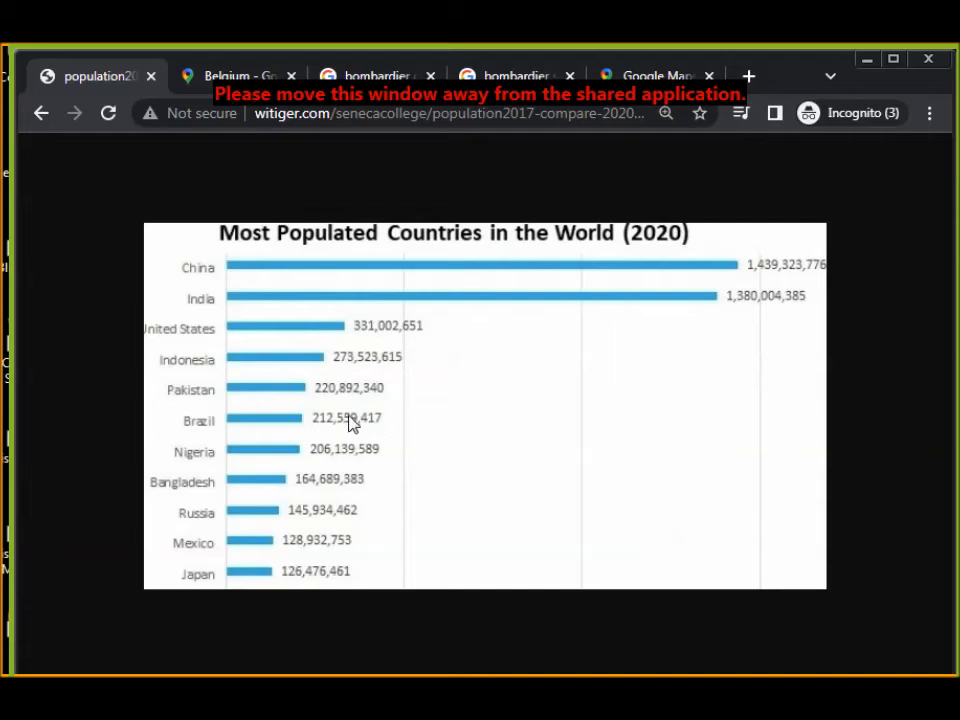
{"action": "mouse_move", "coordinate": [362, 378]}
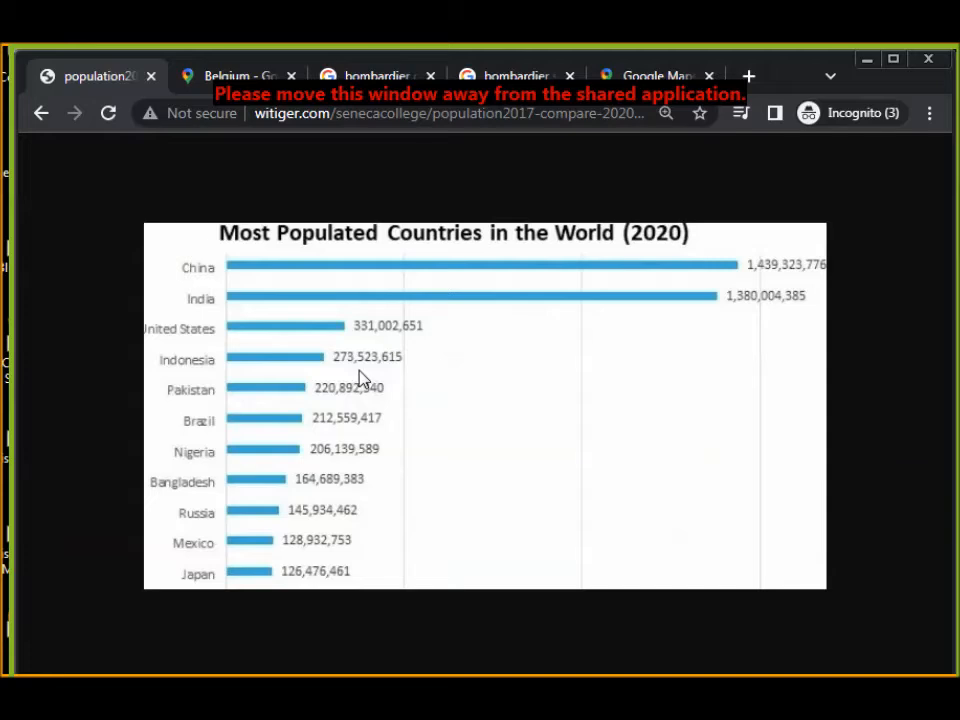
{"action": "mouse_move", "coordinate": [364, 368]}
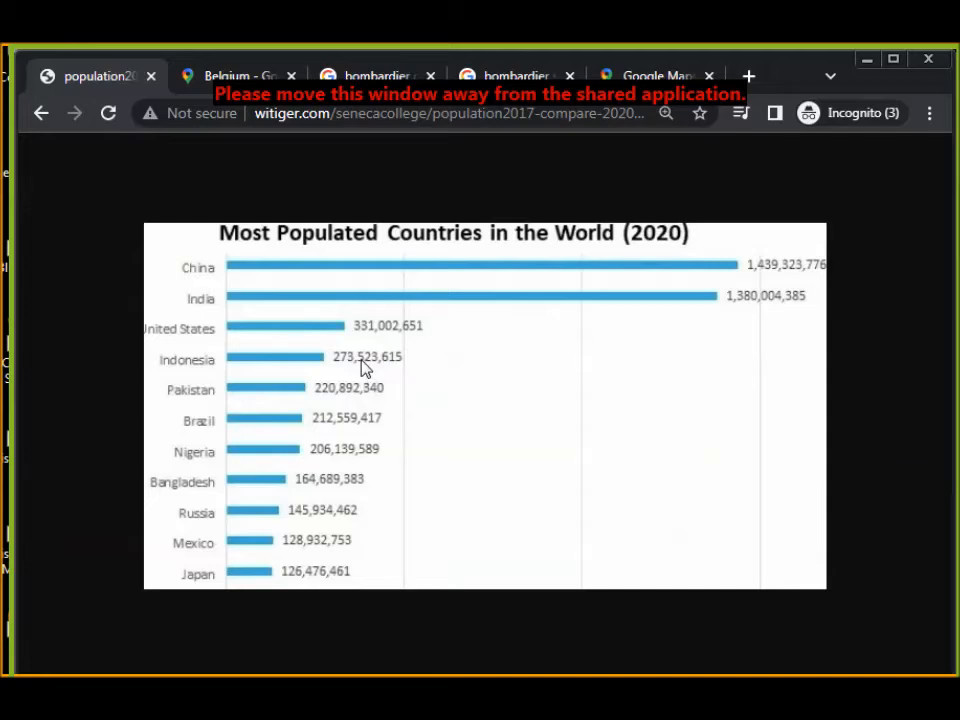
{"action": "mouse_move", "coordinate": [362, 350]}
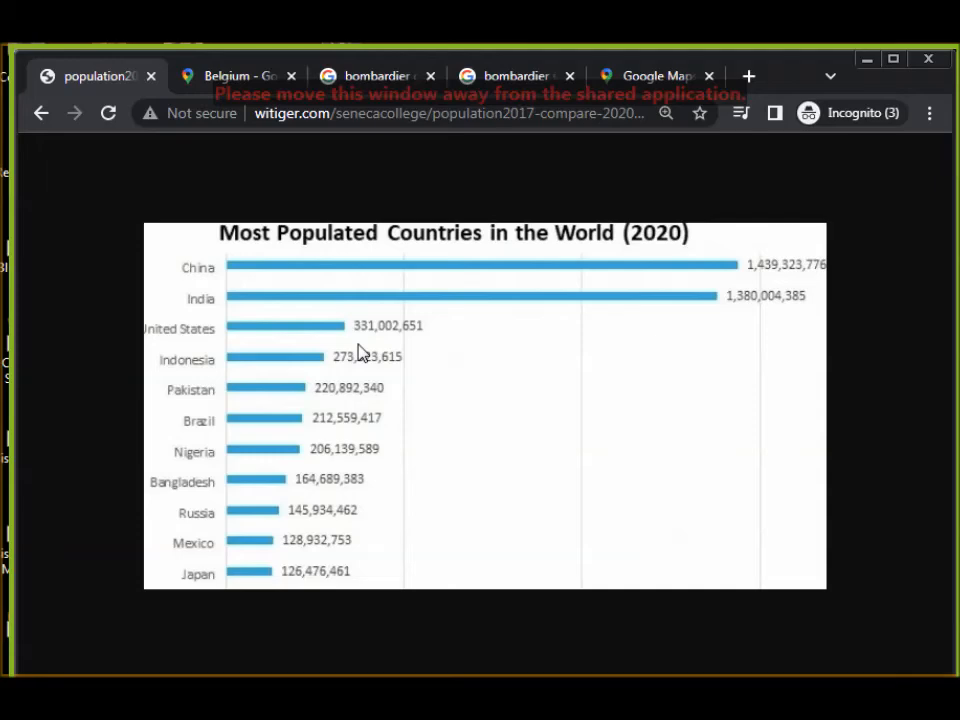
- Go back from the population chart to the course page near the economic supremacy indicators link
{"action": "left_click", "coordinate": [40, 112]}
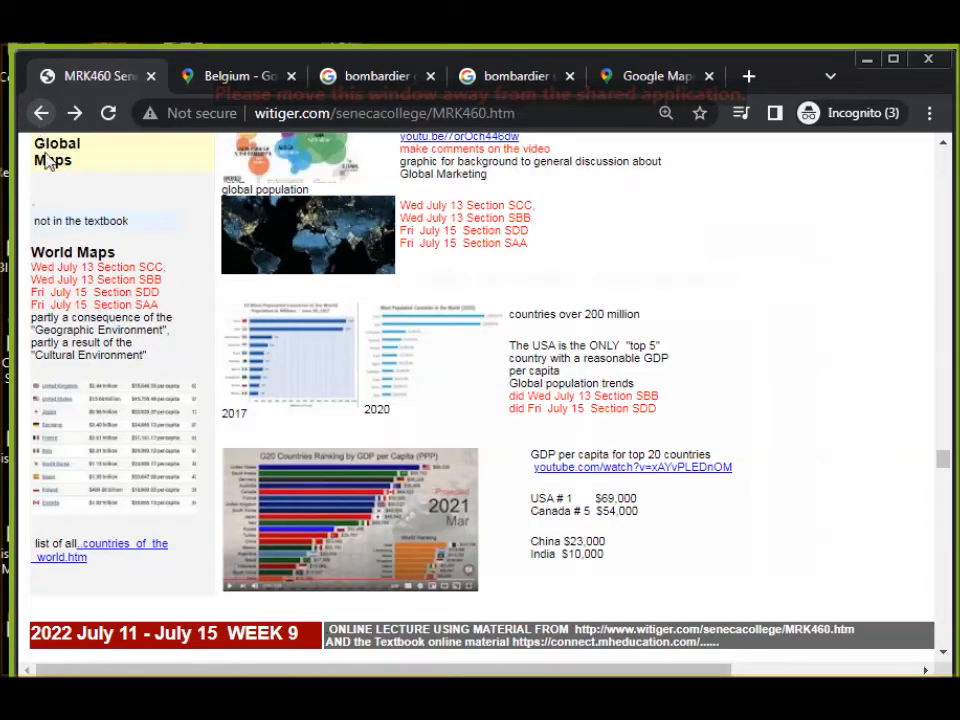
{"action": "scroll", "scroll_direction": "up", "scroll_amount": 3}
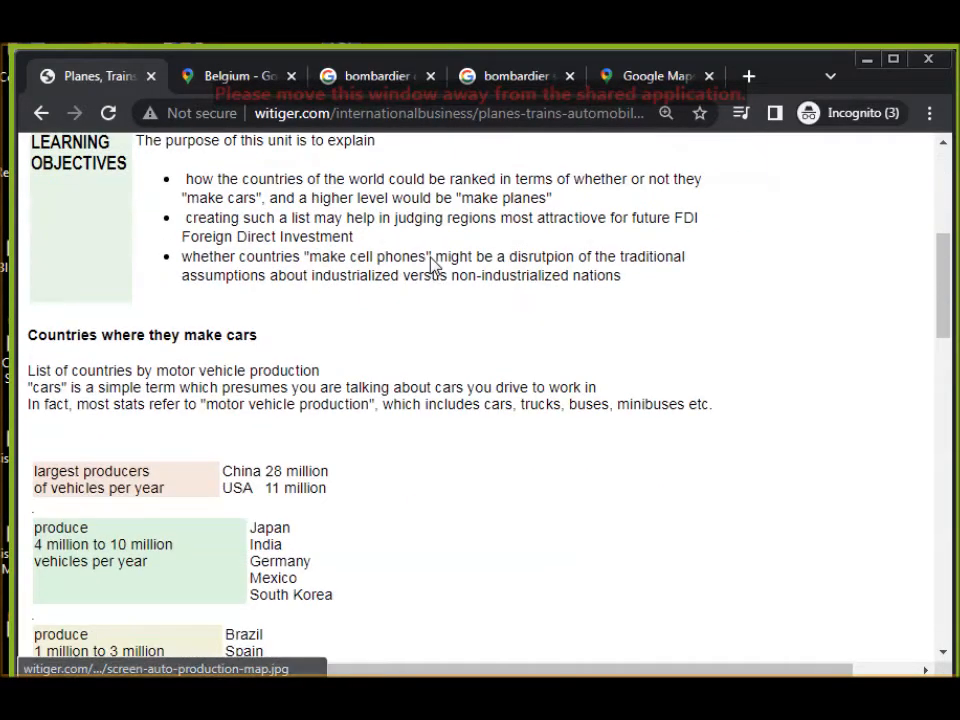
{"action": "scroll", "scroll_direction": "down", "scroll_amount": 3}
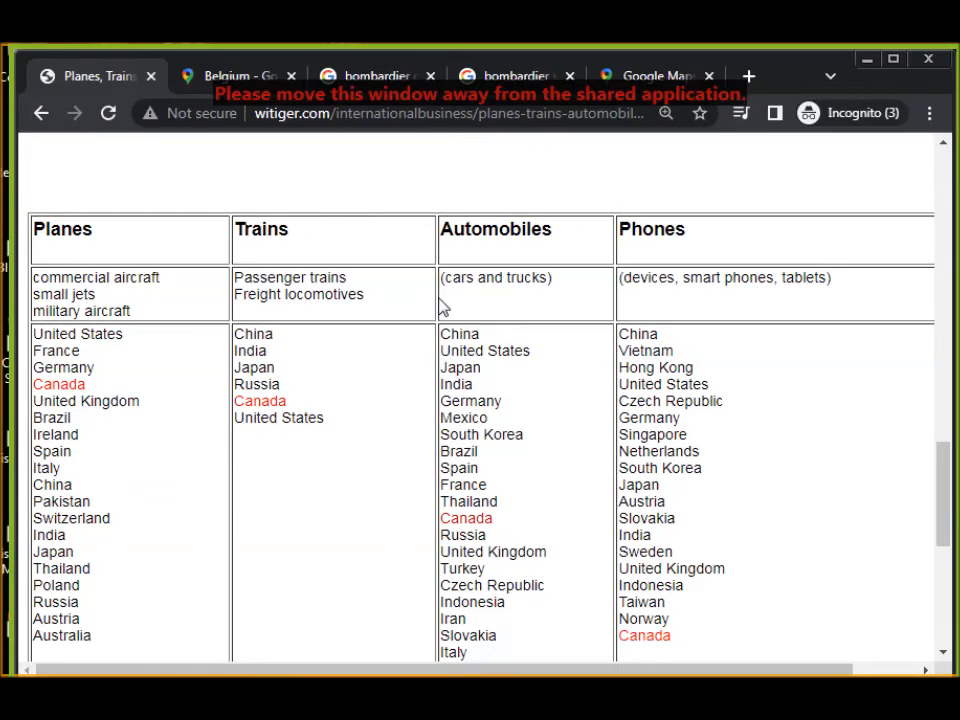
{"action": "mouse_move", "coordinate": [16, 404]}
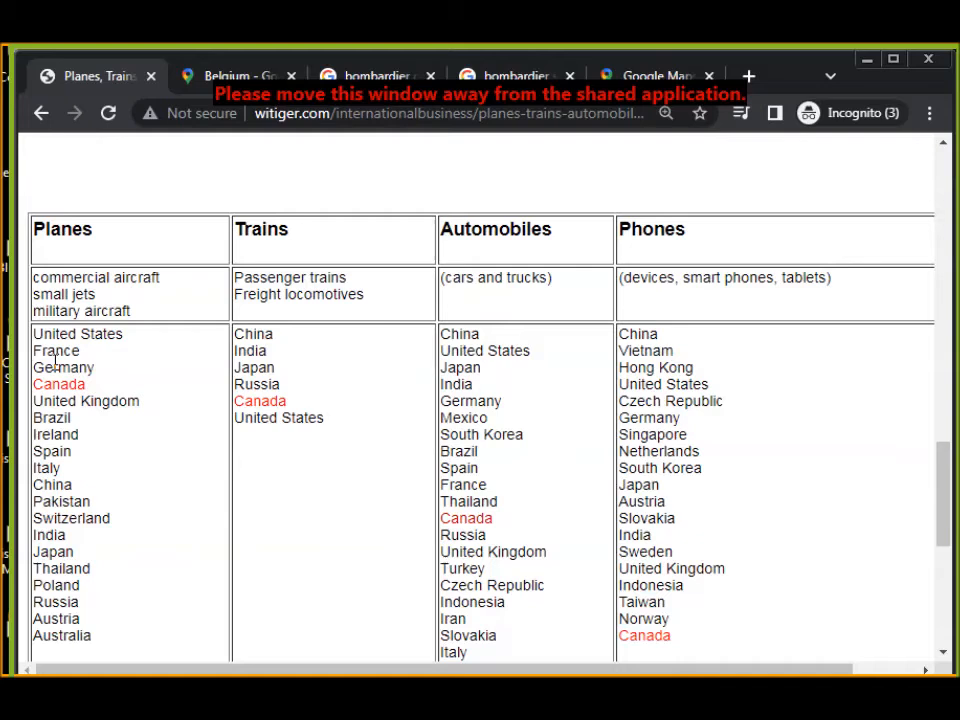
{"action": "mouse_move", "coordinate": [252, 368]}
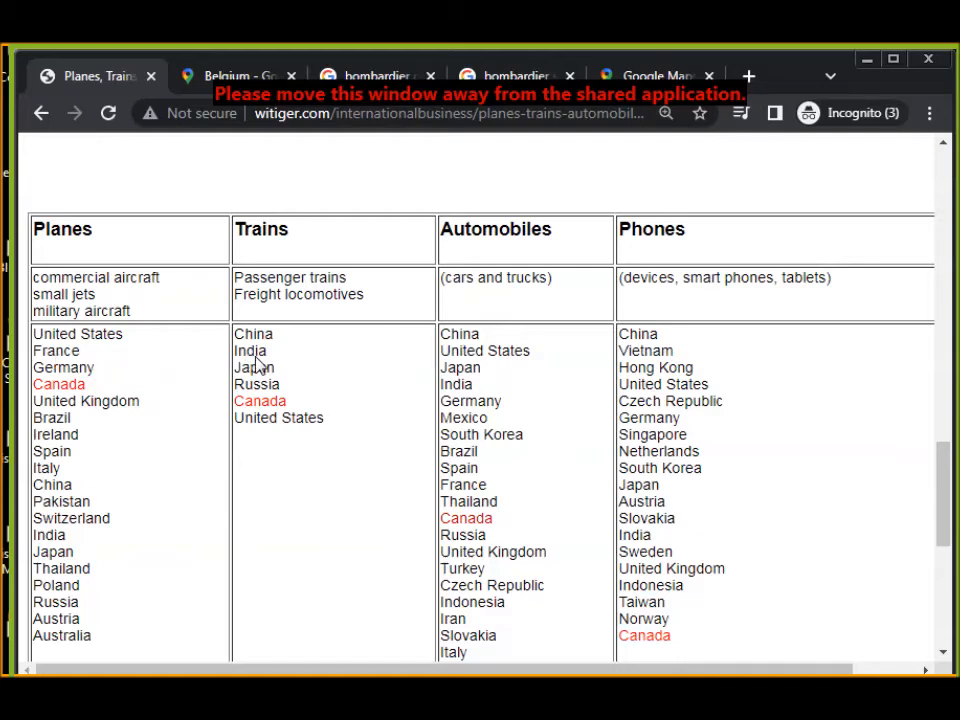
{"action": "mouse_move", "coordinate": [380, 336]}
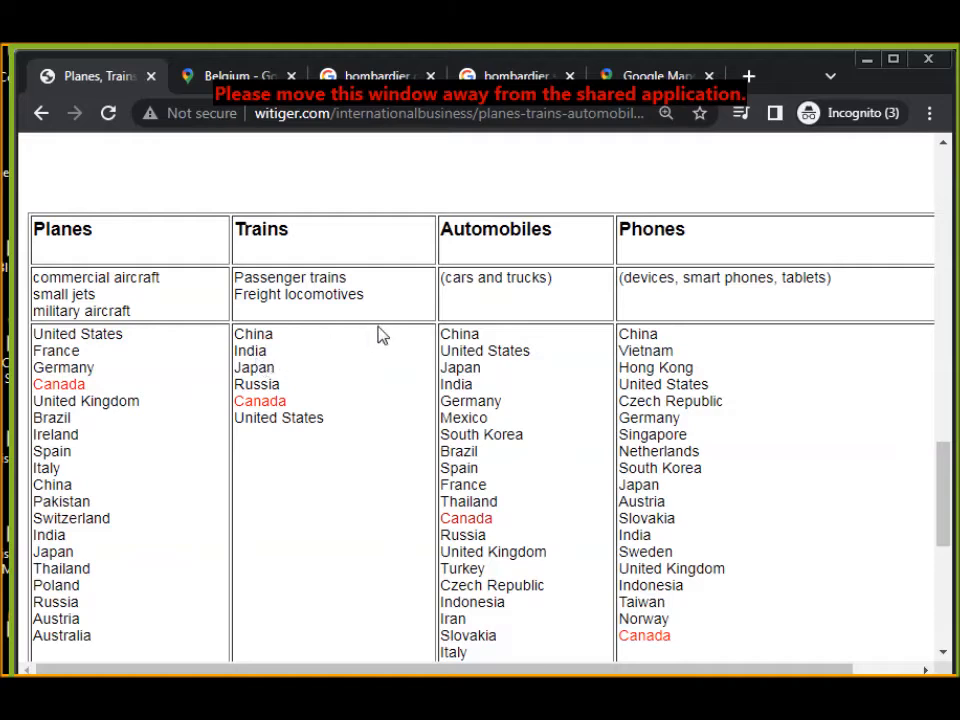
{"action": "mouse_move", "coordinate": [470, 328]}
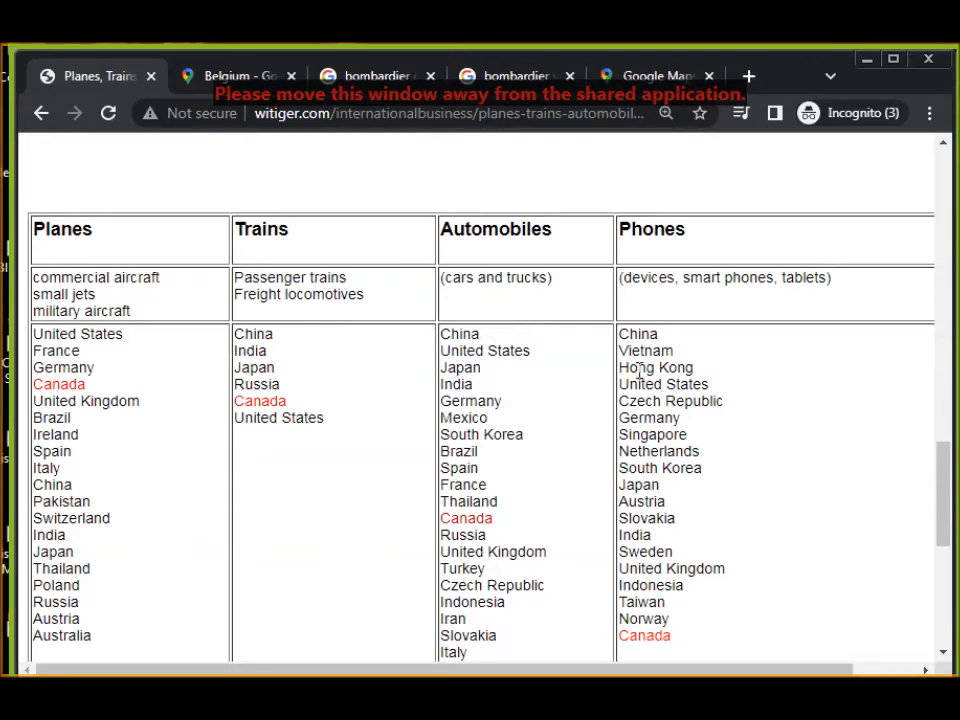
{"action": "scroll", "scroll_direction": "down", "scroll_amount": 3}
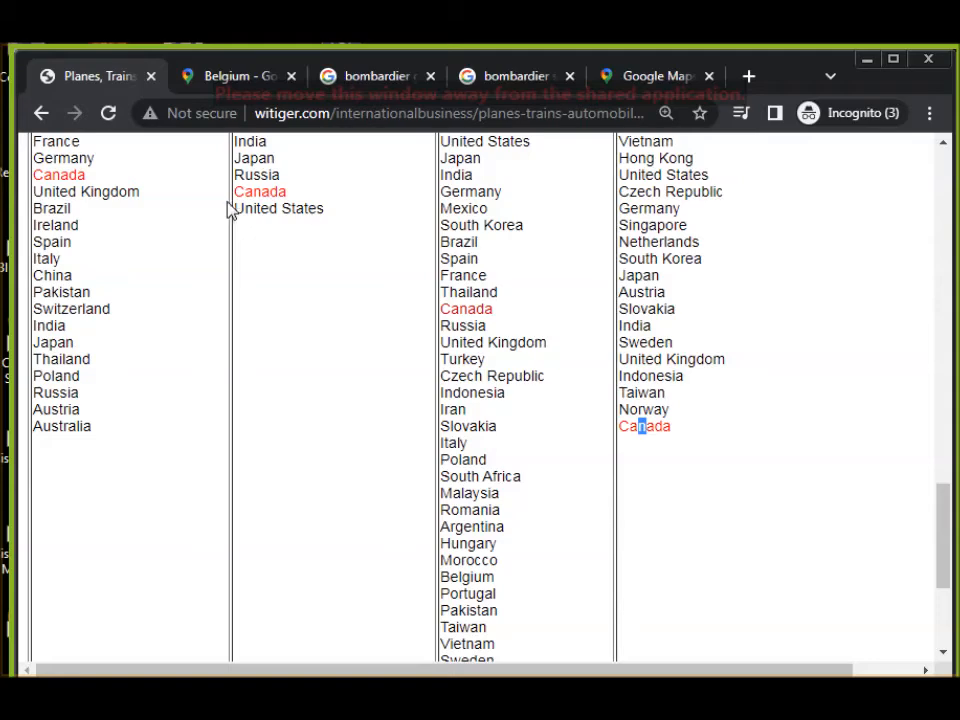
{"action": "scroll", "scroll_direction": "up", "scroll_amount": 3}
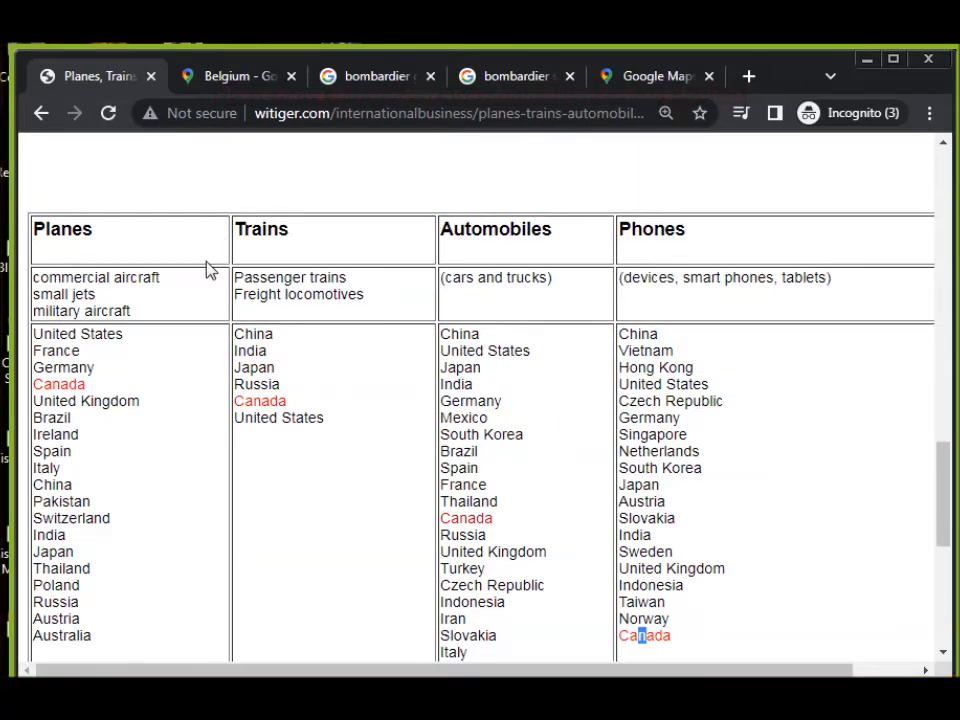
{"action": "mouse_move", "coordinate": [190, 256]}
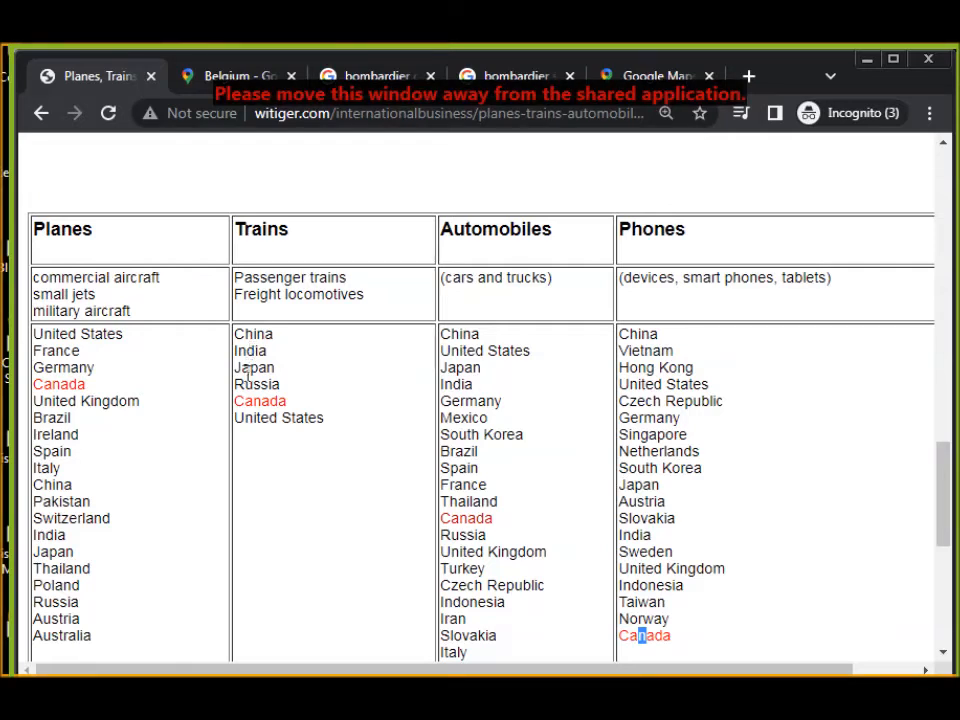
{"action": "mouse_move", "coordinate": [276, 452]}
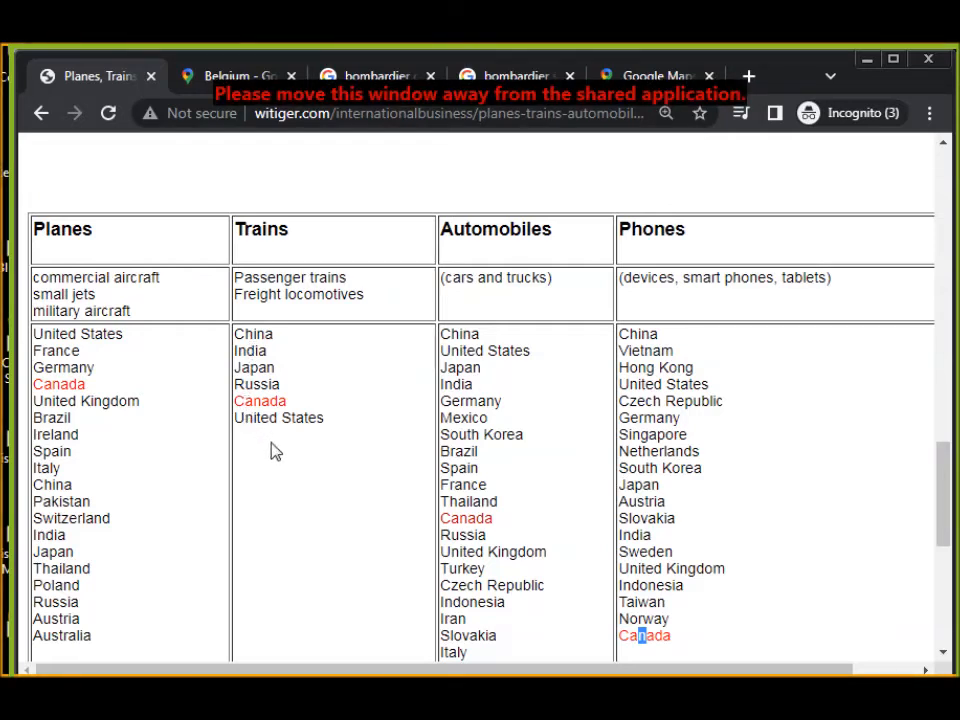
{"action": "mouse_move", "coordinate": [306, 480]}
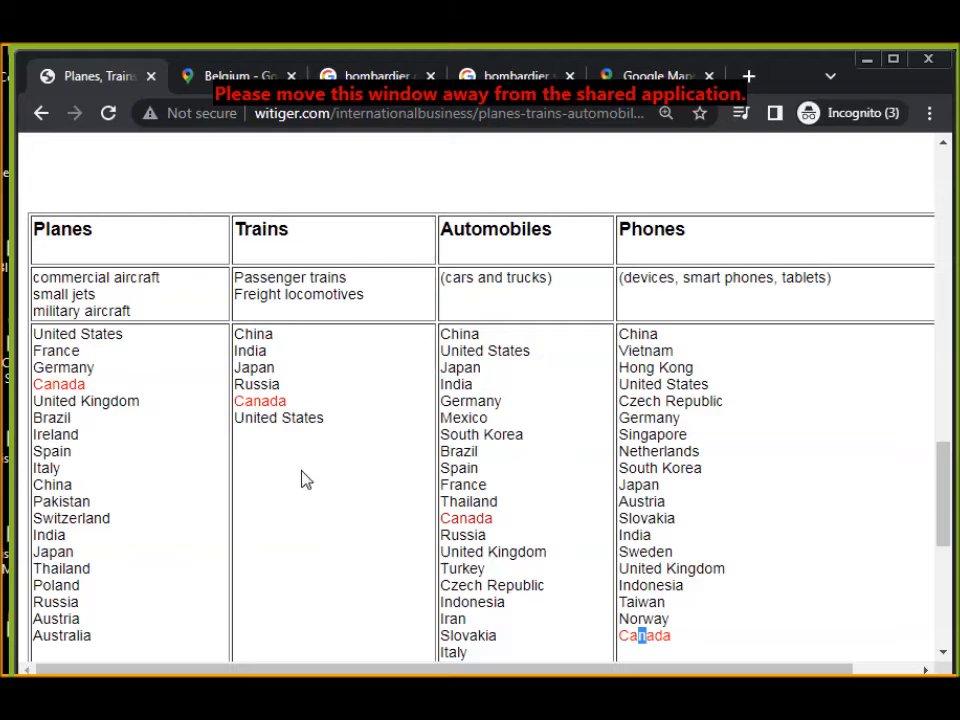
{"action": "mouse_move", "coordinate": [312, 486]}
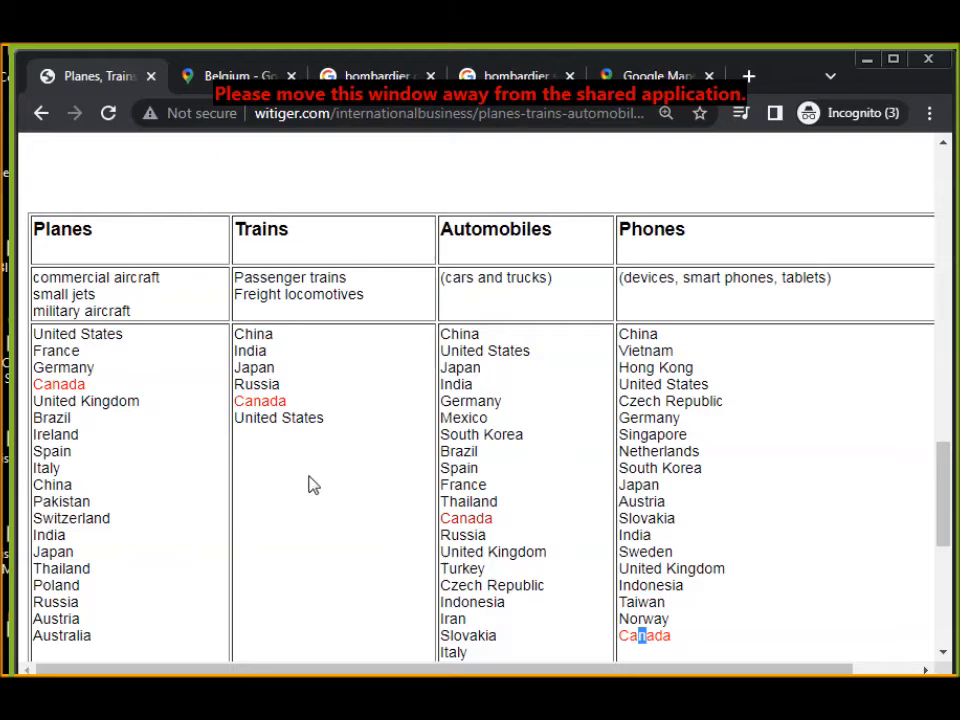
- Go back to the course page and follow the link to the OECD.htm page
{"action": "left_click", "coordinate": [40, 112]}
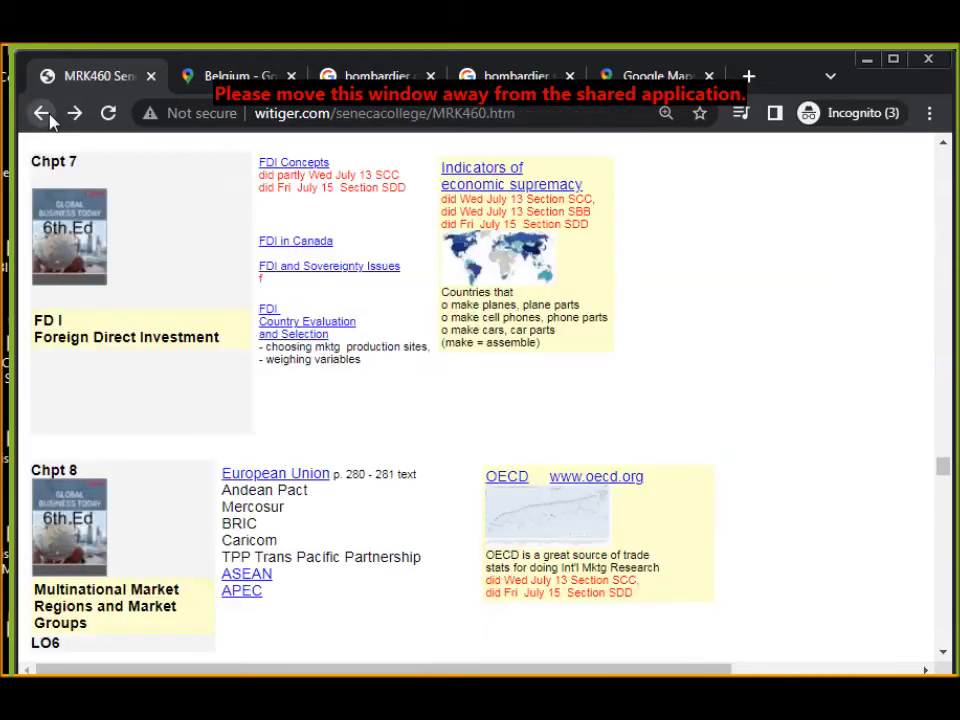
{"action": "scroll", "scroll_direction": "down", "scroll_amount": 3}
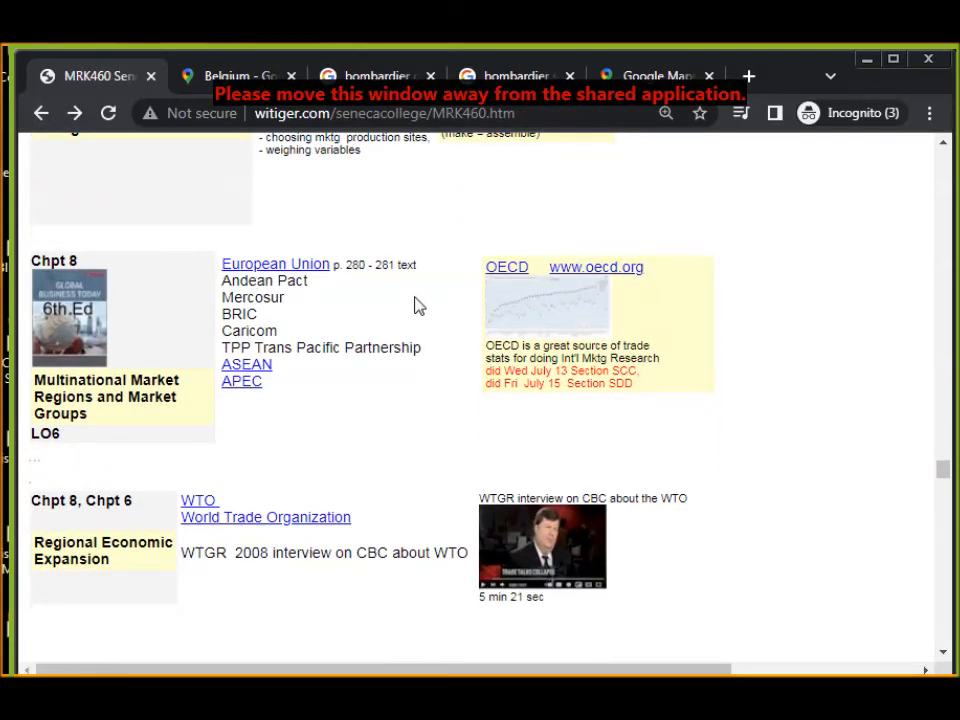
{"action": "left_click", "coordinate": [506, 268]}
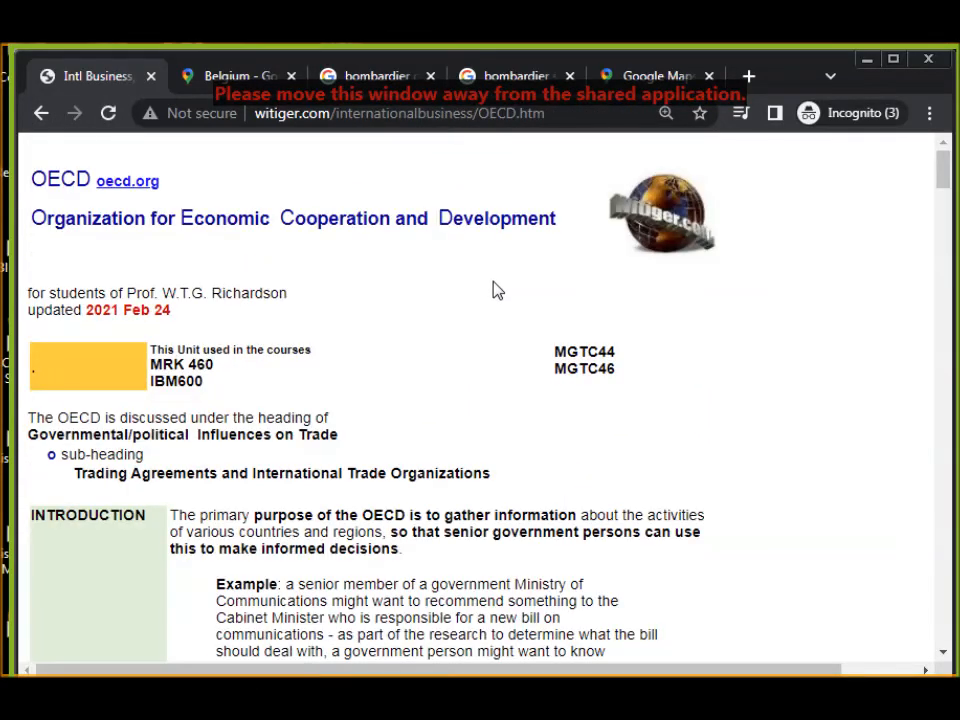
- Scroll the OECD page past the report example to the tertiary education by gender charts
{"action": "scroll", "scroll_direction": "down", "scroll_amount": 3}
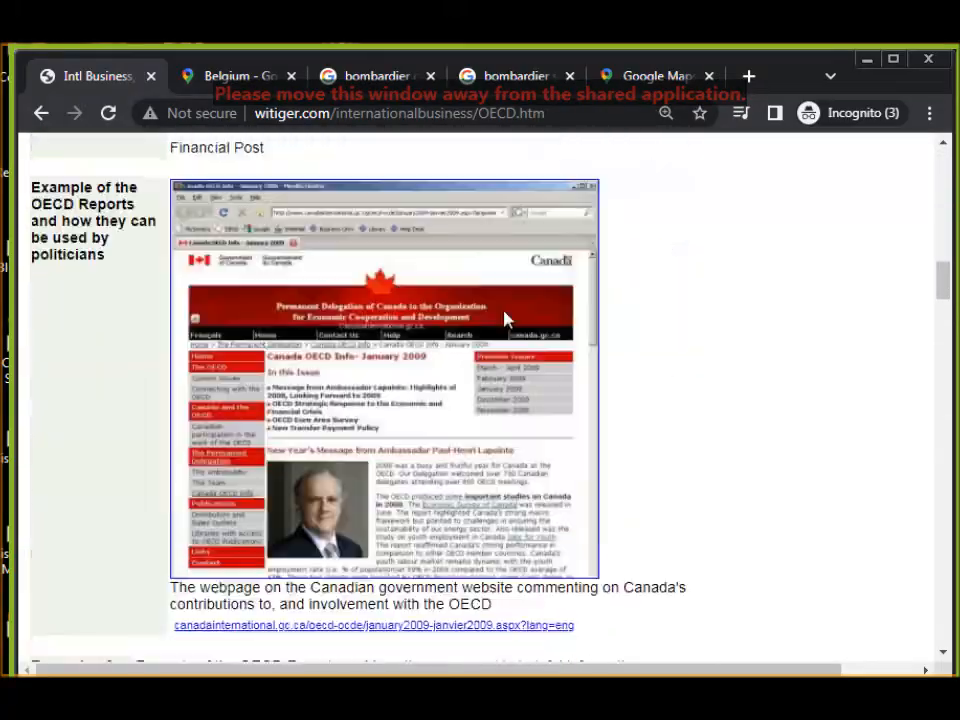
{"action": "scroll", "scroll_direction": "down", "scroll_amount": 3}
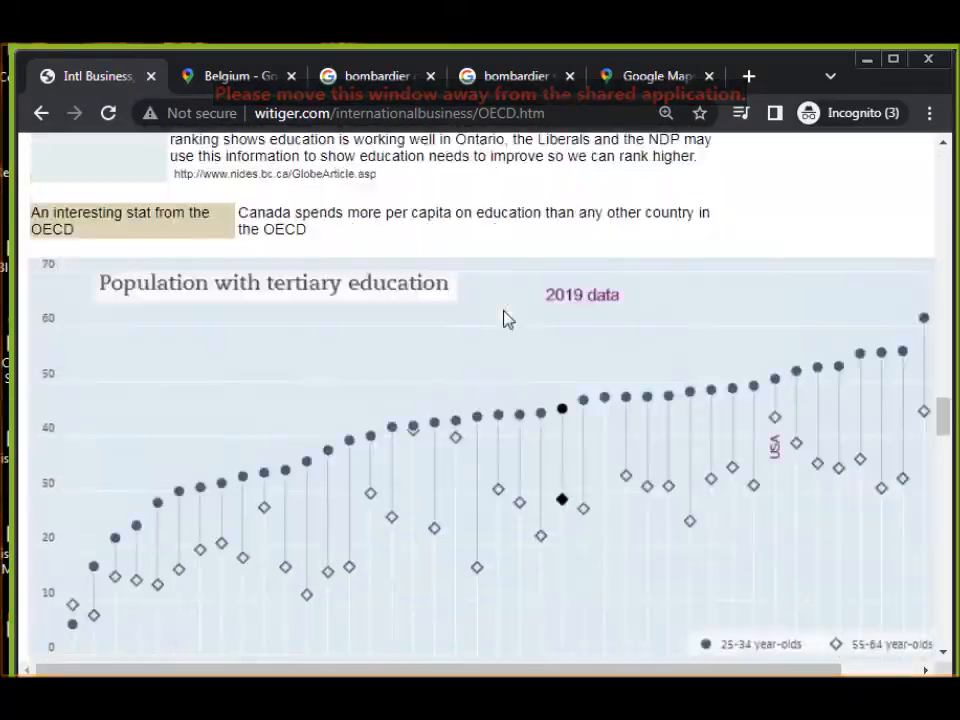
{"action": "scroll", "scroll_direction": "down", "scroll_amount": 3}
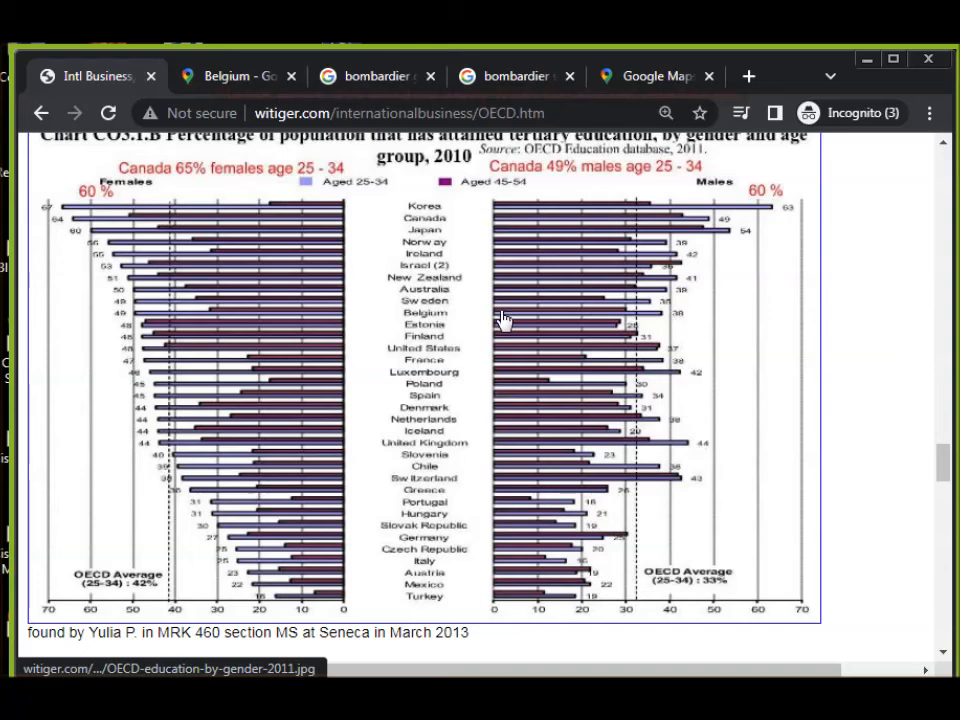
- Go back to the course page and move down through Chapters 8 to 10
{"action": "left_click", "coordinate": [40, 112]}
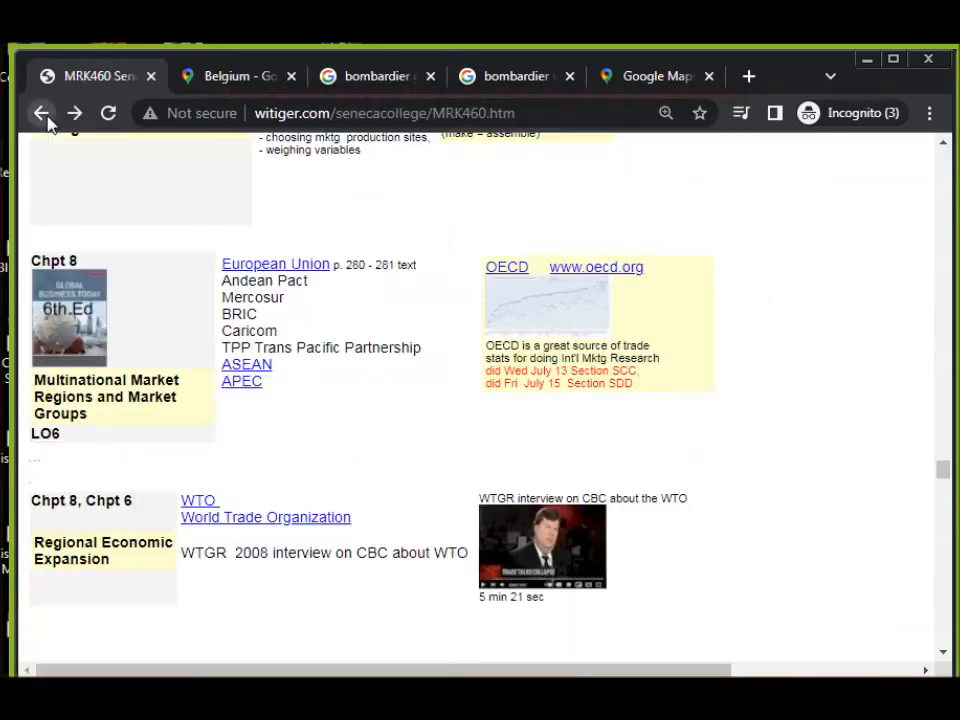
{"action": "scroll", "scroll_direction": "down", "scroll_amount": 3}
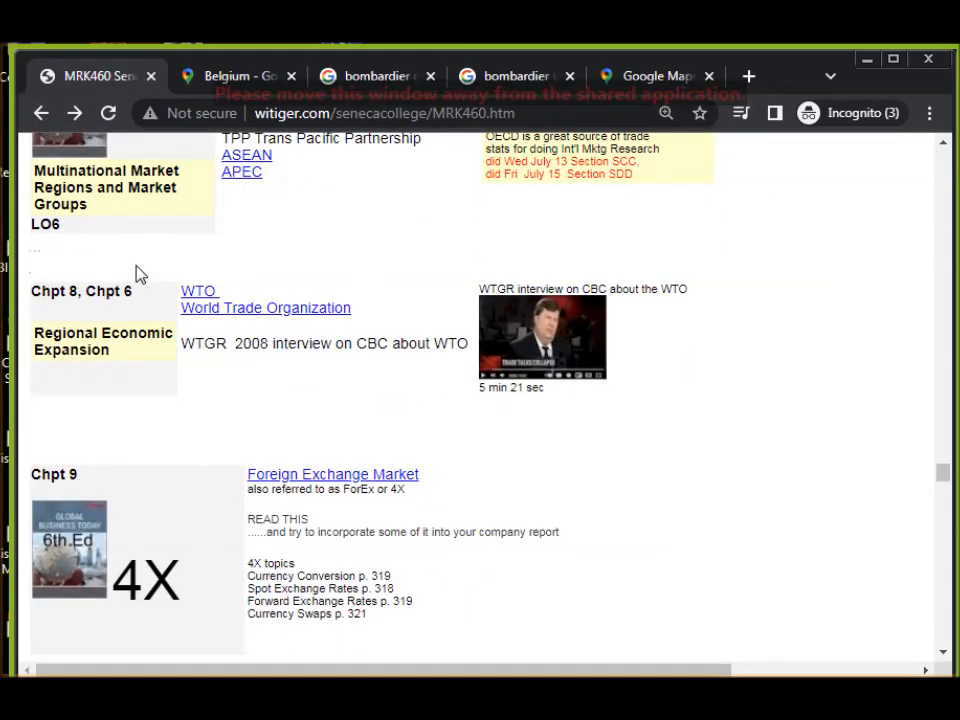
{"action": "mouse_move", "coordinate": [216, 312]}
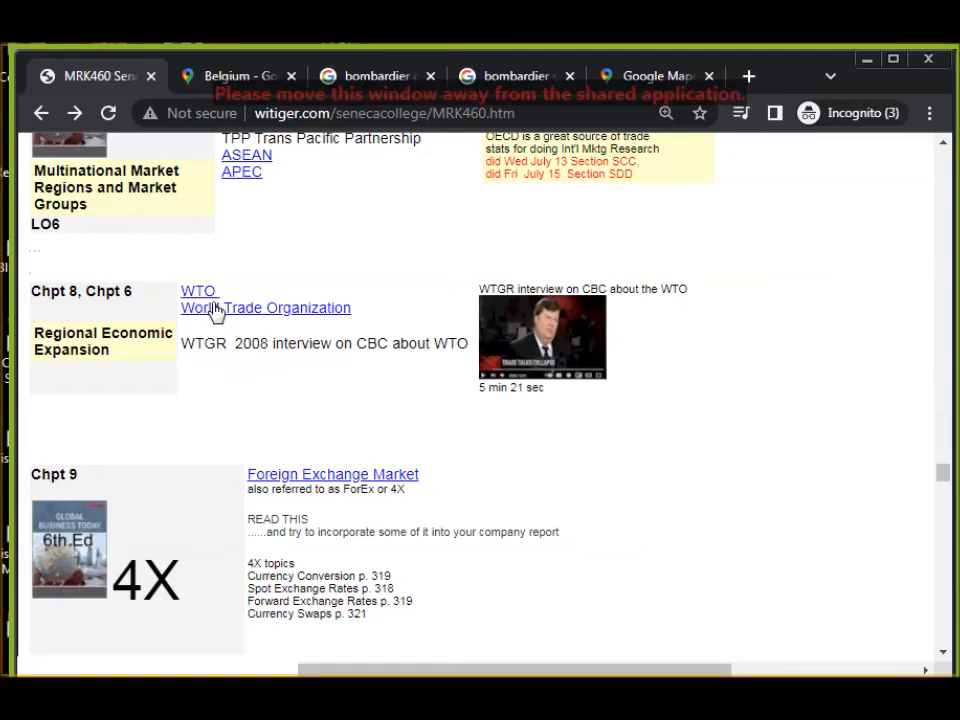
{"action": "scroll", "scroll_direction": "down", "scroll_amount": 3}
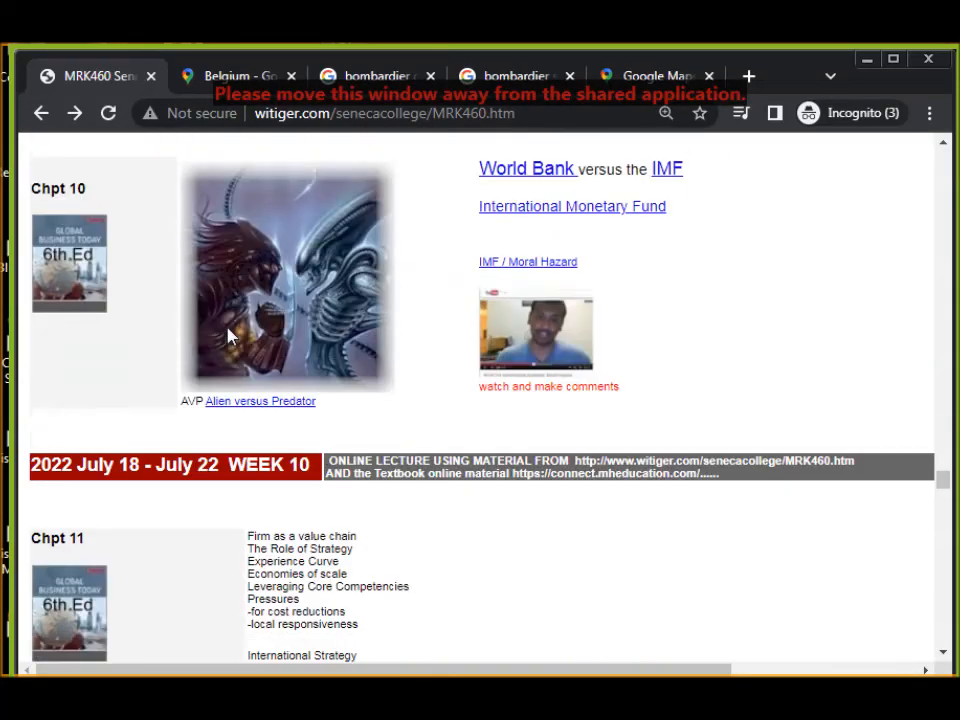
{"action": "scroll", "scroll_direction": "down", "scroll_amount": 3}
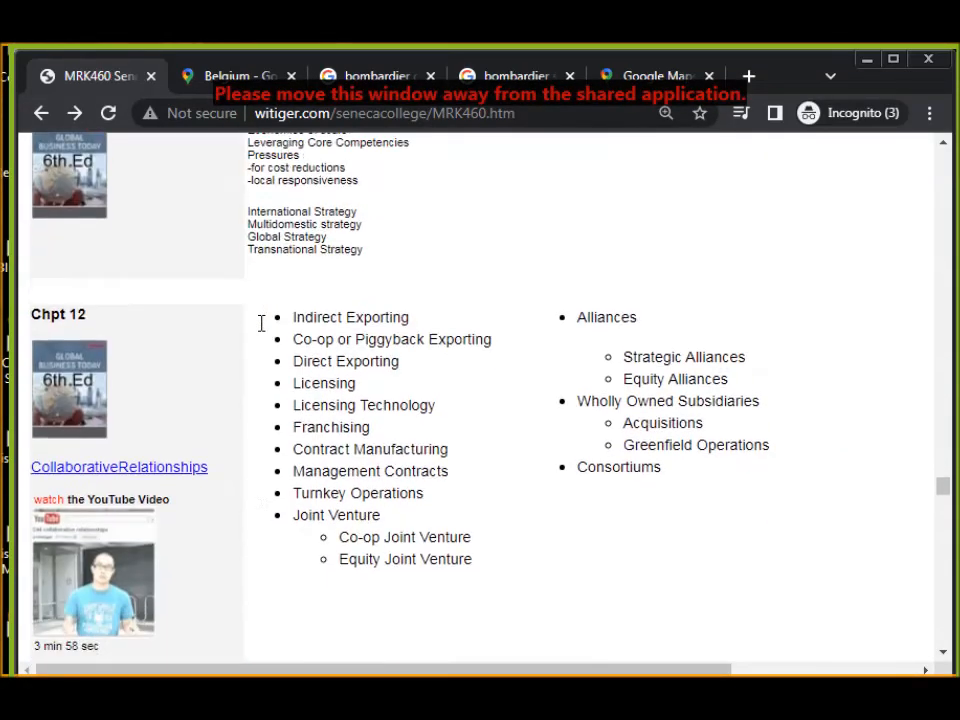
- Continue past Chapter 12 market-entry methods to Countertrade and Choice of Entry Modes
{"action": "scroll", "scroll_direction": "down", "scroll_amount": 3}
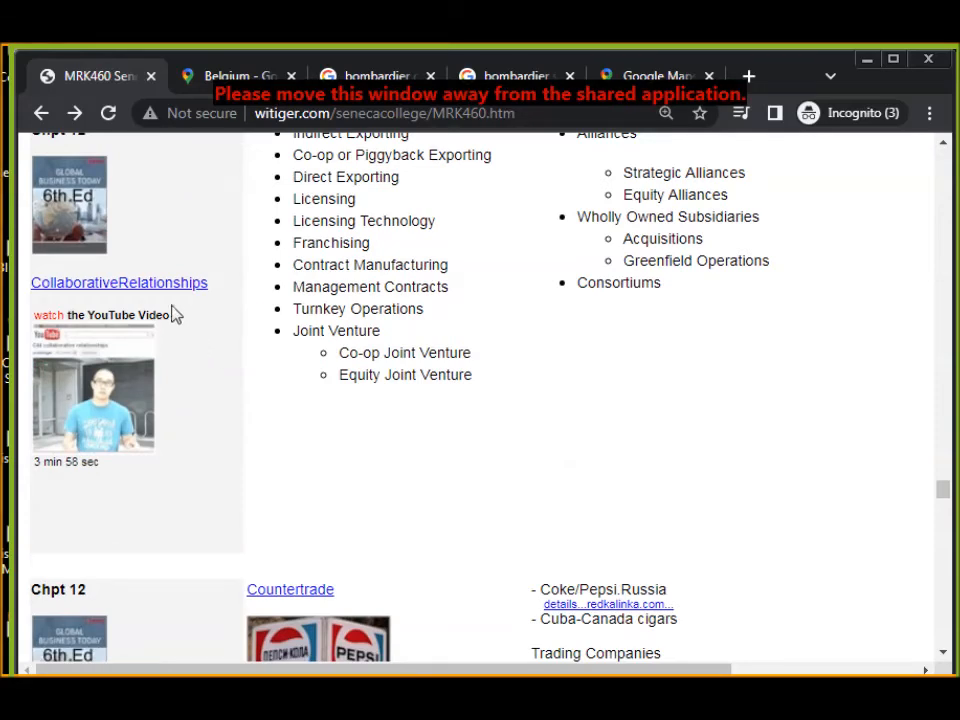
{"action": "mouse_move", "coordinate": [176, 300]}
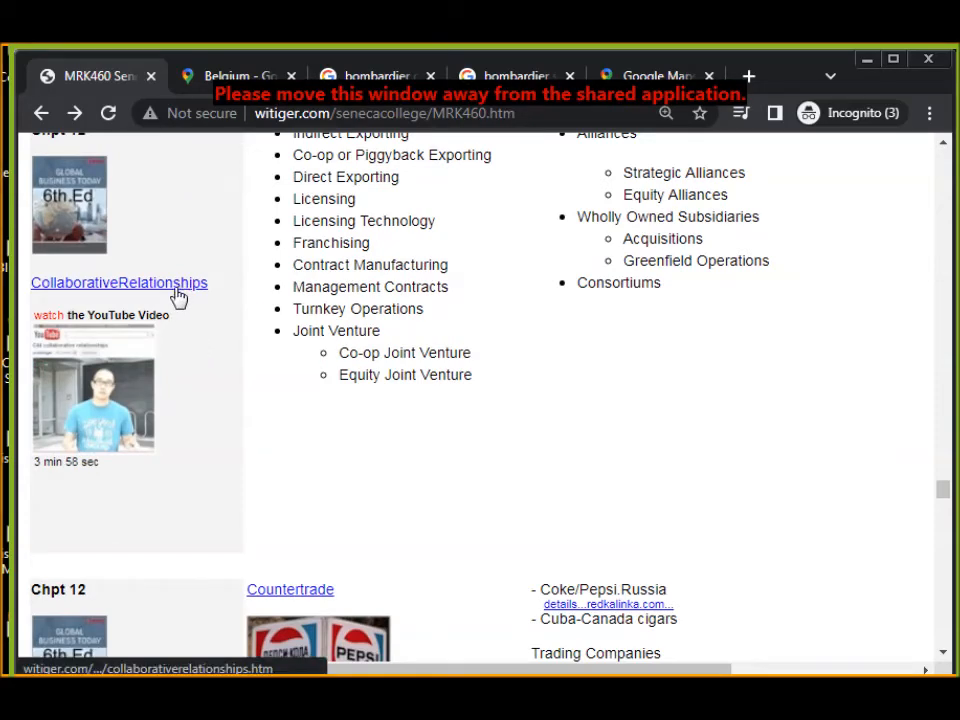
{"action": "scroll", "scroll_direction": "up", "scroll_amount": 3}
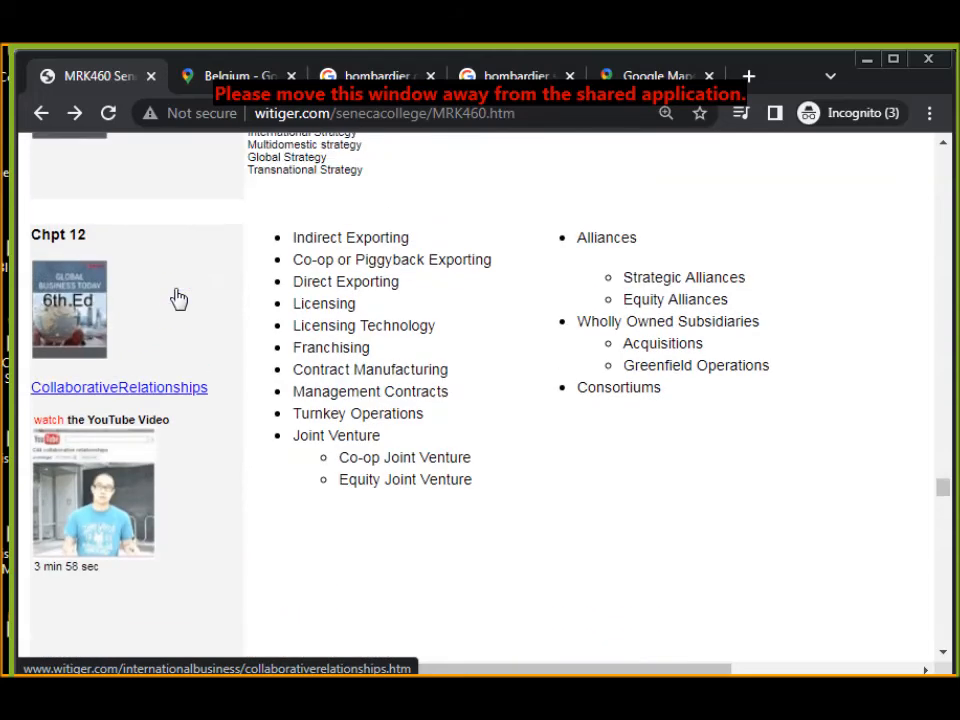
{"action": "mouse_move", "coordinate": [392, 280]}
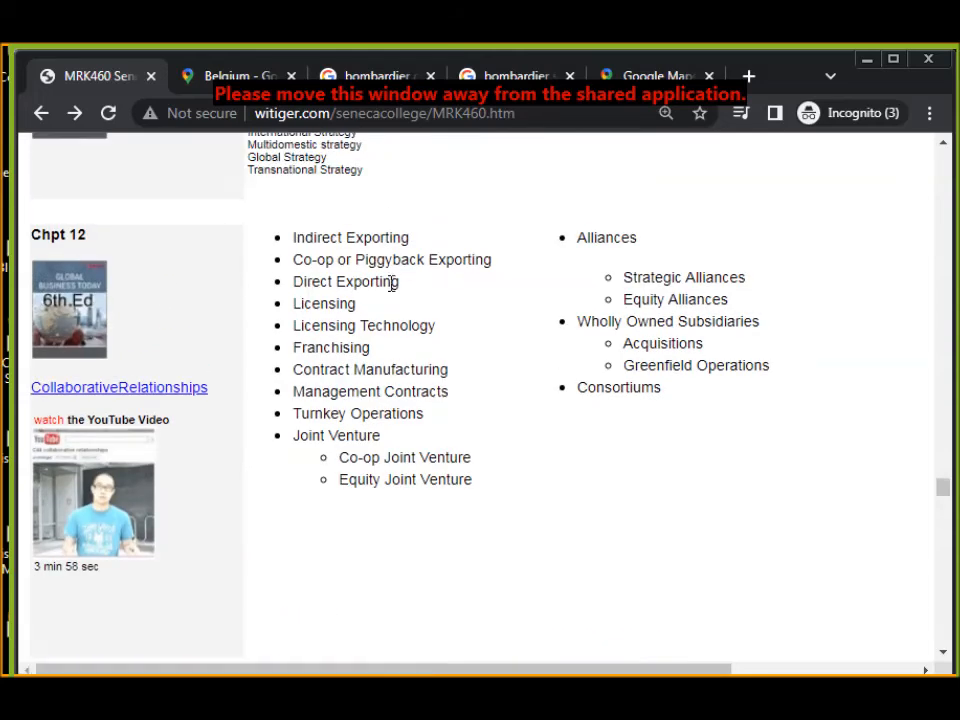
{"action": "mouse_move", "coordinate": [656, 320]}
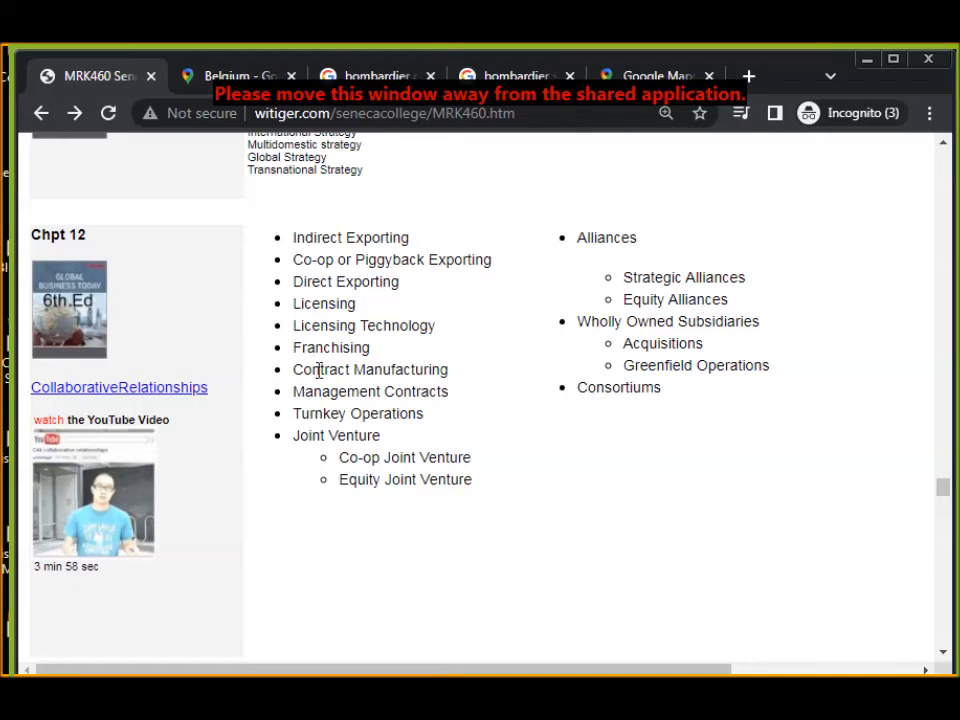
{"action": "mouse_move", "coordinate": [118, 476]}
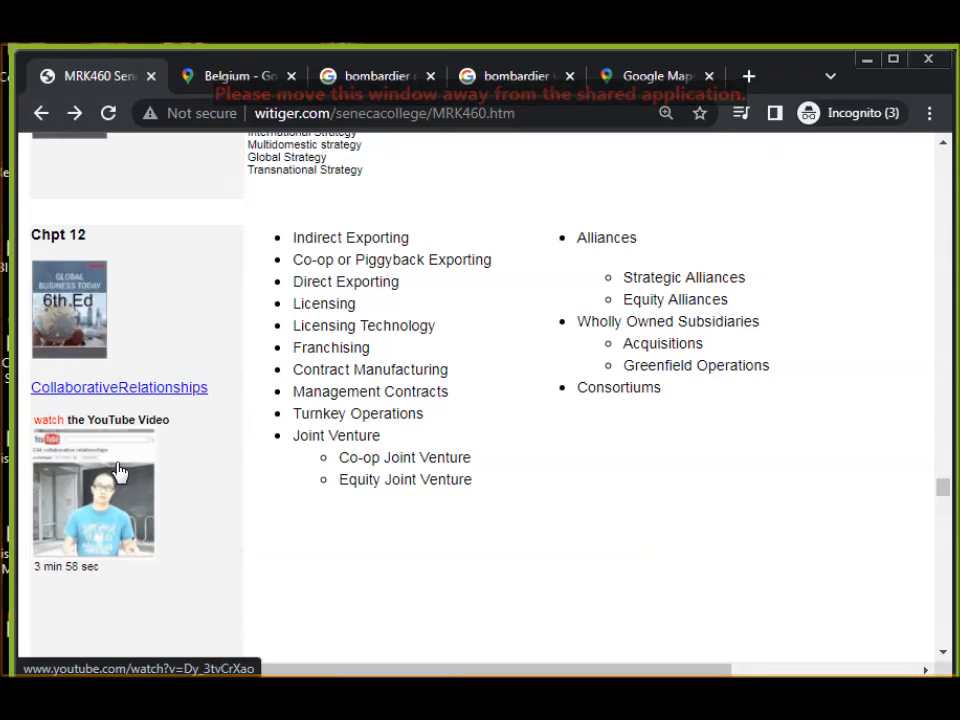
{"action": "mouse_move", "coordinate": [396, 264]}
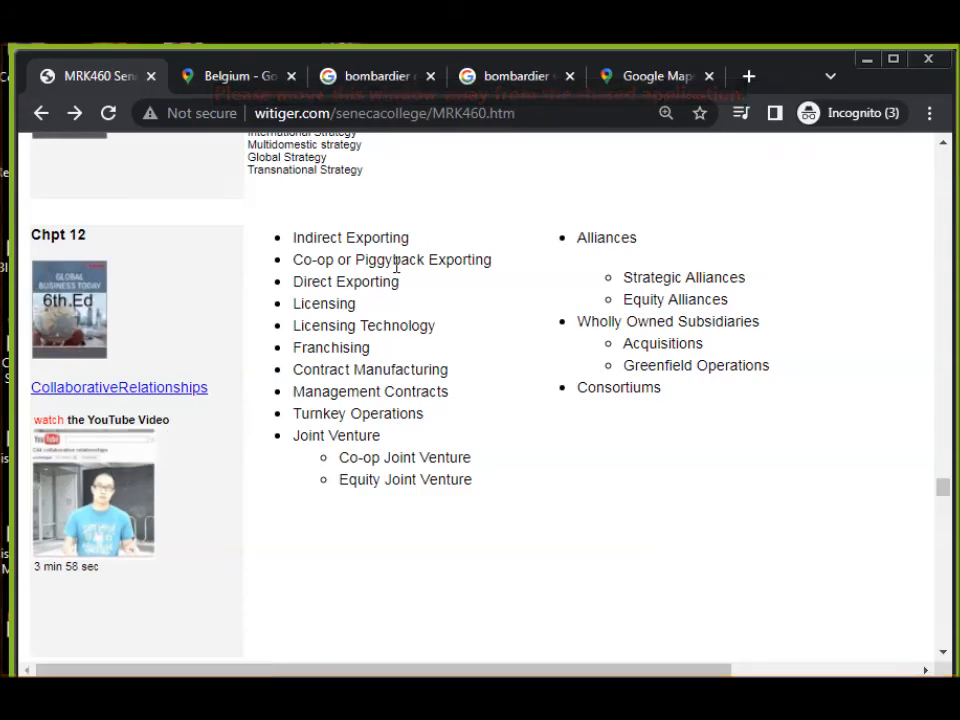
{"action": "scroll", "scroll_direction": "down", "scroll_amount": 3}
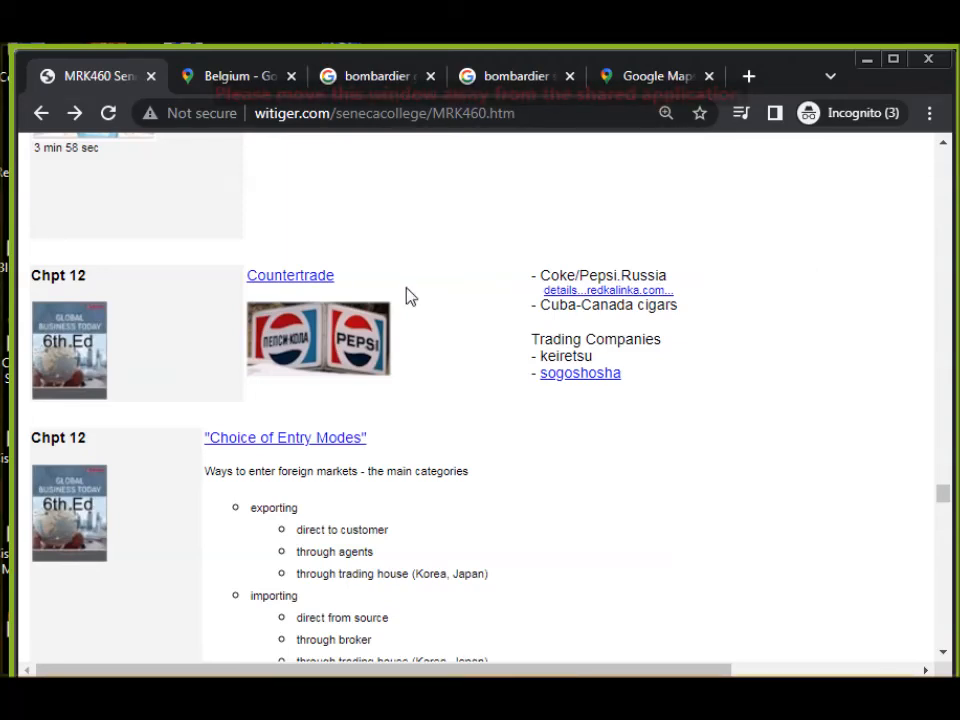
{"action": "mouse_move", "coordinate": [310, 298]}
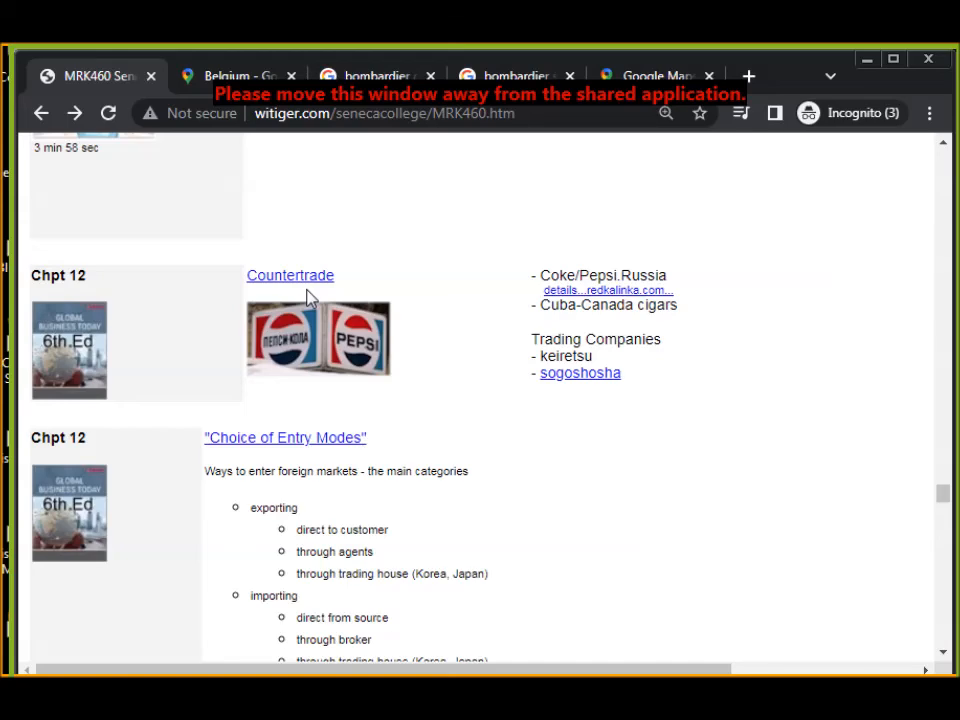
- Scroll through Week 11 and 12 topics past Letters of Credit and Outsourcing
{"action": "scroll", "scroll_direction": "down", "scroll_amount": 3}
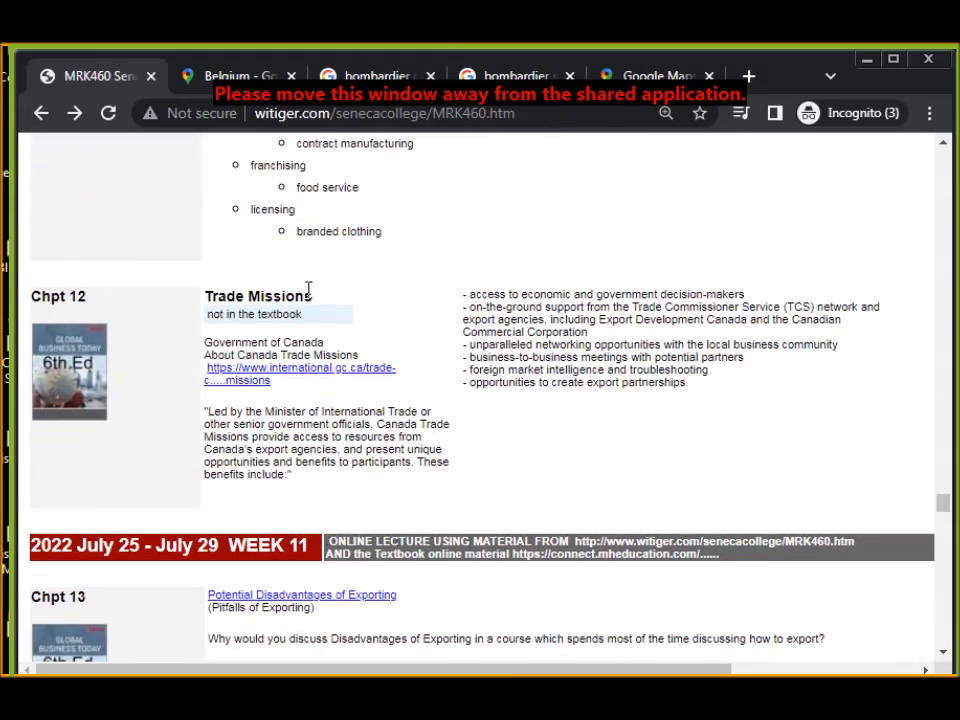
{"action": "scroll", "scroll_direction": "down", "scroll_amount": 3}
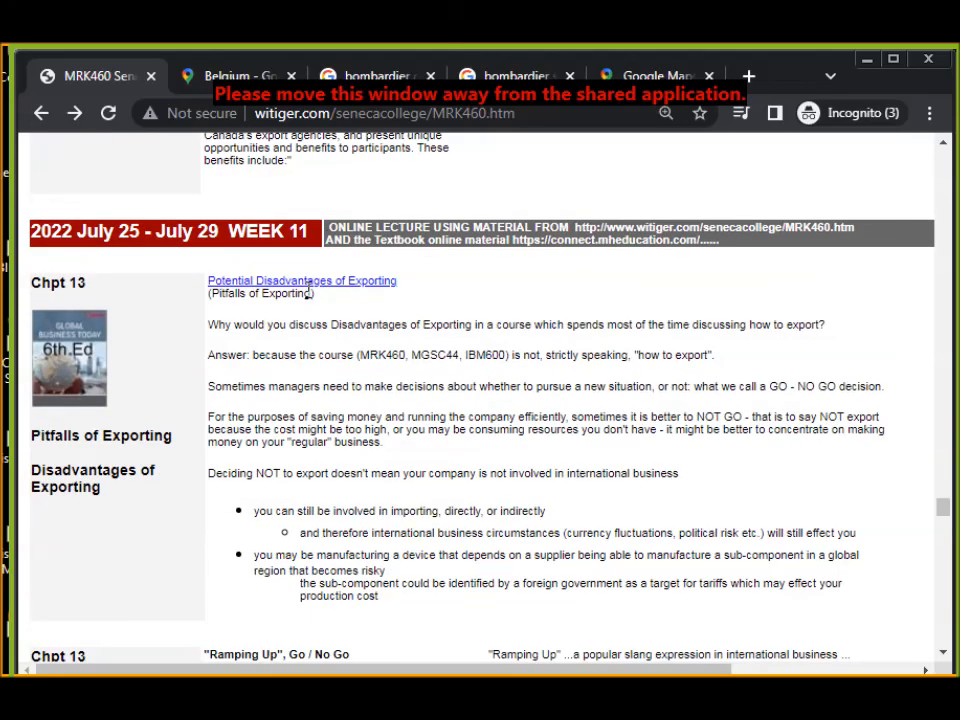
{"action": "scroll", "scroll_direction": "down", "scroll_amount": 3}
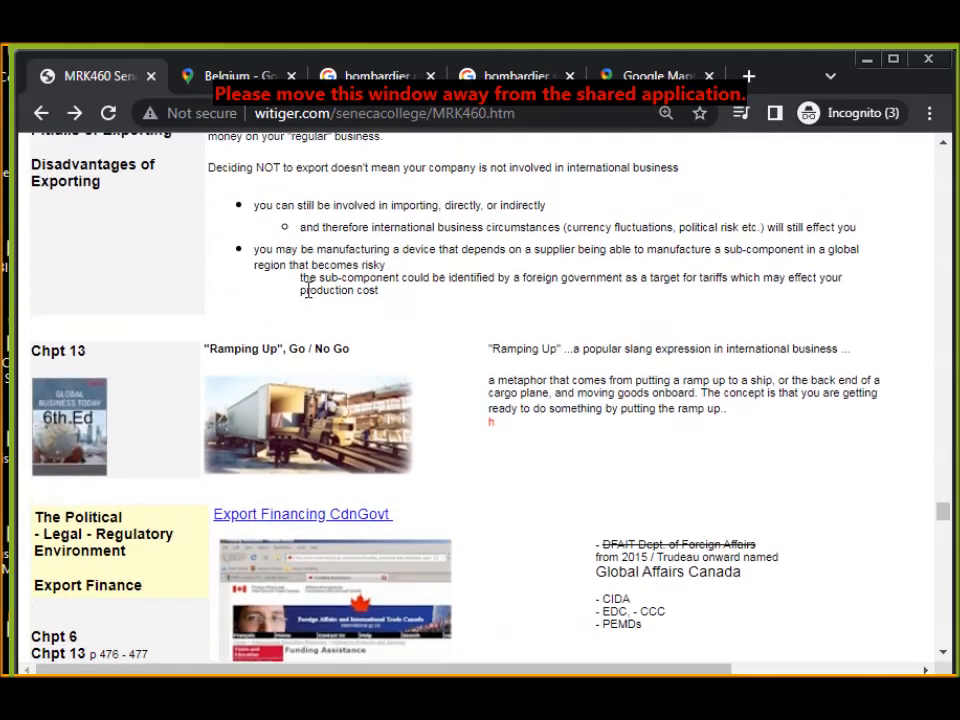
{"action": "scroll", "scroll_direction": "down", "scroll_amount": 3}
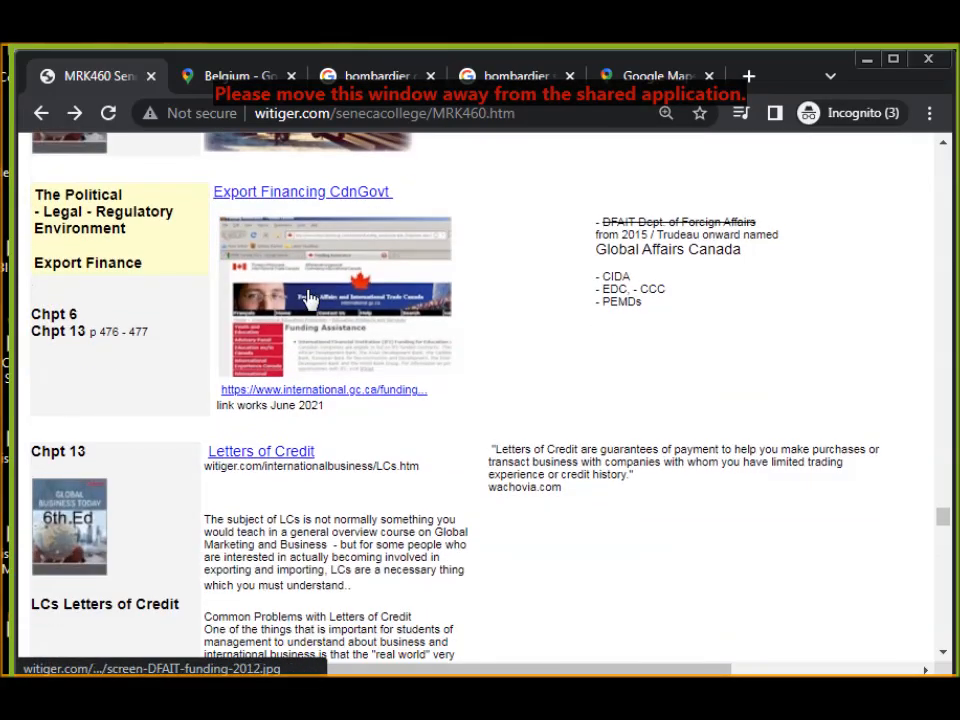
{"action": "scroll", "scroll_direction": "down", "scroll_amount": 3}
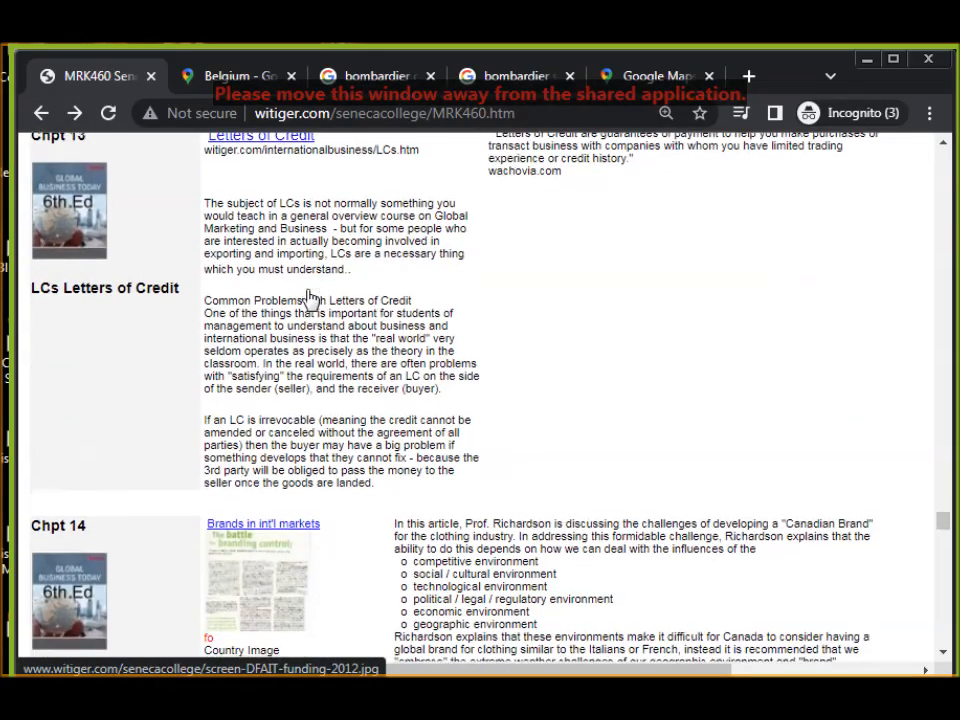
{"action": "scroll", "scroll_direction": "down", "scroll_amount": 3}
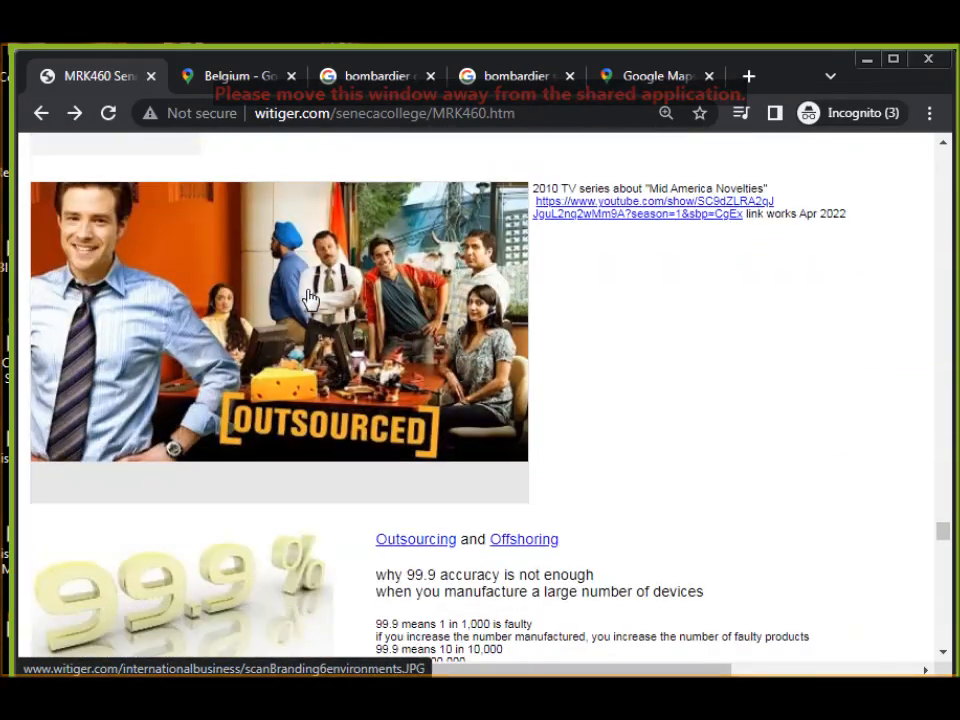
- Continue past Chapter 15 JIT to Week 13's Chapter 16 Global Human Resource Management
{"action": "scroll", "scroll_direction": "down", "scroll_amount": 3}
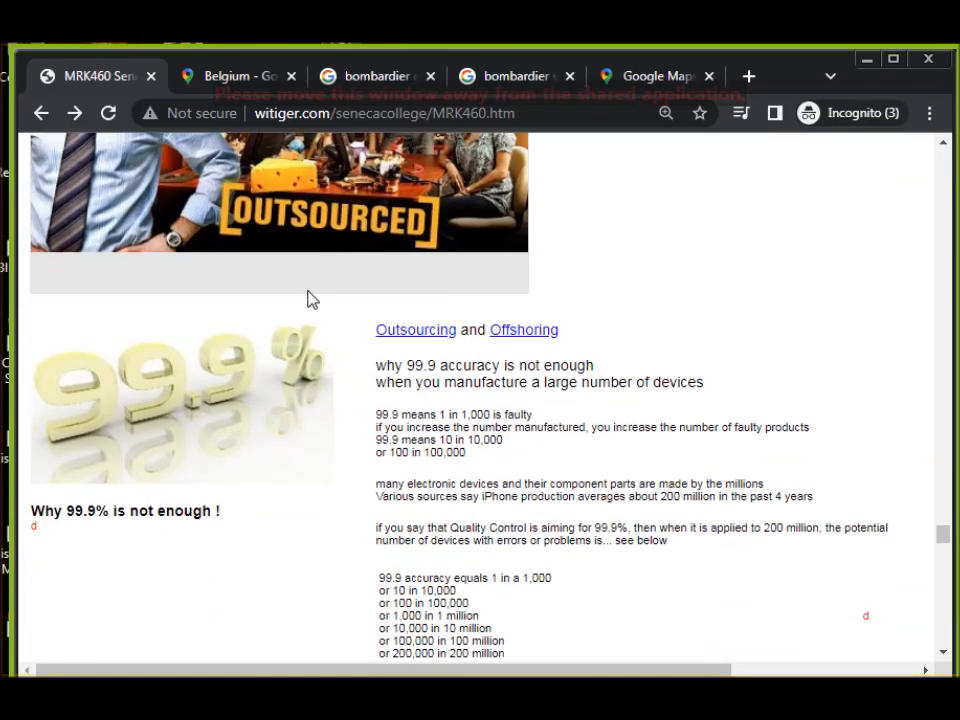
{"action": "scroll", "scroll_direction": "down", "scroll_amount": 3}
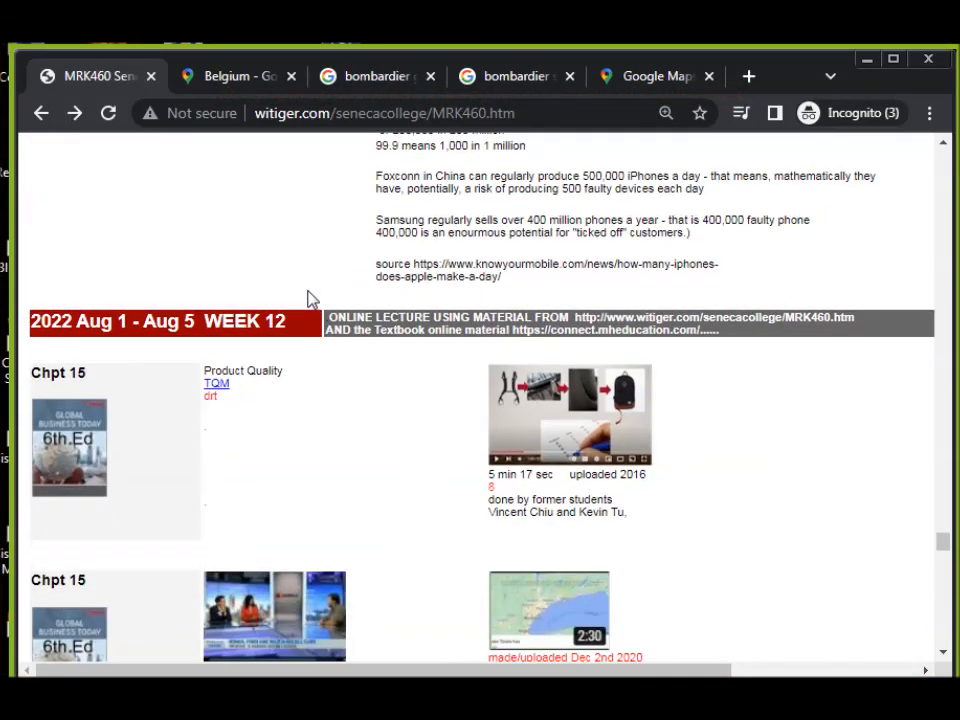
{"action": "scroll", "scroll_direction": "down", "scroll_amount": 3}
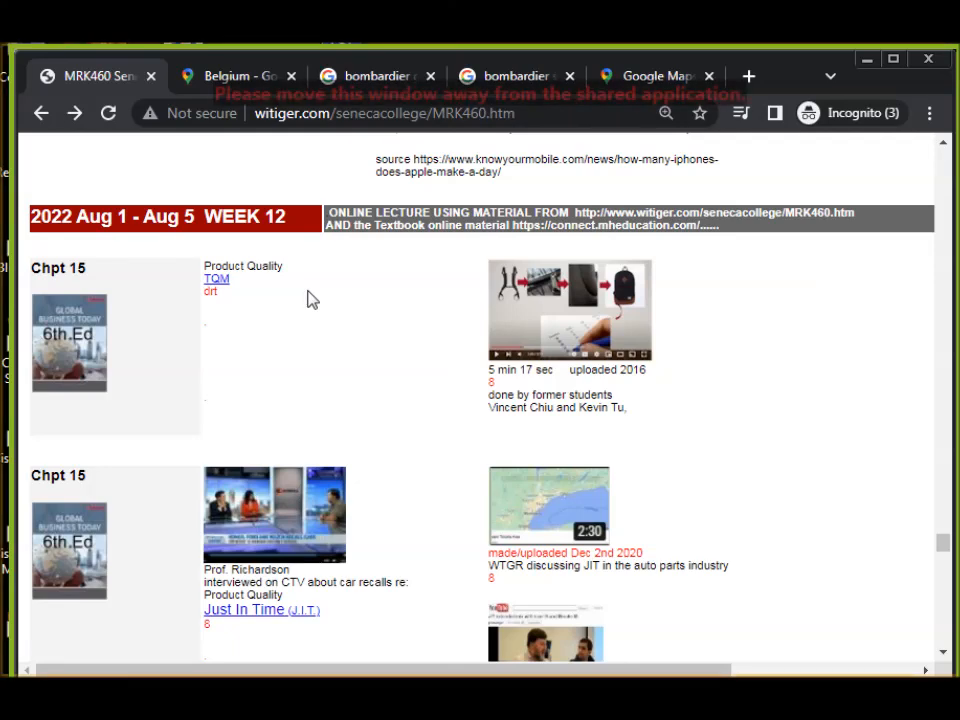
{"action": "scroll", "scroll_direction": "down", "scroll_amount": 3}
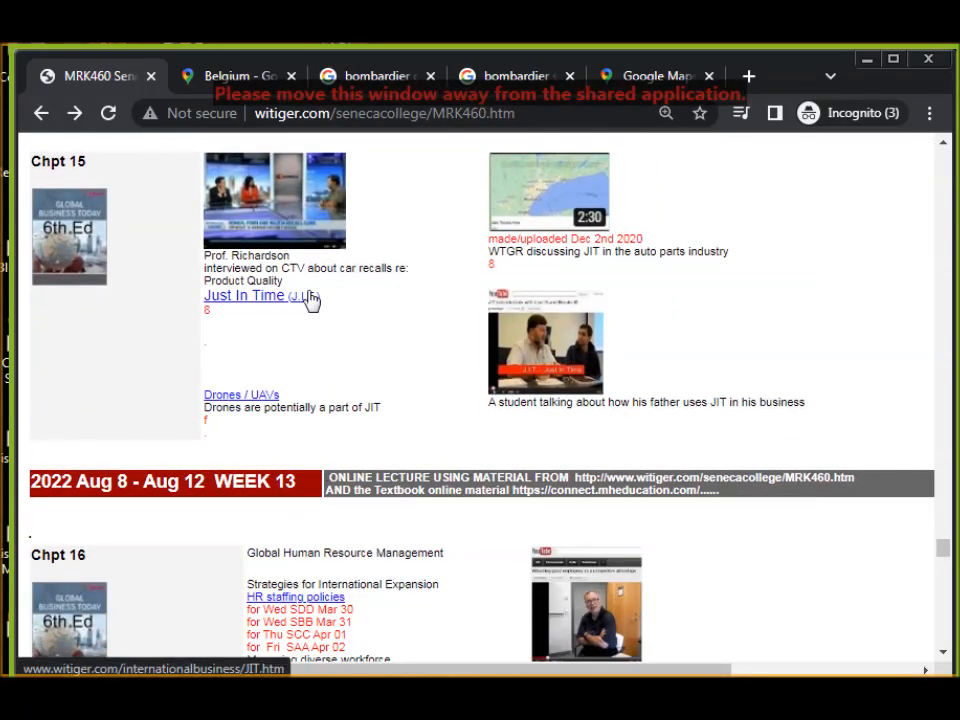
{"action": "scroll", "scroll_direction": "down", "scroll_amount": 3}
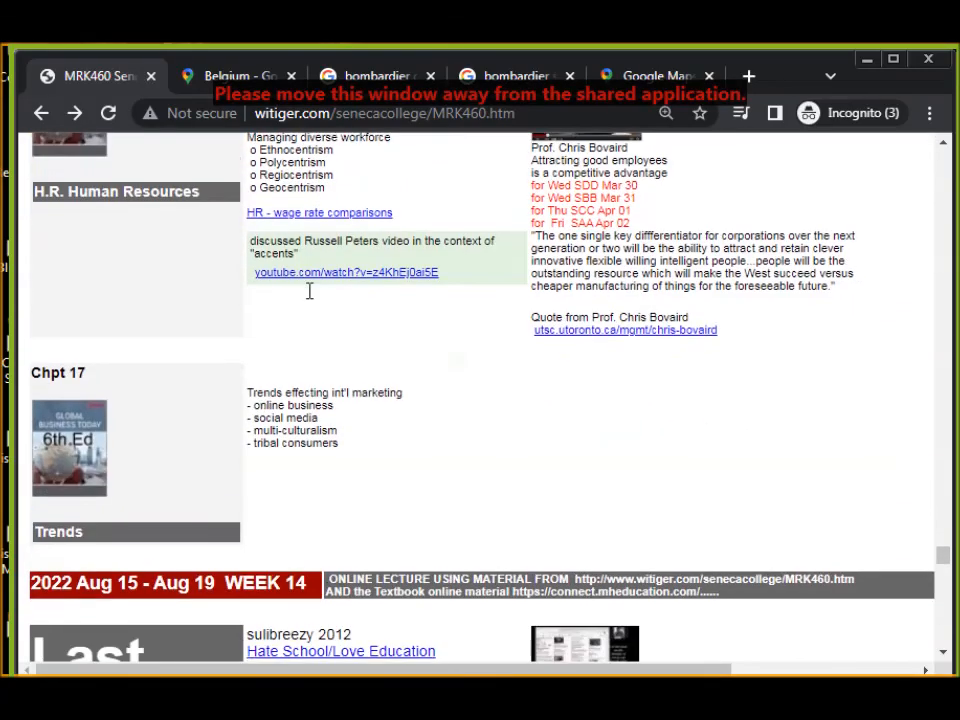
{"action": "scroll", "scroll_direction": "up", "scroll_amount": 3}
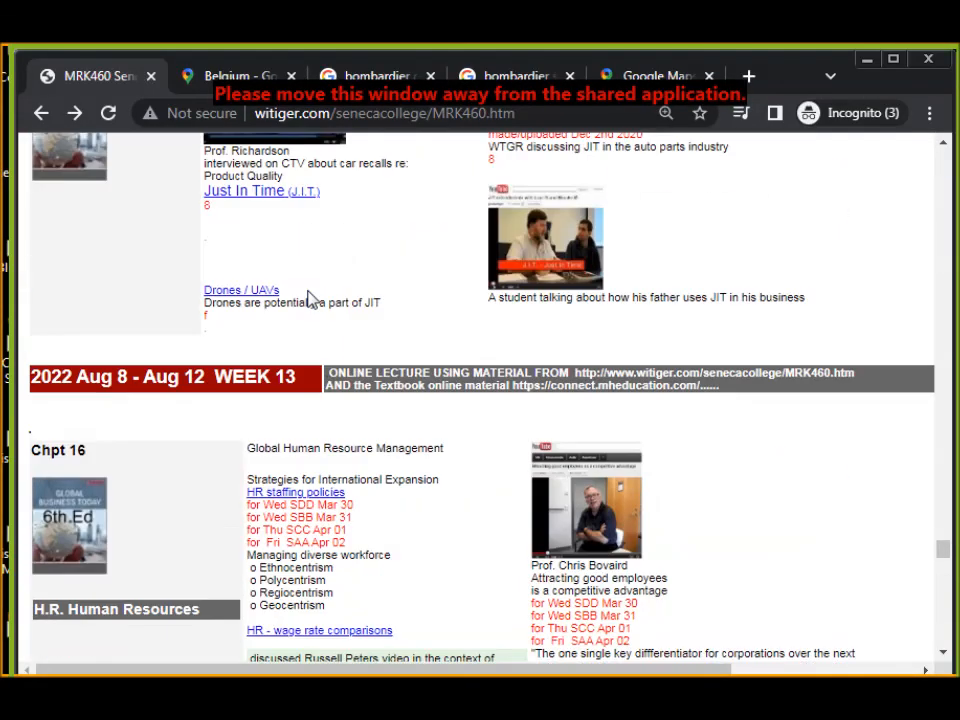
{"action": "mouse_move", "coordinate": [320, 292]}
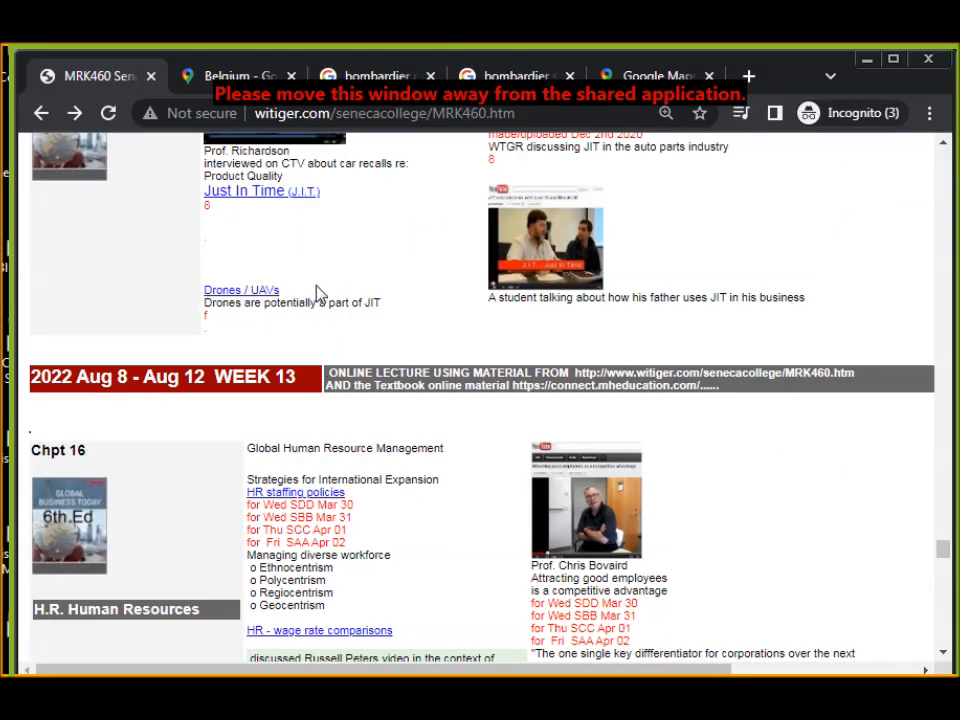